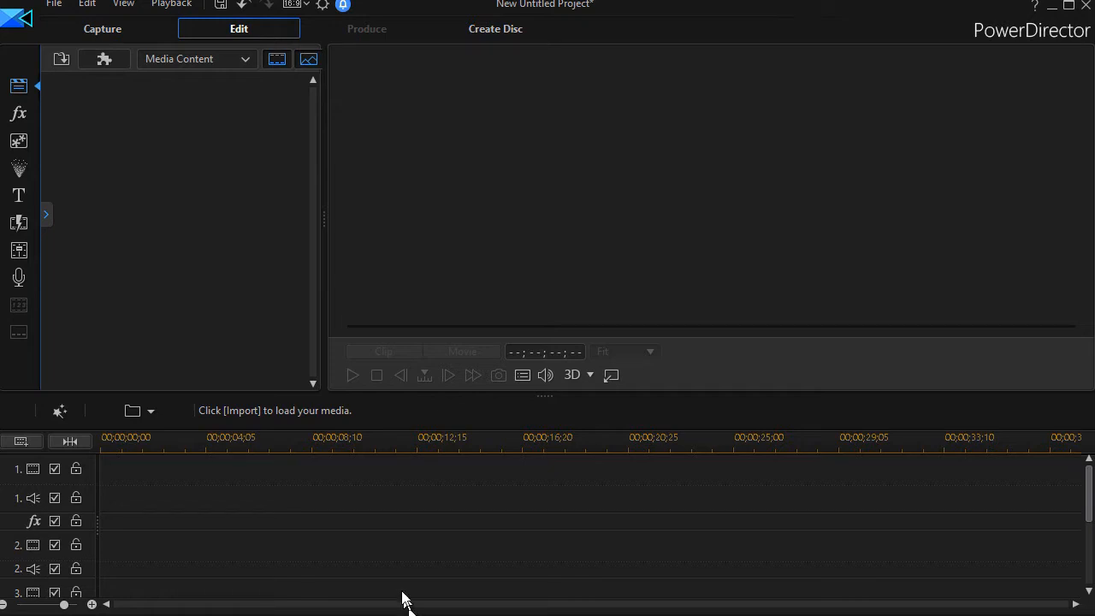
{"action": "mouse_move", "coordinate": [1082, 522]}
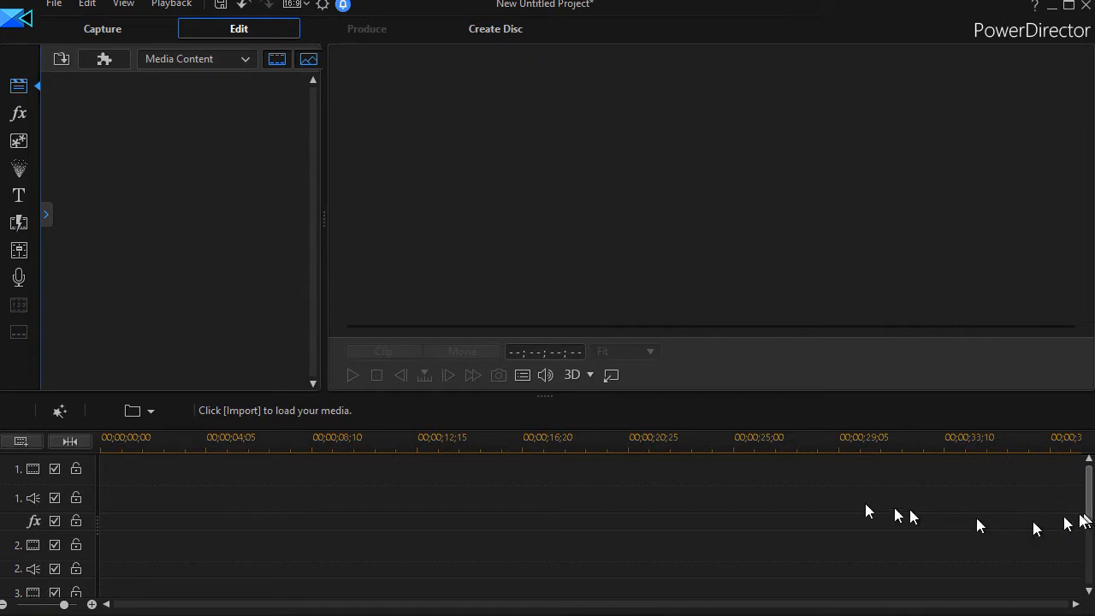
{"action": "mouse_move", "coordinate": [404, 513]}
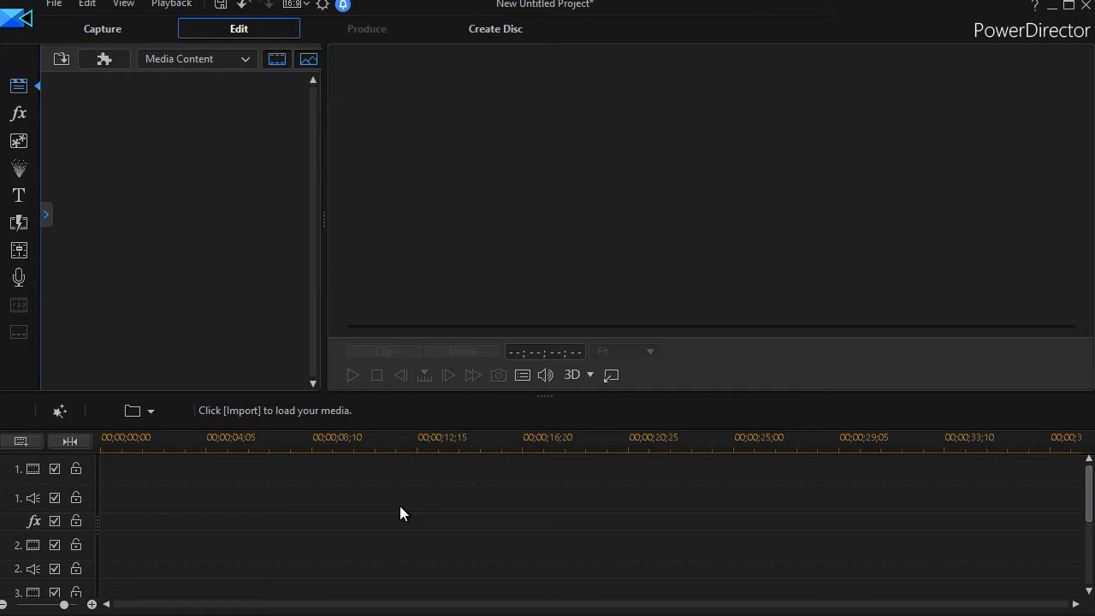
{"action": "mouse_move", "coordinate": [382, 509]}
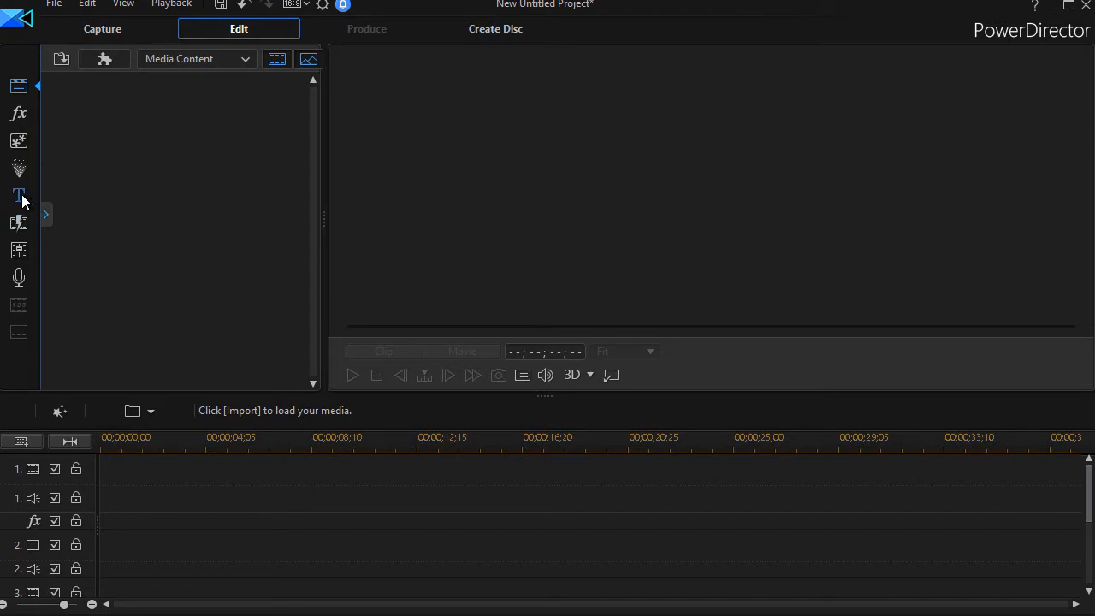
Place the Default title template from the Title Room onto video track 2.
{"action": "left_click", "coordinate": [18, 196]}
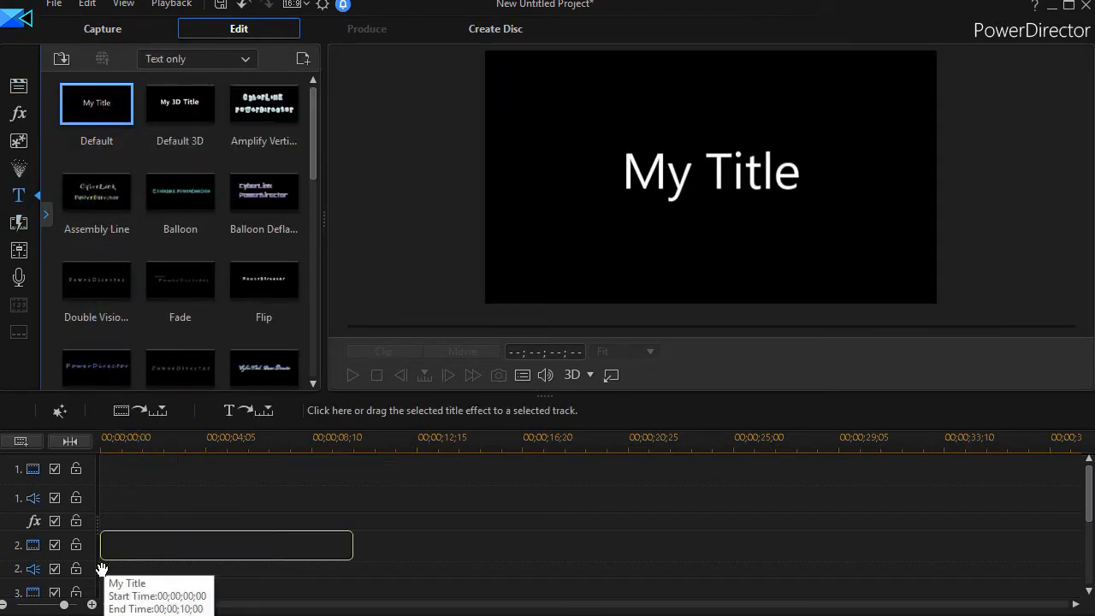
{"action": "left_click", "coordinate": [226, 545]}
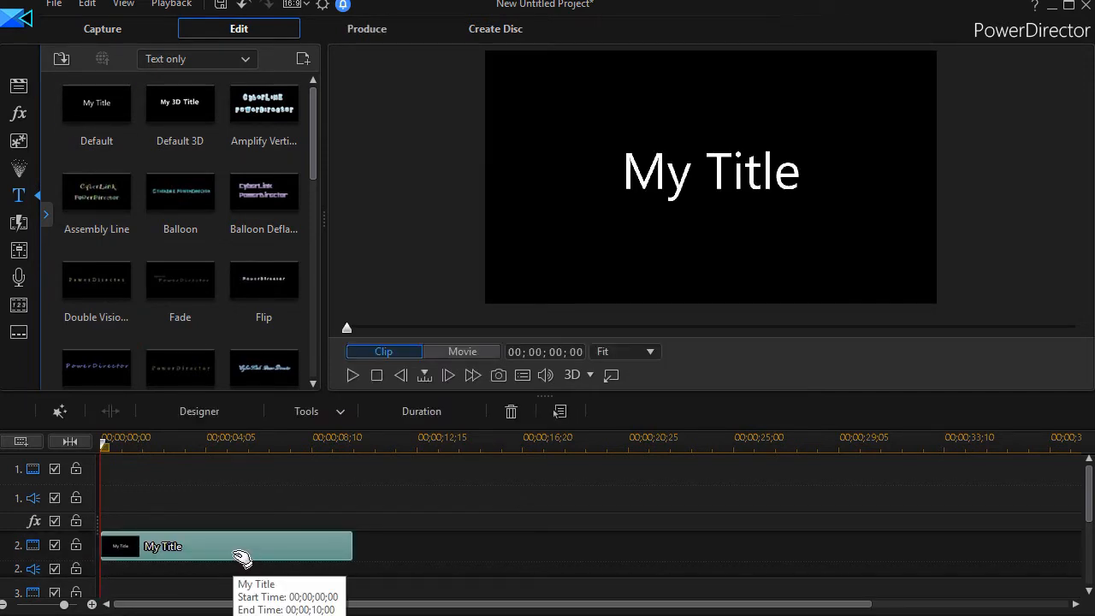
{"action": "mouse_move", "coordinate": [243, 555]}
{"action": "type", "text": "0:00"}
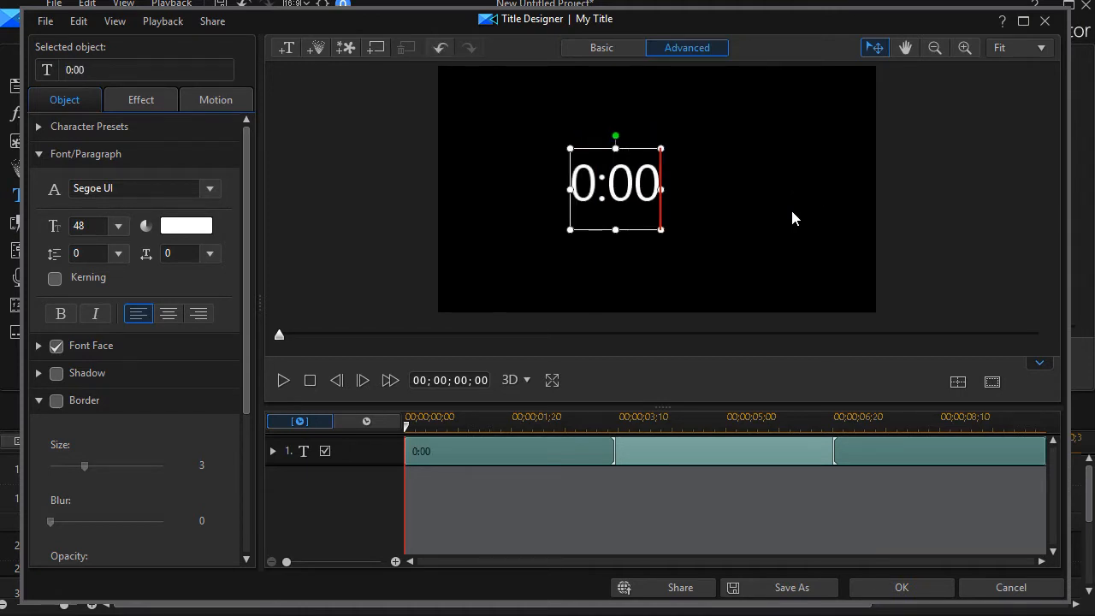
{"action": "mouse_move", "coordinate": [716, 241]}
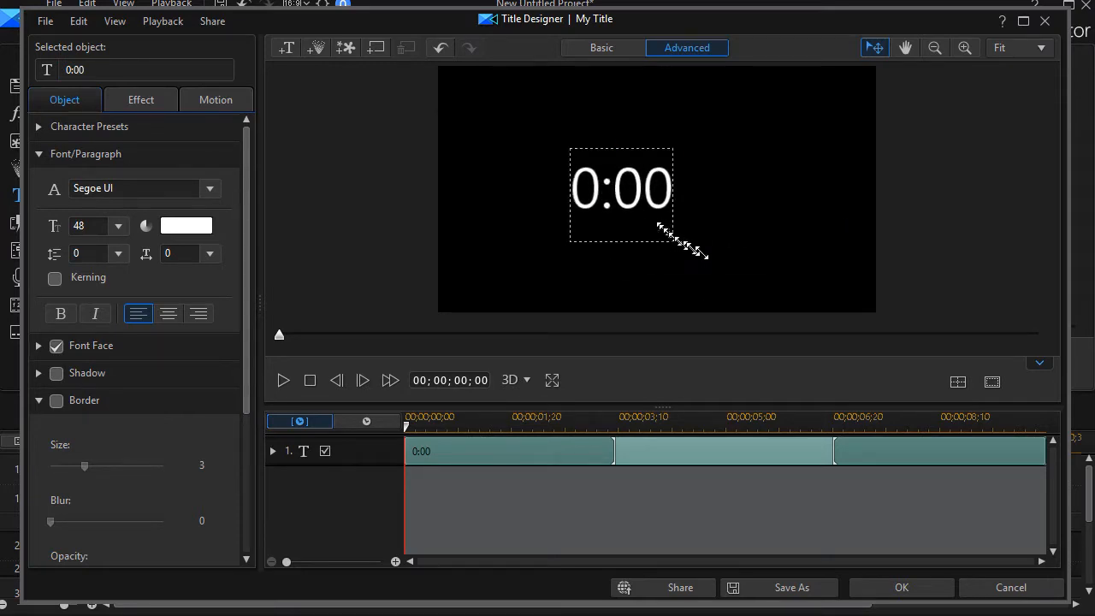
Scale the 0:00 text box up by its corner handles to fill the frame.
{"action": "left_click_drag", "start_coordinate": [676, 249], "coordinate": [748, 308]}
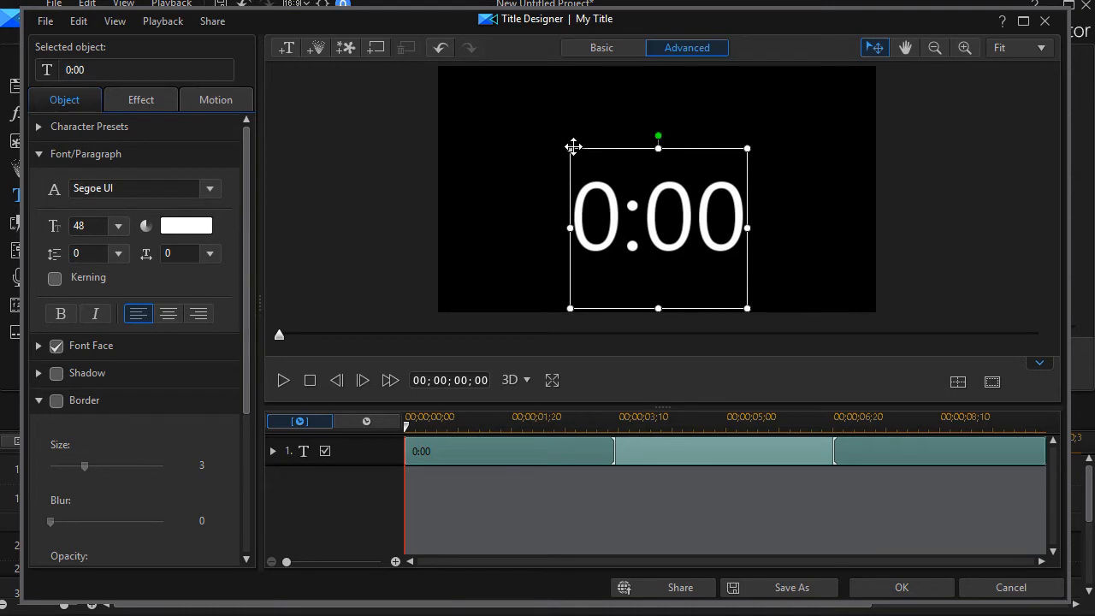
{"action": "left_click_drag", "start_coordinate": [573, 147], "coordinate": [466, 64]}
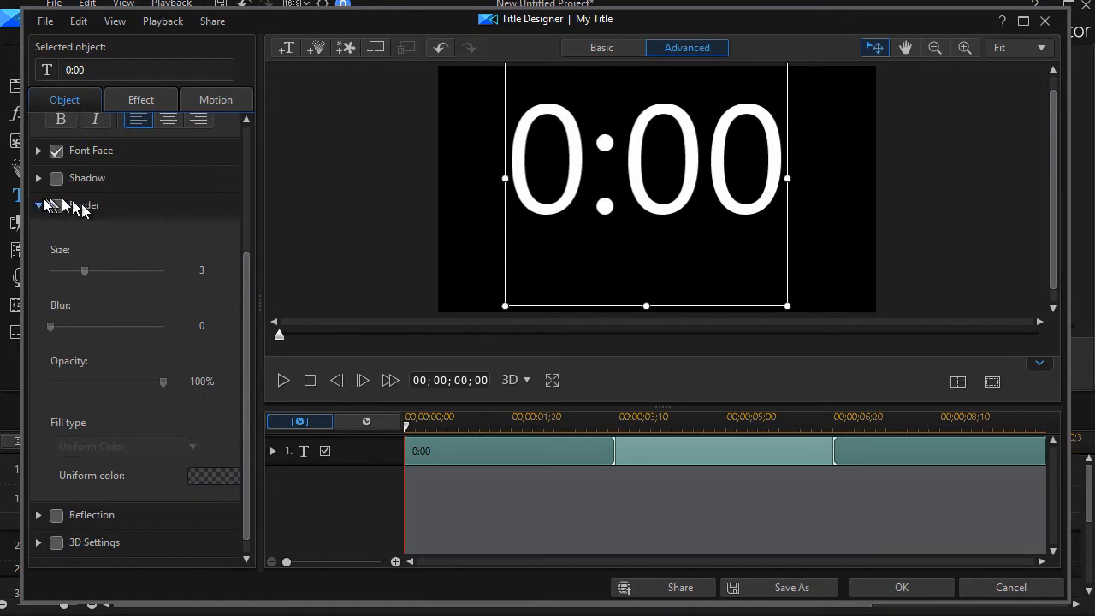
Give the 0:00 text a black uniform border and apply the title to the timeline.
{"action": "left_click", "coordinate": [57, 205]}
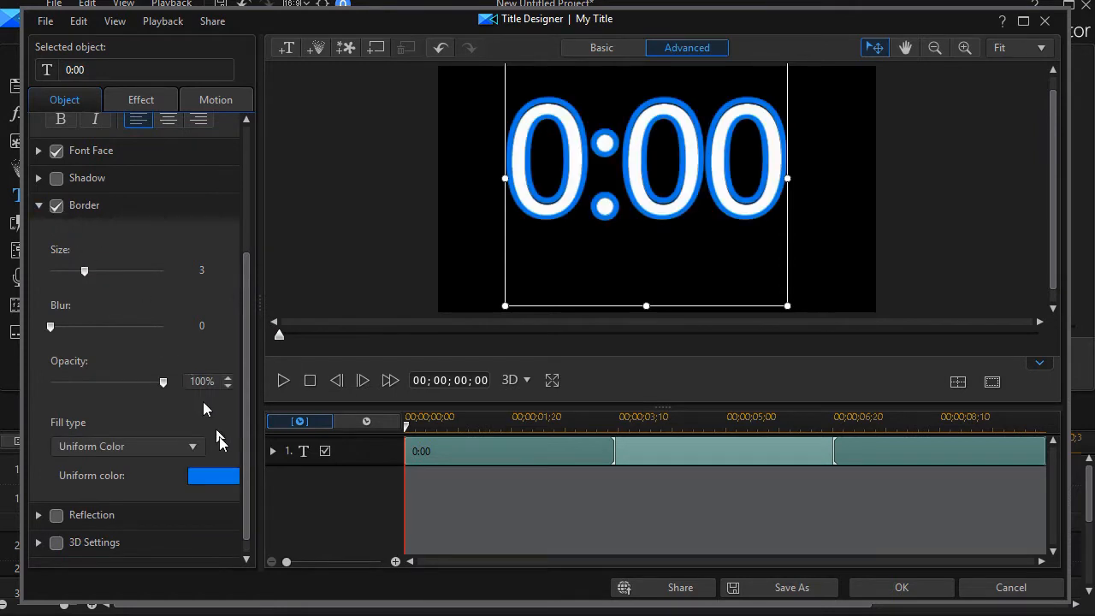
{"action": "left_click", "coordinate": [214, 475]}
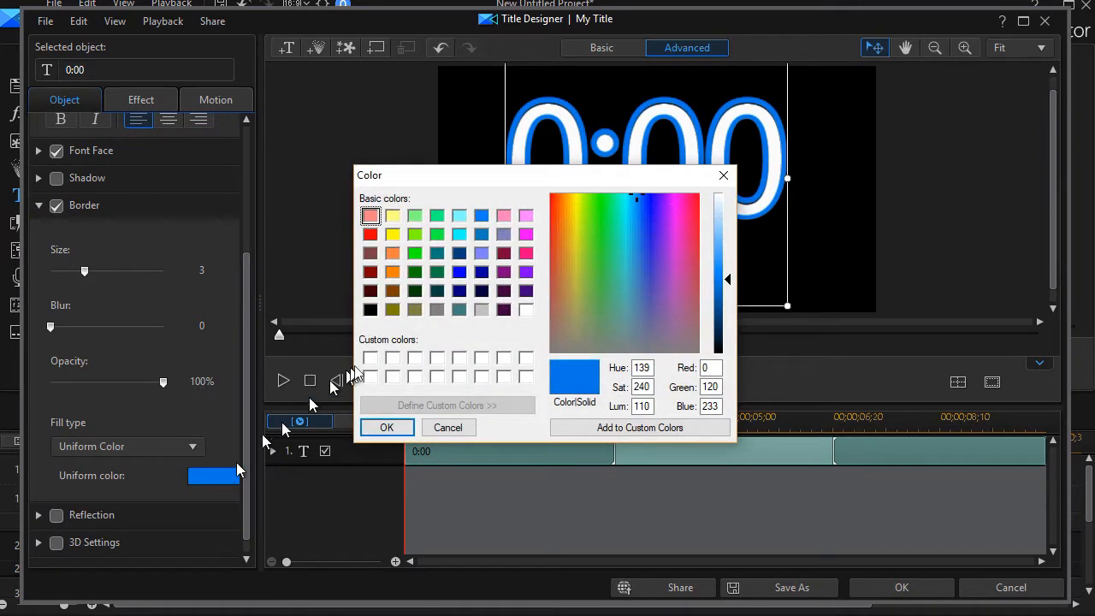
{"action": "mouse_move", "coordinate": [441, 231]}
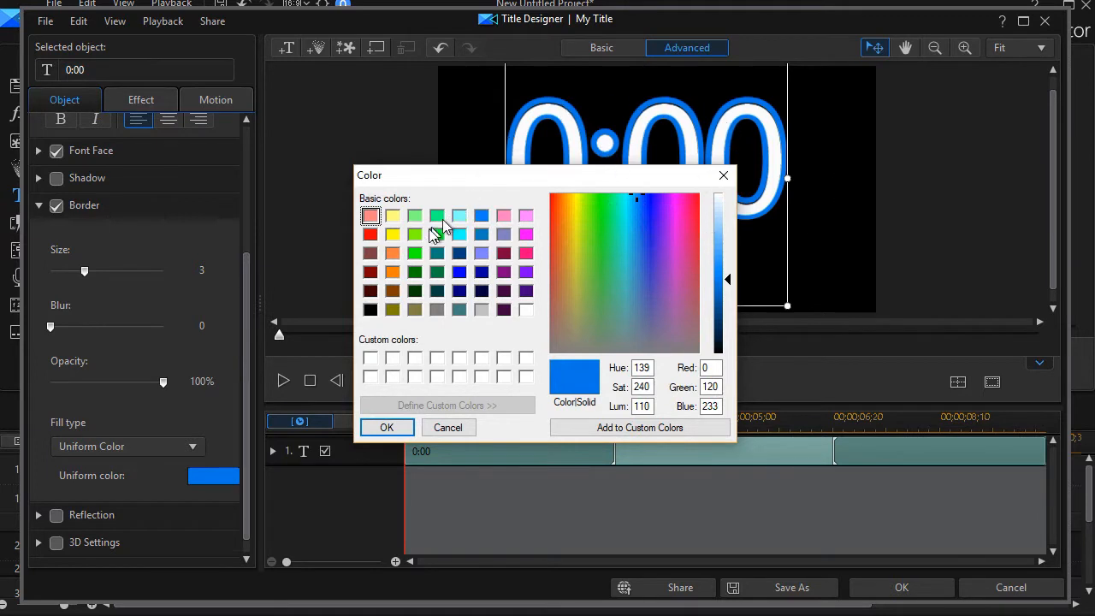
{"action": "left_click", "coordinate": [370, 310]}
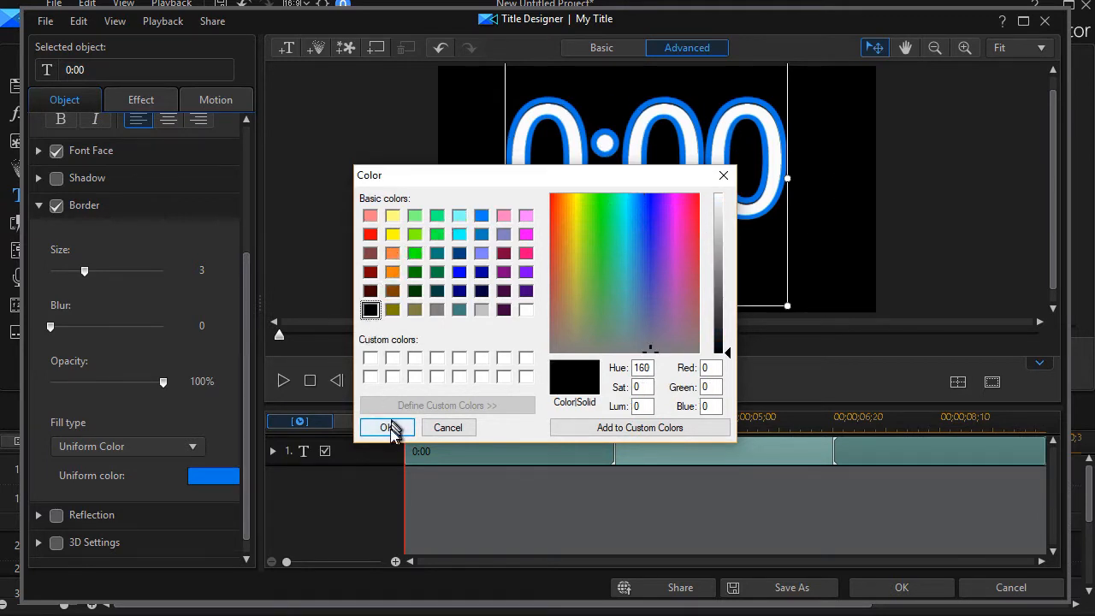
{"action": "left_click", "coordinate": [387, 428]}
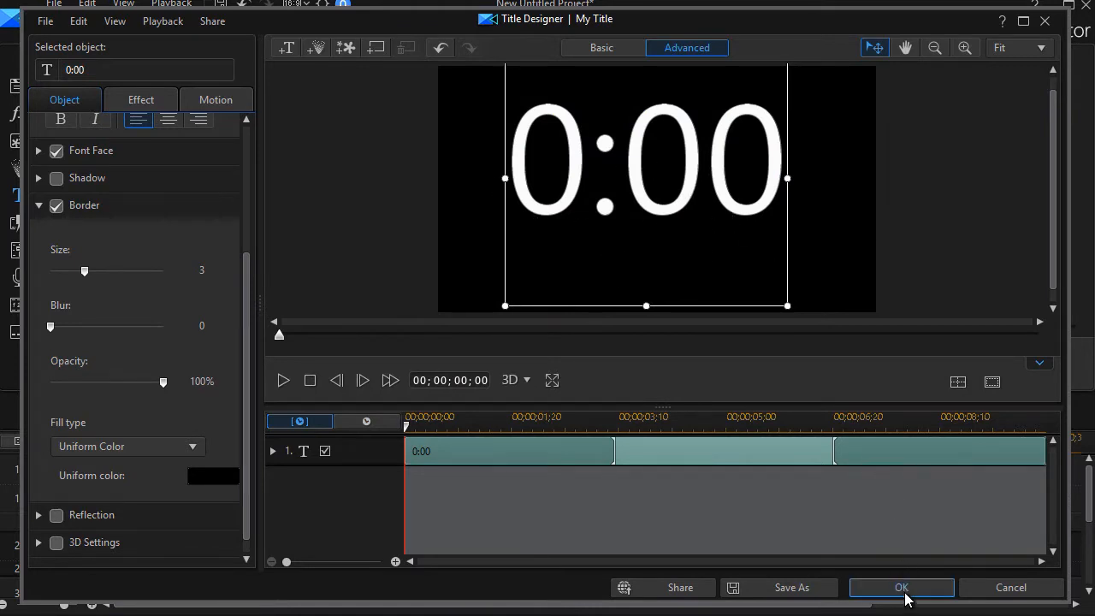
{"action": "left_click", "coordinate": [901, 587]}
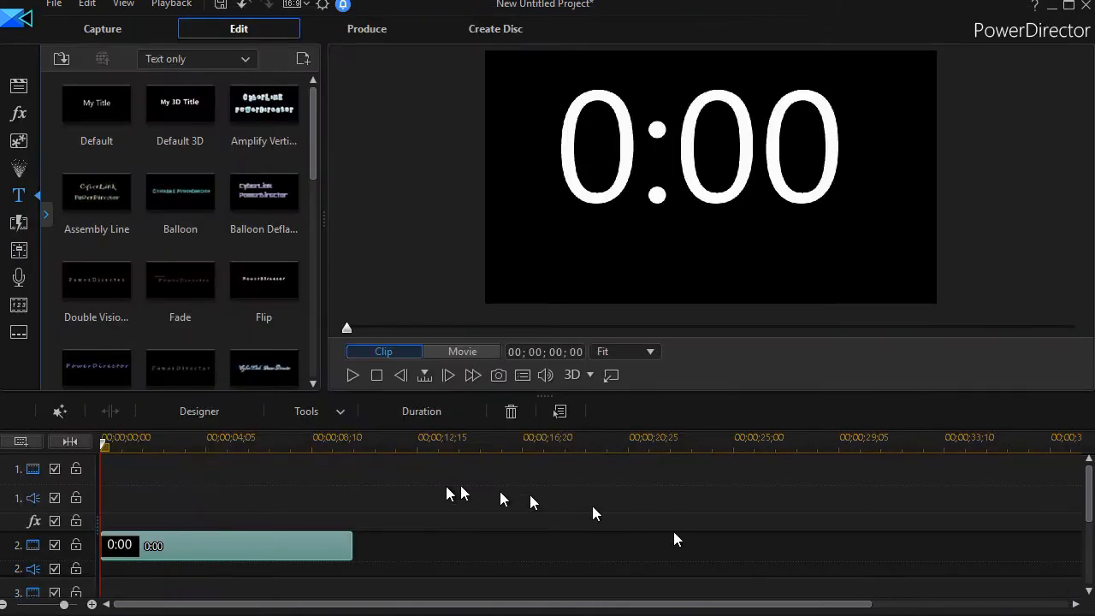
{"action": "mouse_move", "coordinate": [225, 551]}
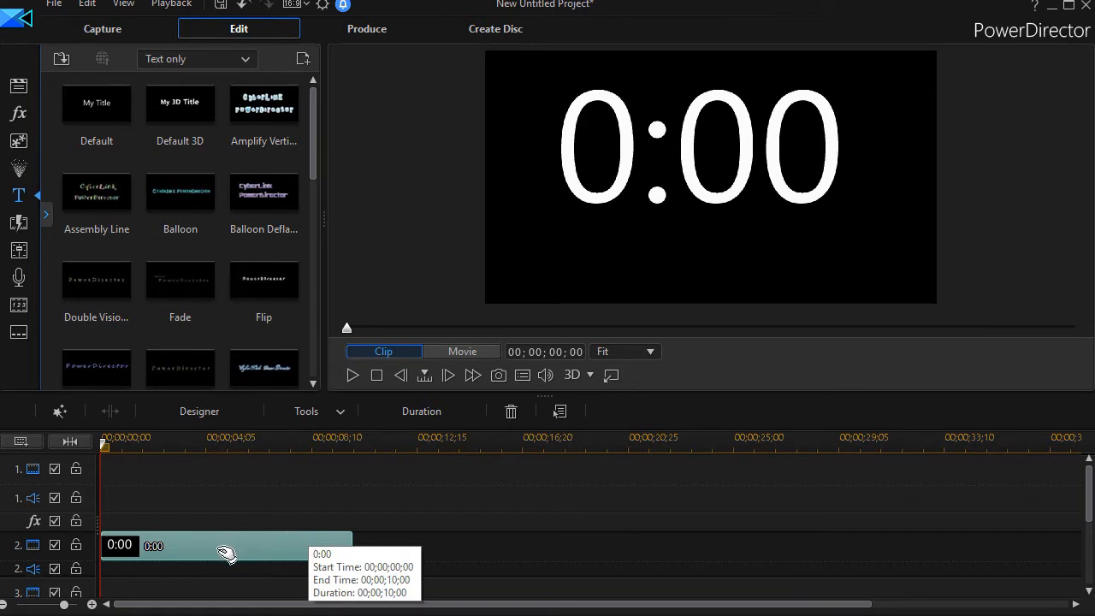
{"action": "mouse_move", "coordinate": [342, 560]}
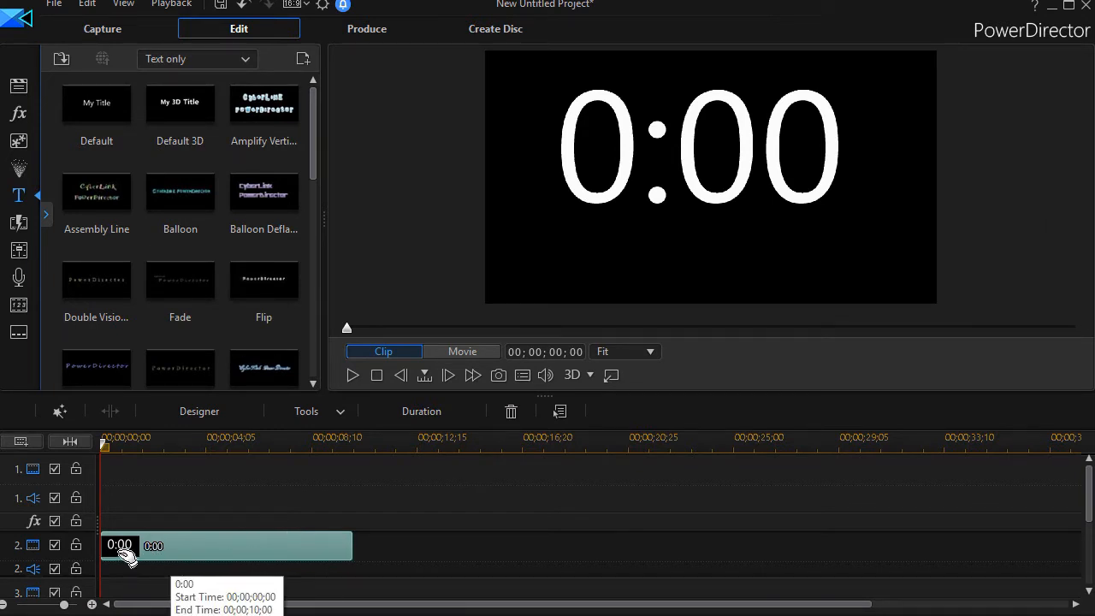
{"action": "mouse_move", "coordinate": [272, 548]}
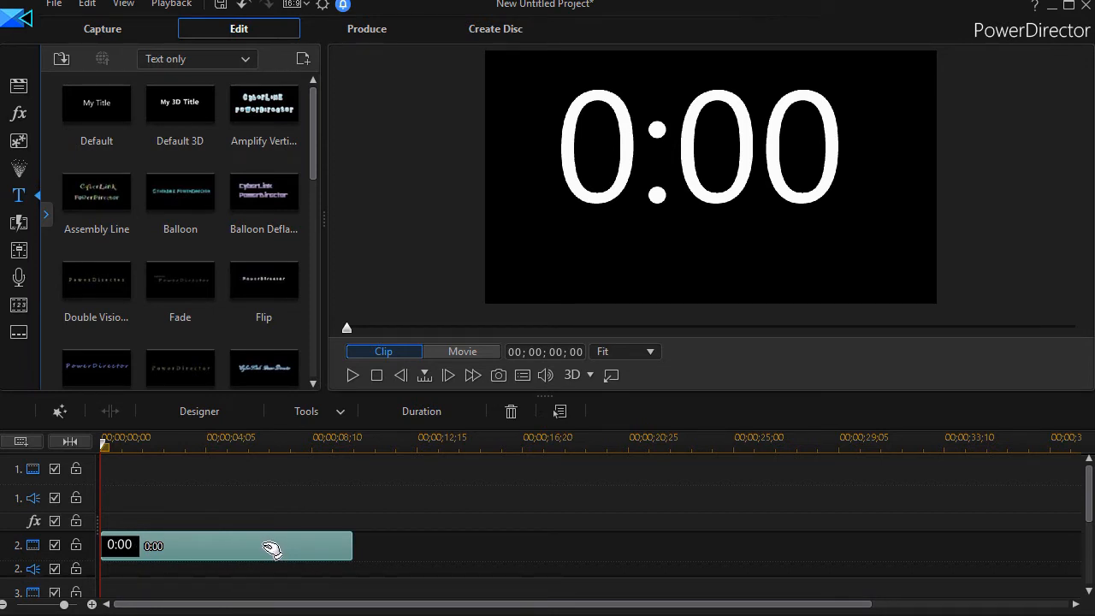
{"action": "mouse_move", "coordinate": [444, 559]}
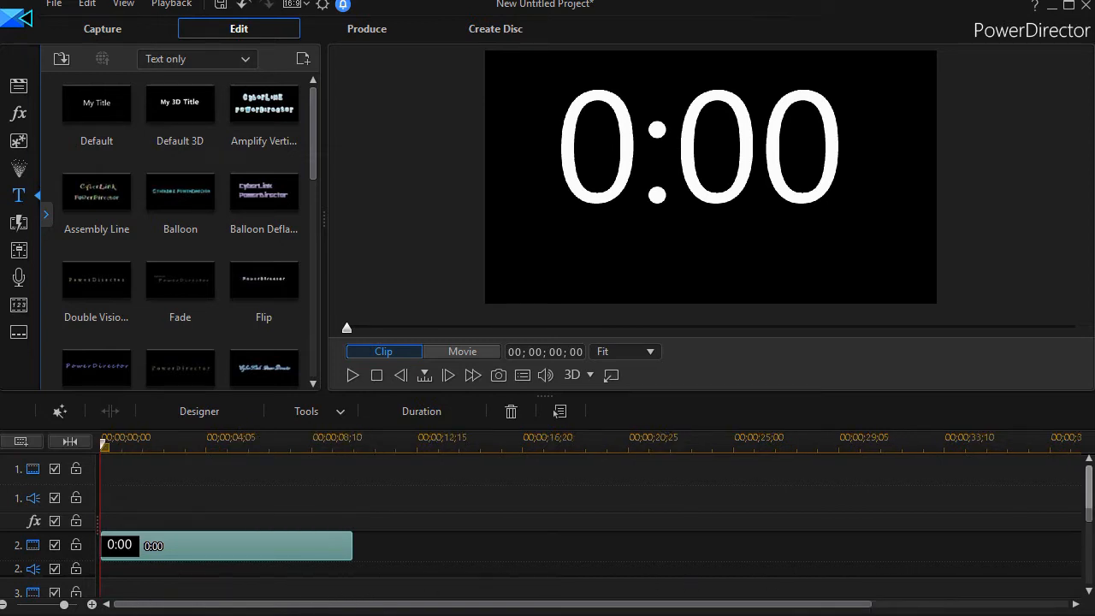
Paste copies of the 0:00 title clip onto video tracks 3 and 4.
{"action": "scroll", "scroll_direction": "down", "scroll_amount": 3}
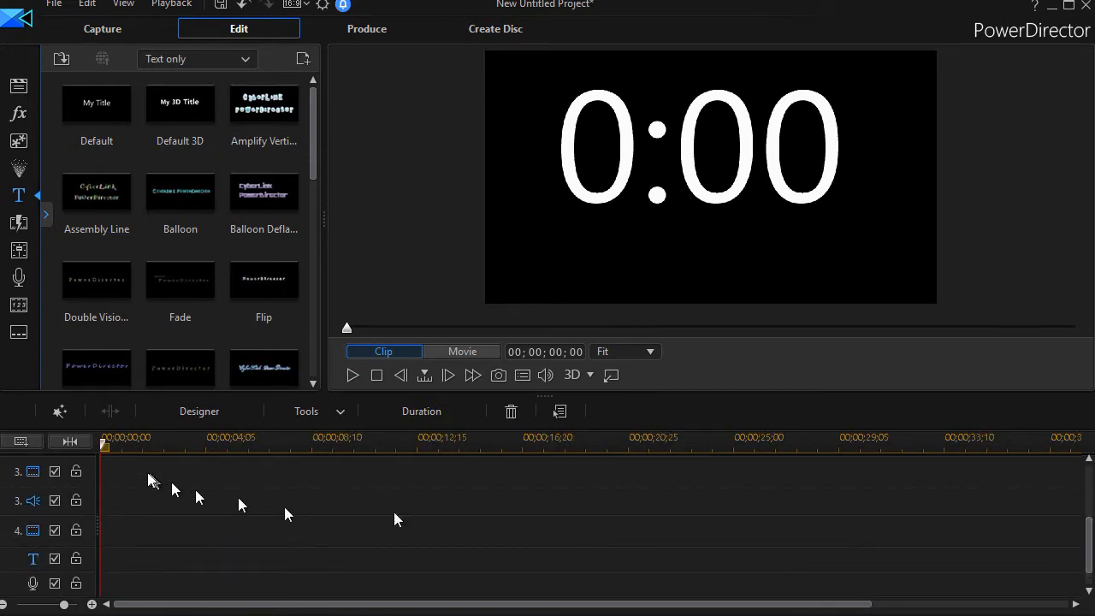
{"action": "left_click", "coordinate": [462, 351]}
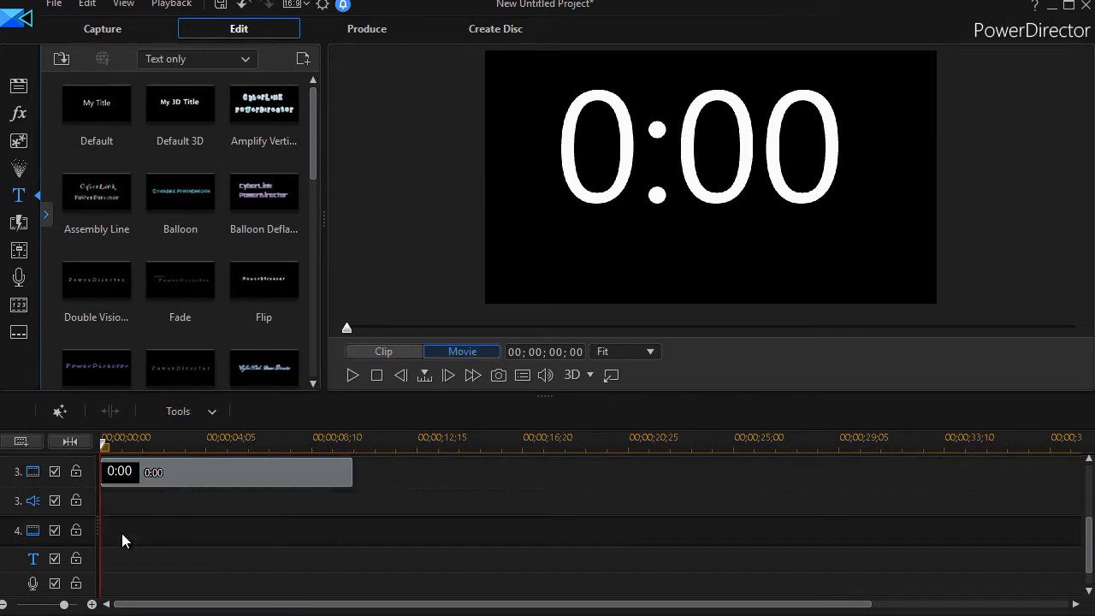
{"action": "left_click", "coordinate": [227, 530]}
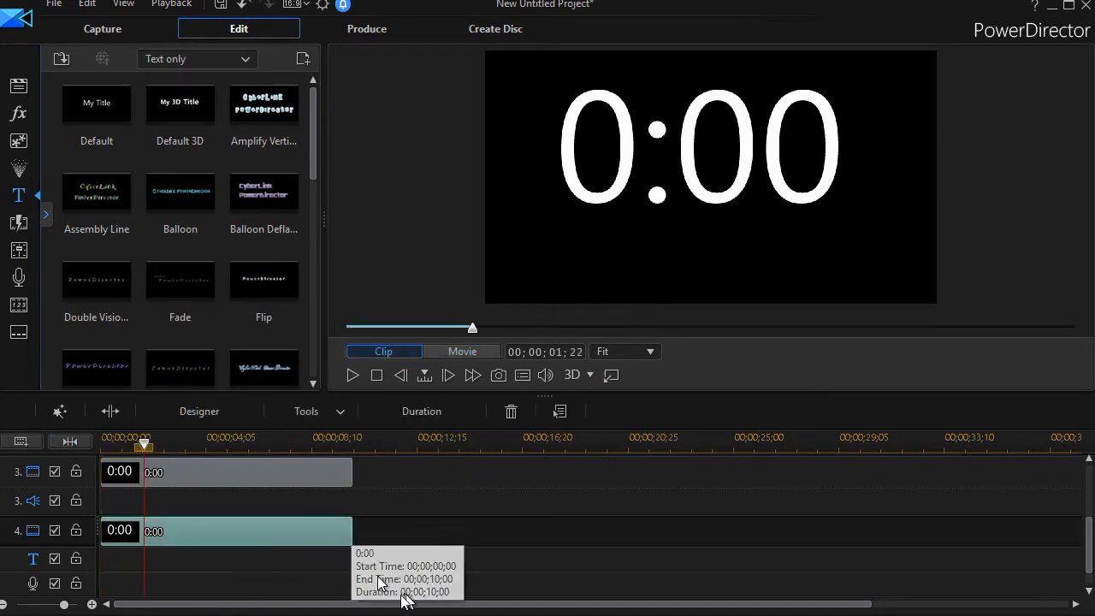
{"action": "mouse_move", "coordinate": [232, 539]}
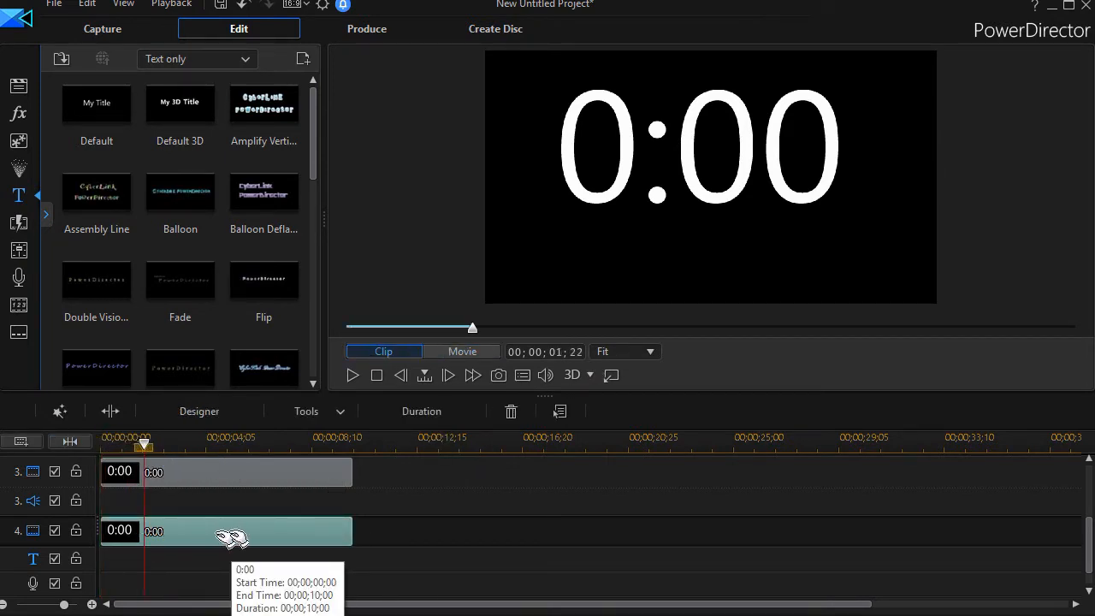
{"action": "mouse_move", "coordinate": [199, 536]}
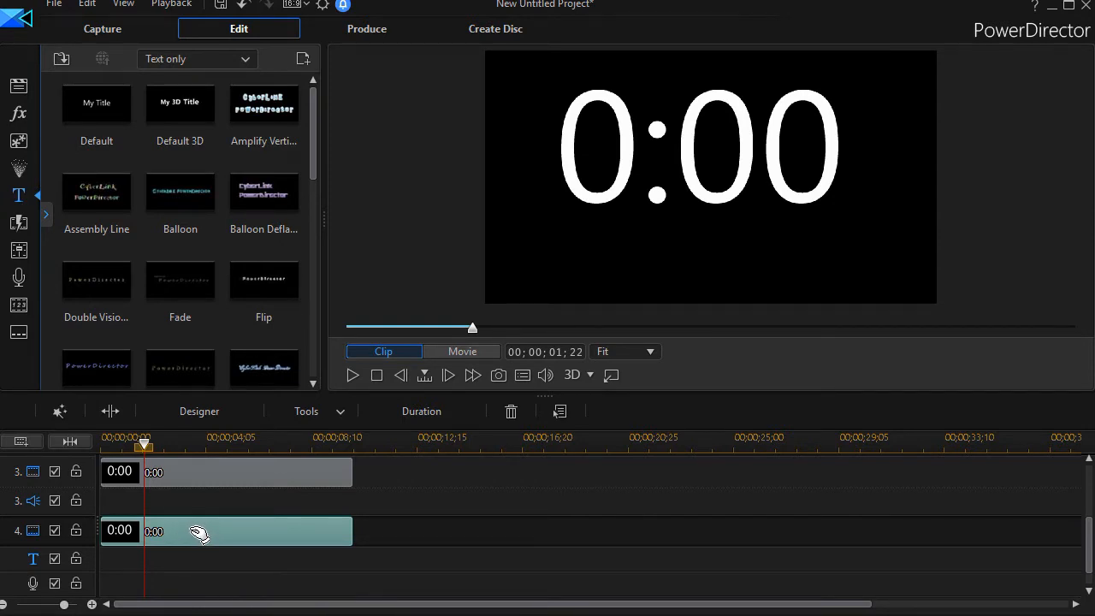
Open the track 4 title, discard the attempted text edits, and select the lower clip.
{"action": "double_click", "coordinate": [226, 530]}
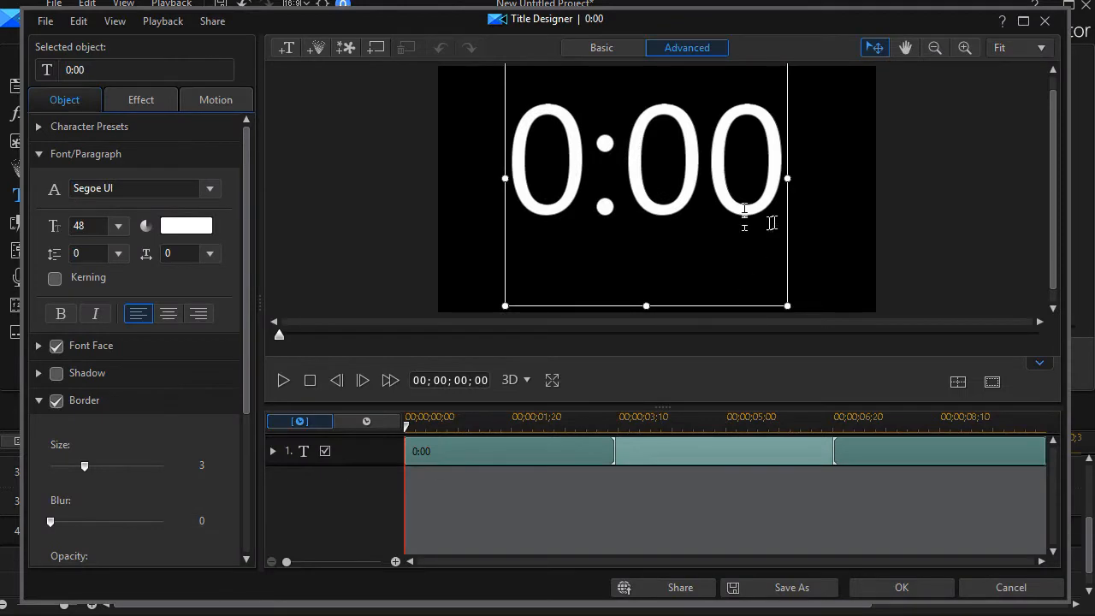
{"action": "left_click", "coordinate": [198, 313]}
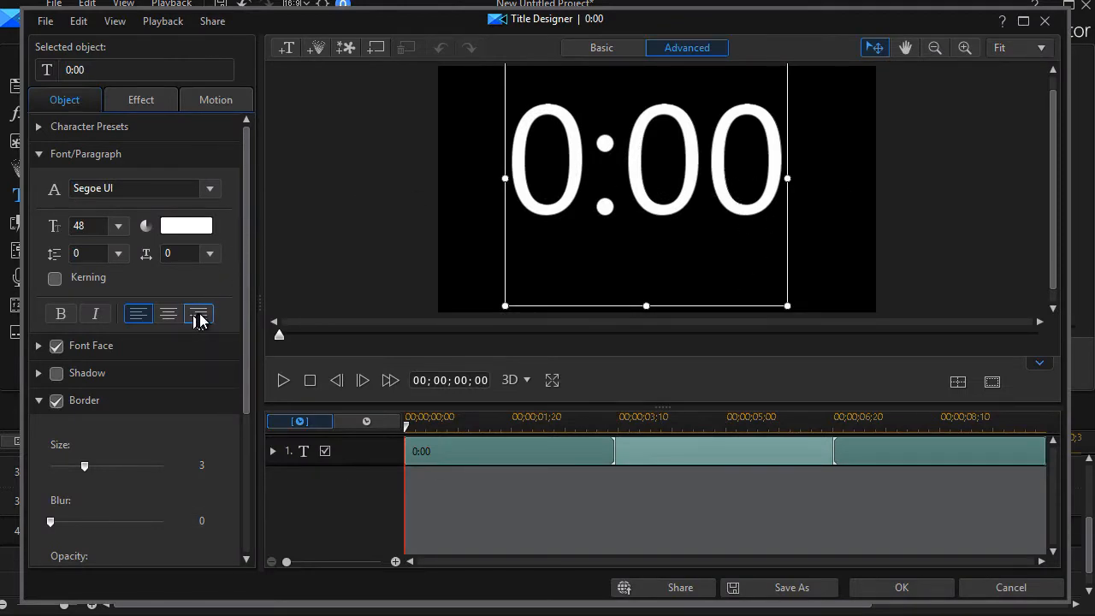
{"action": "left_click", "coordinate": [199, 314]}
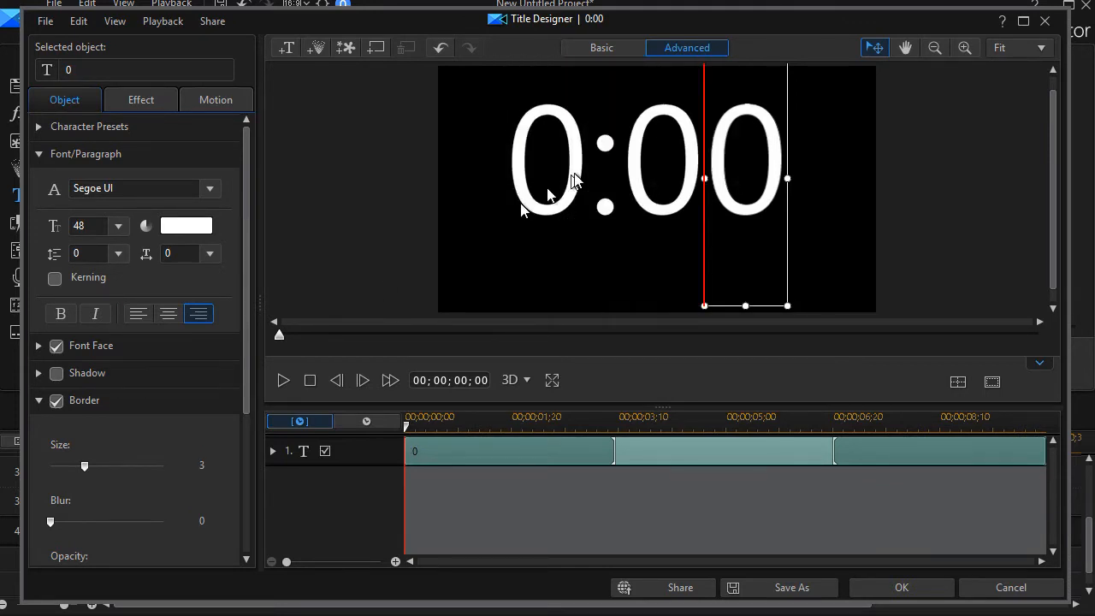
{"action": "mouse_move", "coordinate": [749, 184]}
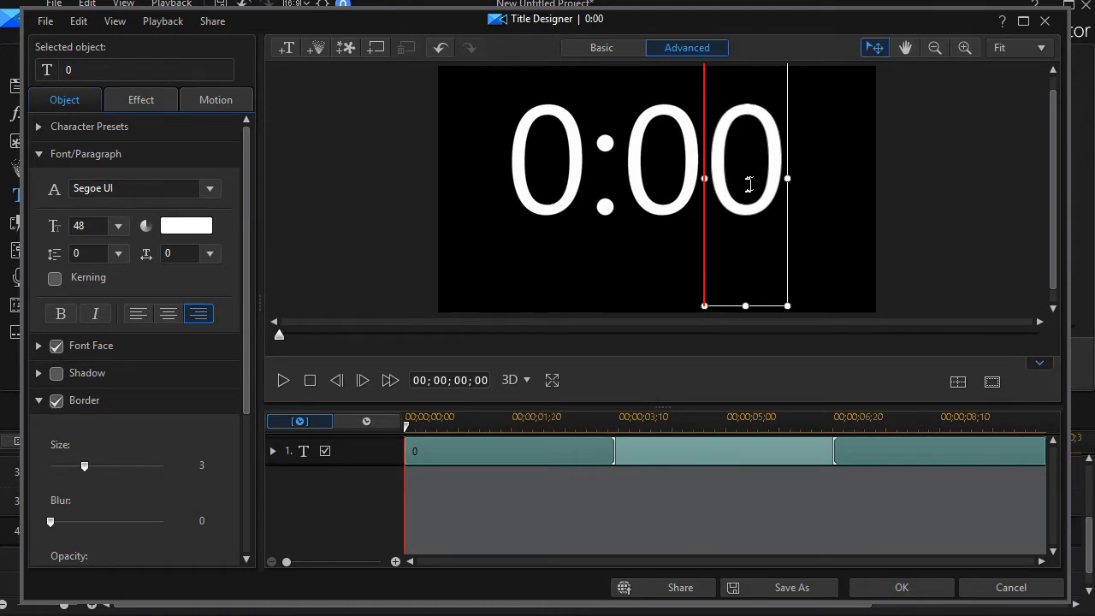
{"action": "left_click", "coordinate": [901, 587]}
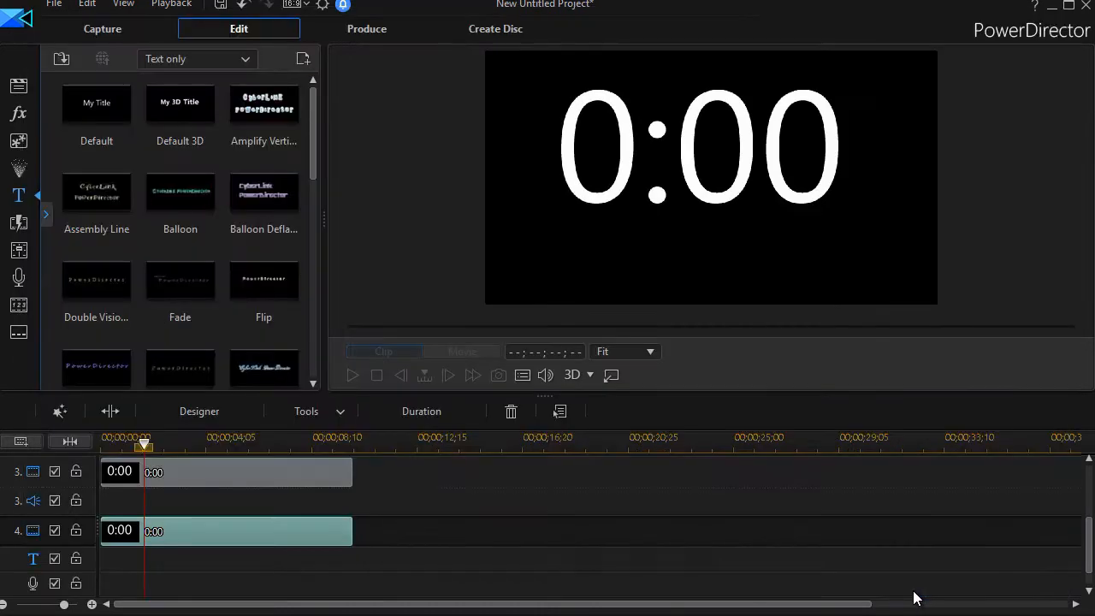
{"action": "left_click", "coordinate": [231, 471]}
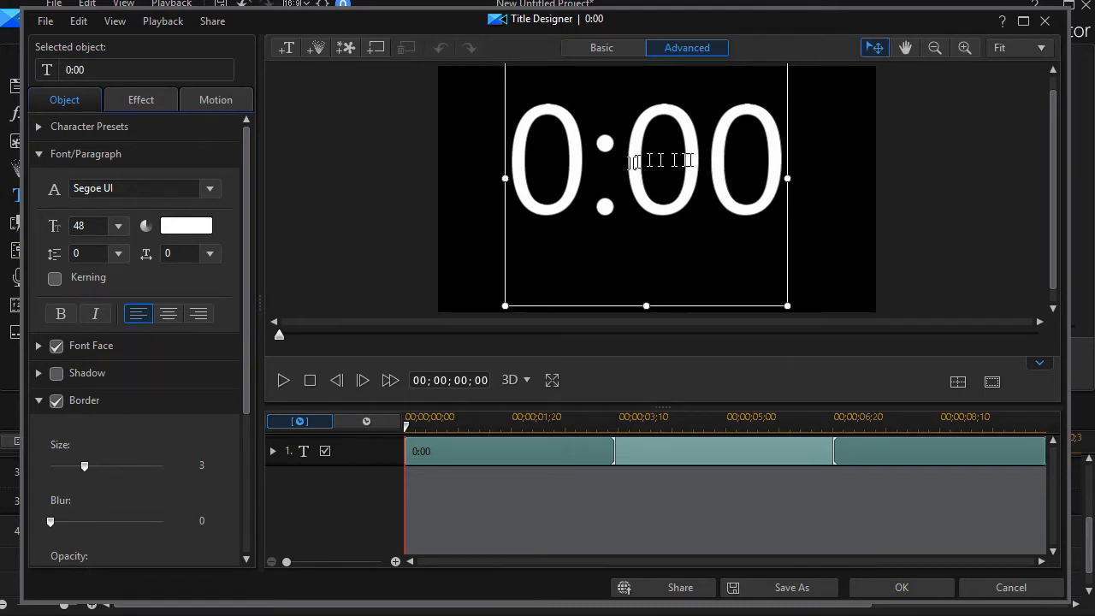
Cut the copied title's text down to a single right-aligned 0 and apply it.
{"action": "left_click", "coordinate": [169, 313]}
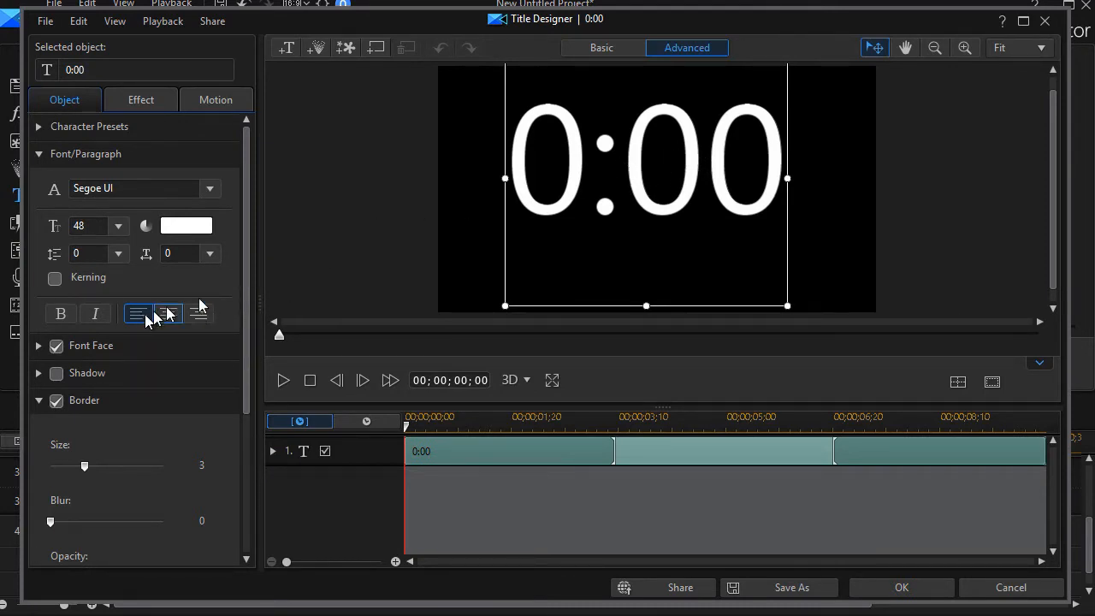
{"action": "left_click", "coordinate": [138, 313]}
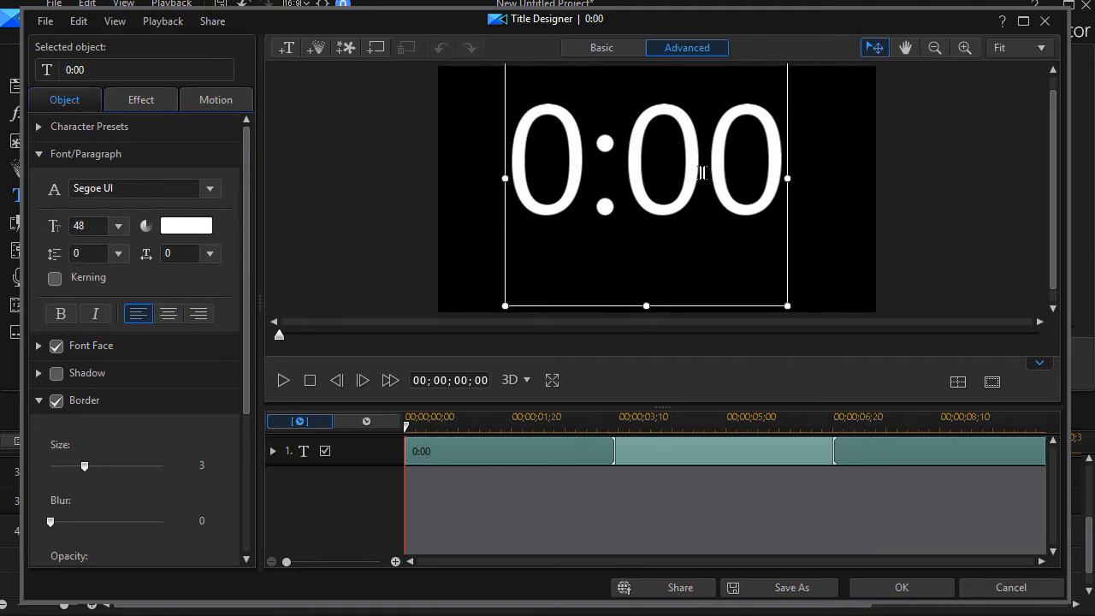
{"action": "left_click", "coordinate": [704, 175]}
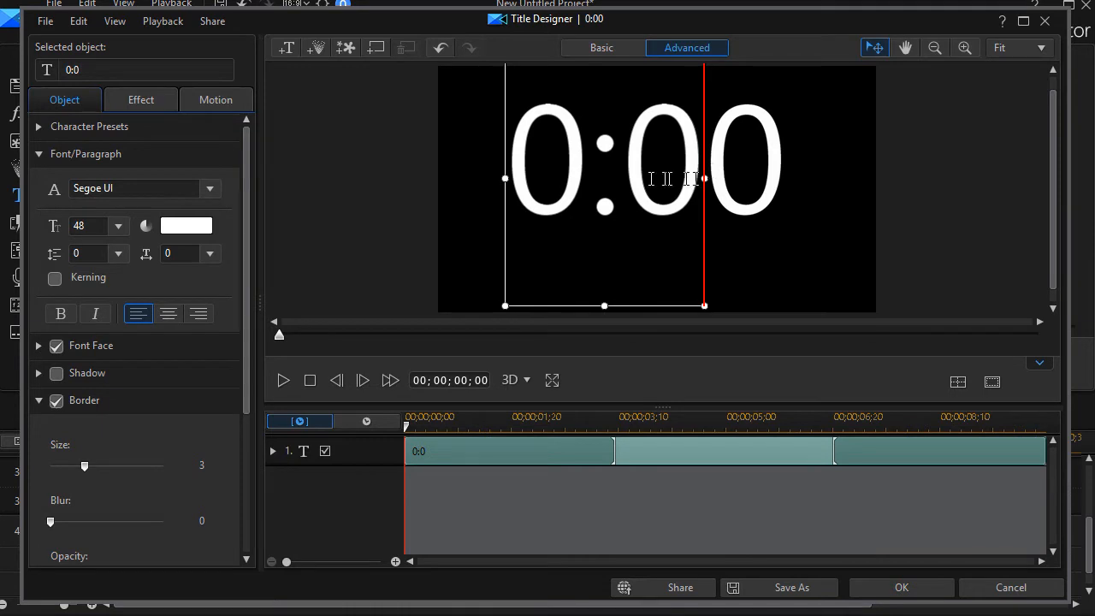
{"action": "left_click", "coordinate": [198, 313]}
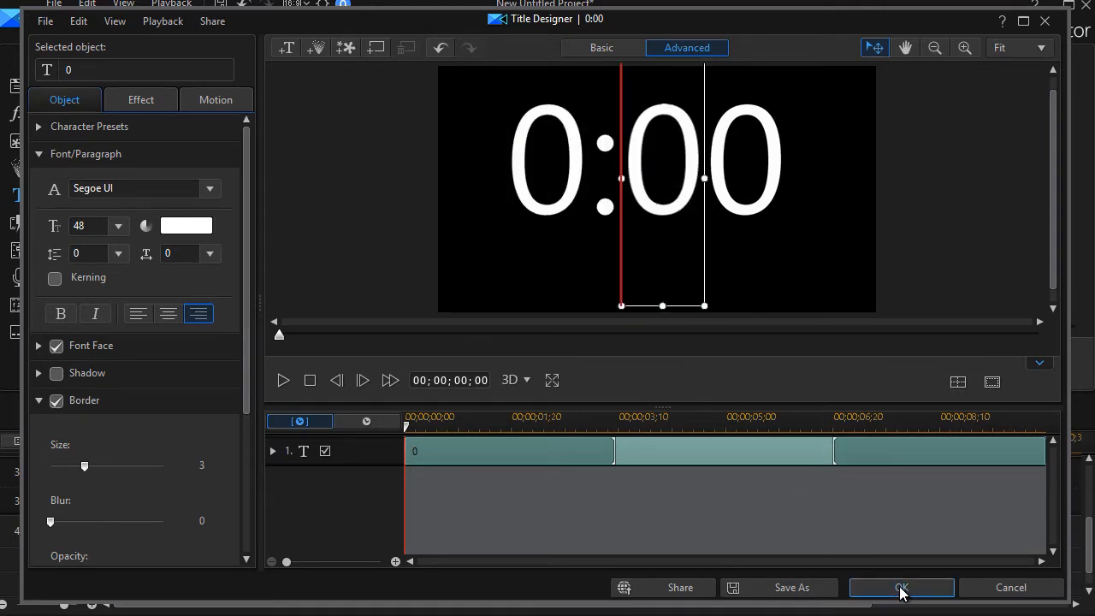
{"action": "left_click", "coordinate": [901, 587]}
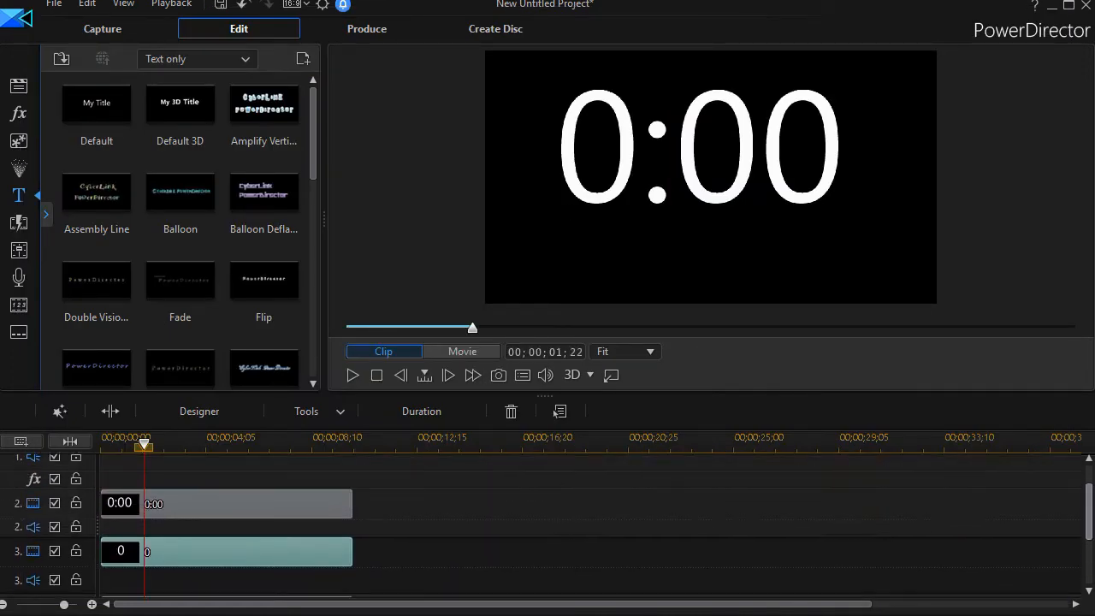
Select the 0:00 title clip on the upper video track.
{"action": "left_click", "coordinate": [227, 505]}
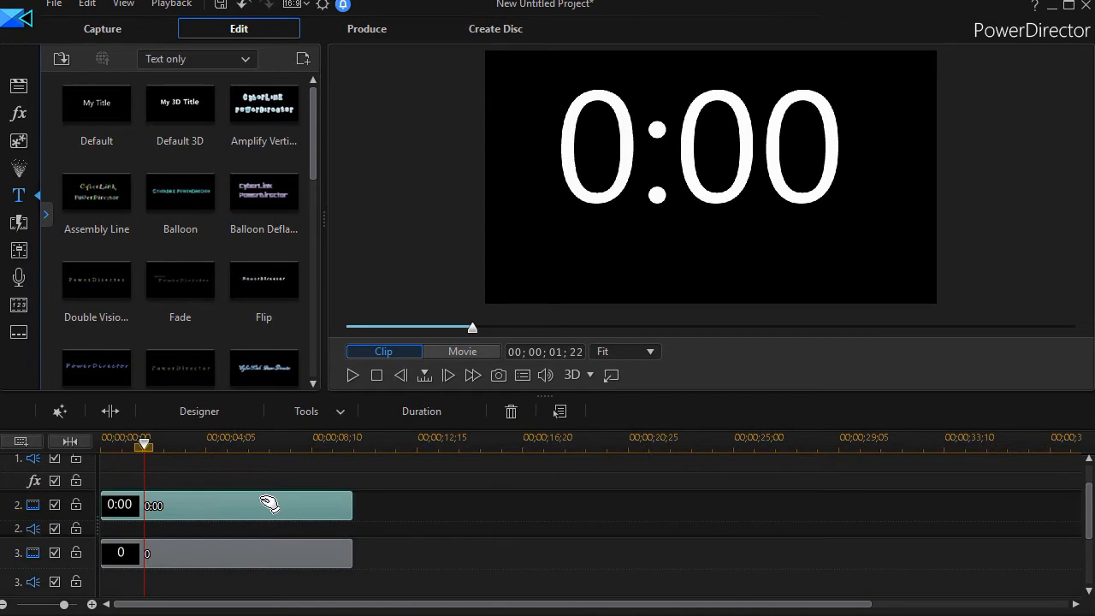
{"action": "mouse_move", "coordinate": [276, 504]}
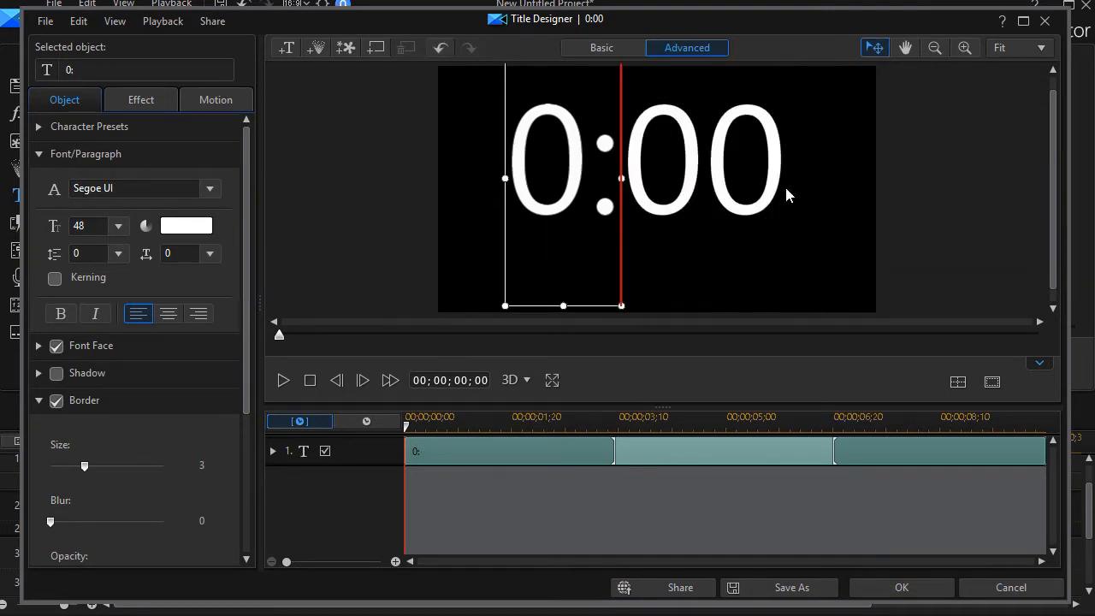
{"action": "mouse_move", "coordinate": [911, 231]}
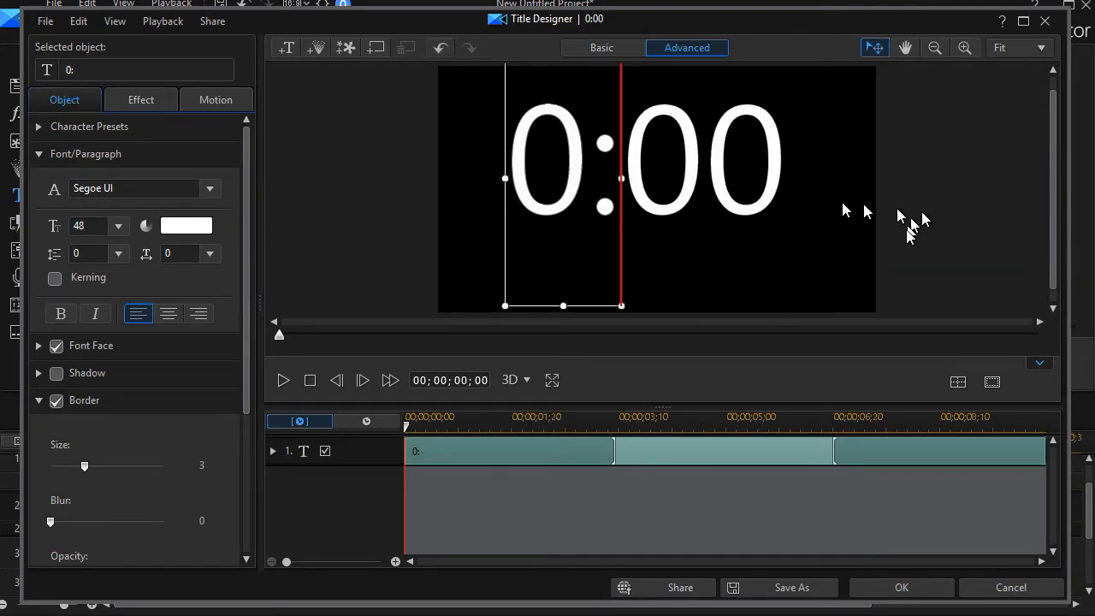
{"action": "mouse_move", "coordinate": [908, 583]}
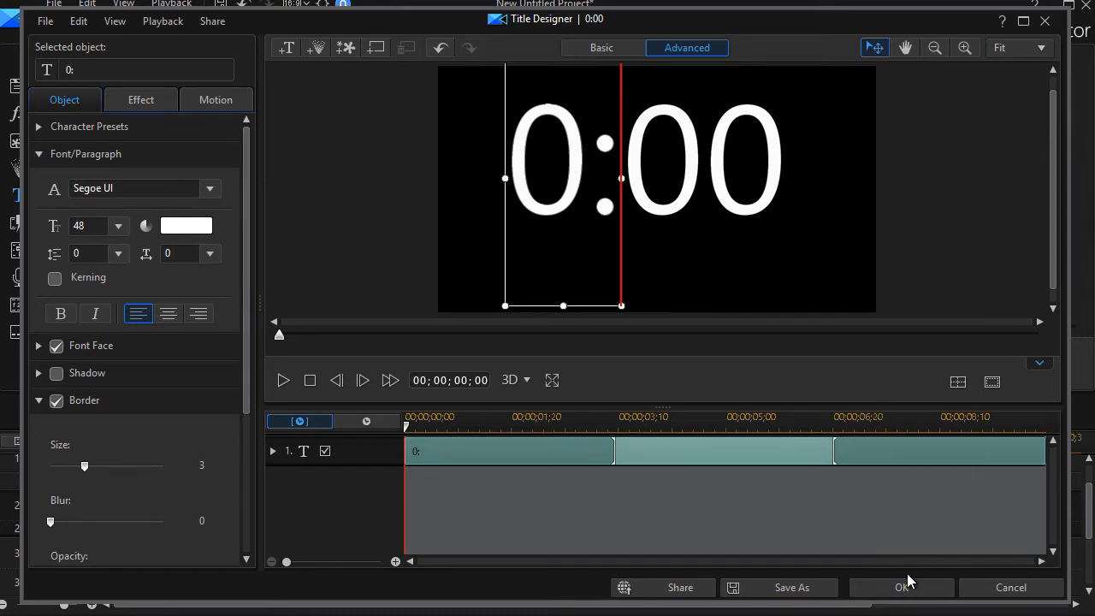
Apply the shortened '0:' title text and close Title Designer.
{"action": "left_click", "coordinate": [901, 587]}
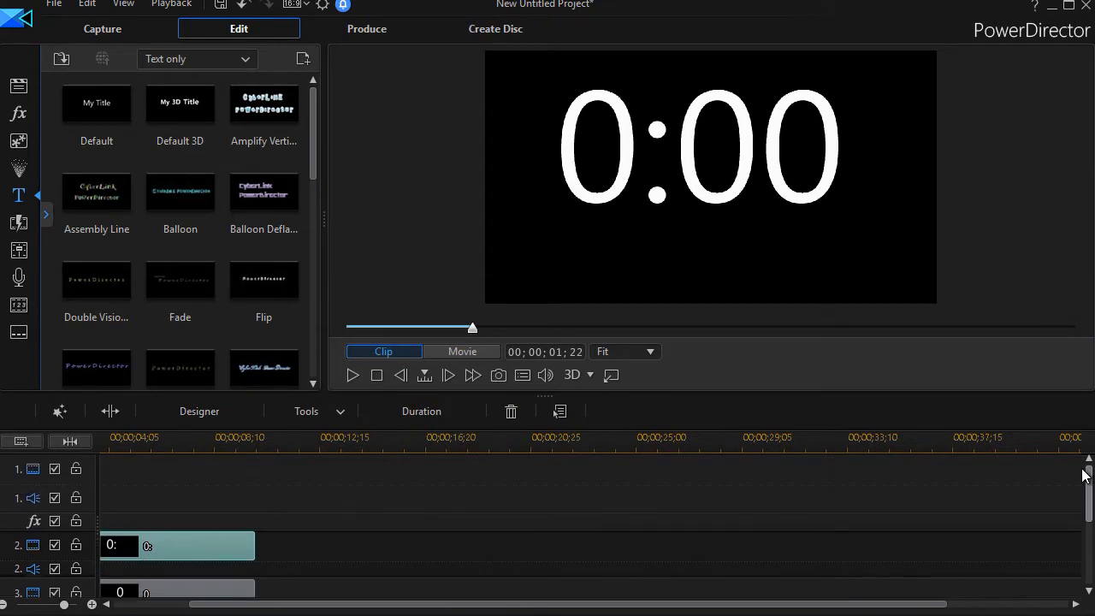
Set the track 4 single-digit 0 clip's duration to 00;00;01;00.
{"action": "scroll", "scroll_direction": "down", "scroll_amount": 3}
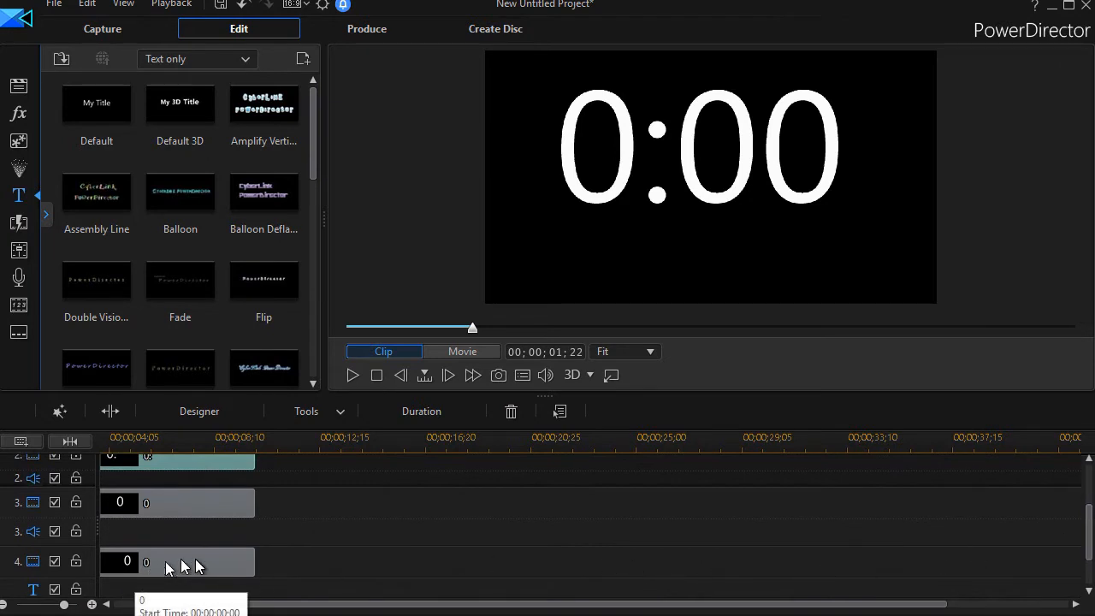
{"action": "mouse_move", "coordinate": [201, 566]}
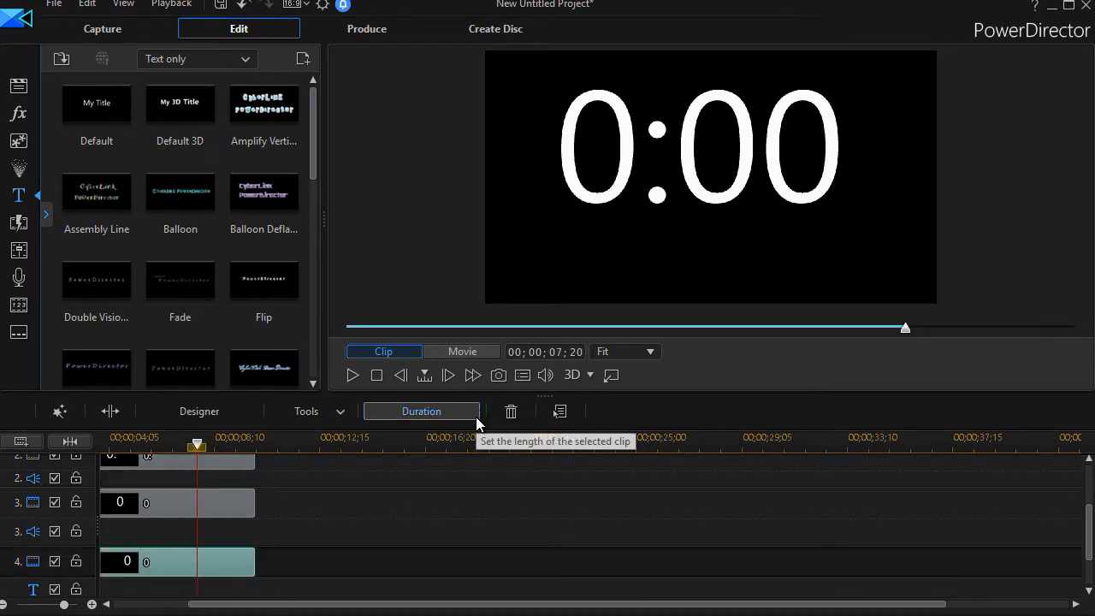
{"action": "left_click", "coordinate": [421, 412]}
{"action": "type", "text": "00;00;01;00"}
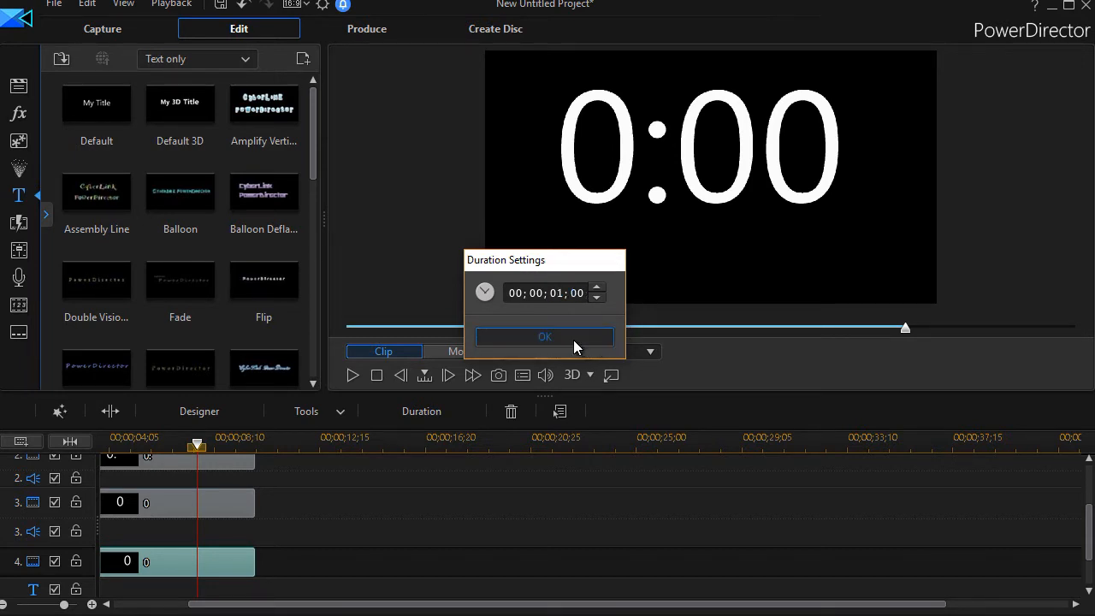
{"action": "left_click", "coordinate": [544, 335]}
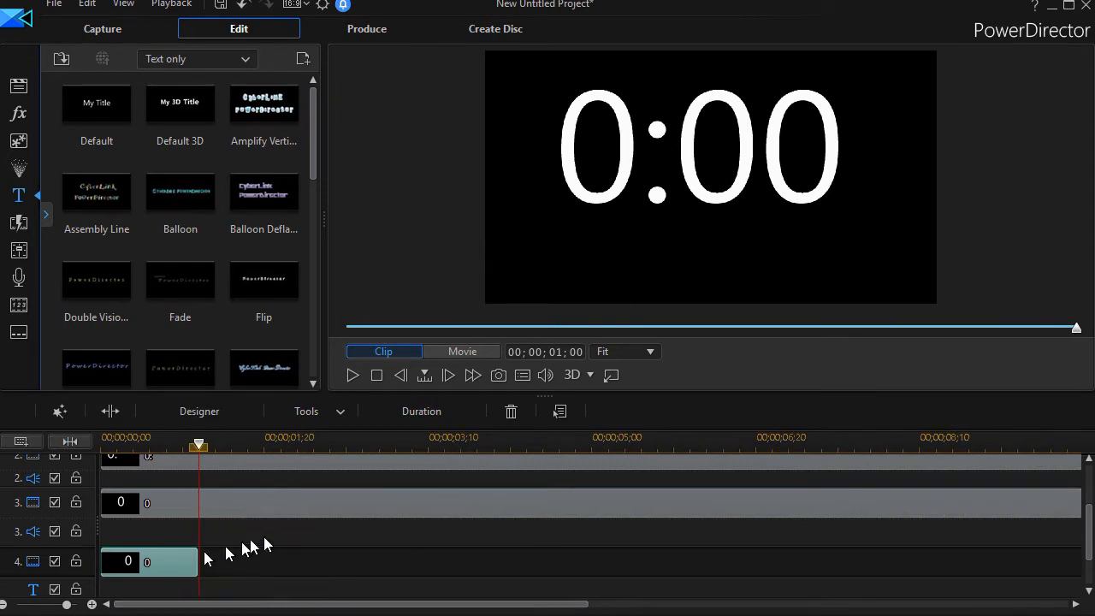
{"action": "mouse_move", "coordinate": [173, 565]}
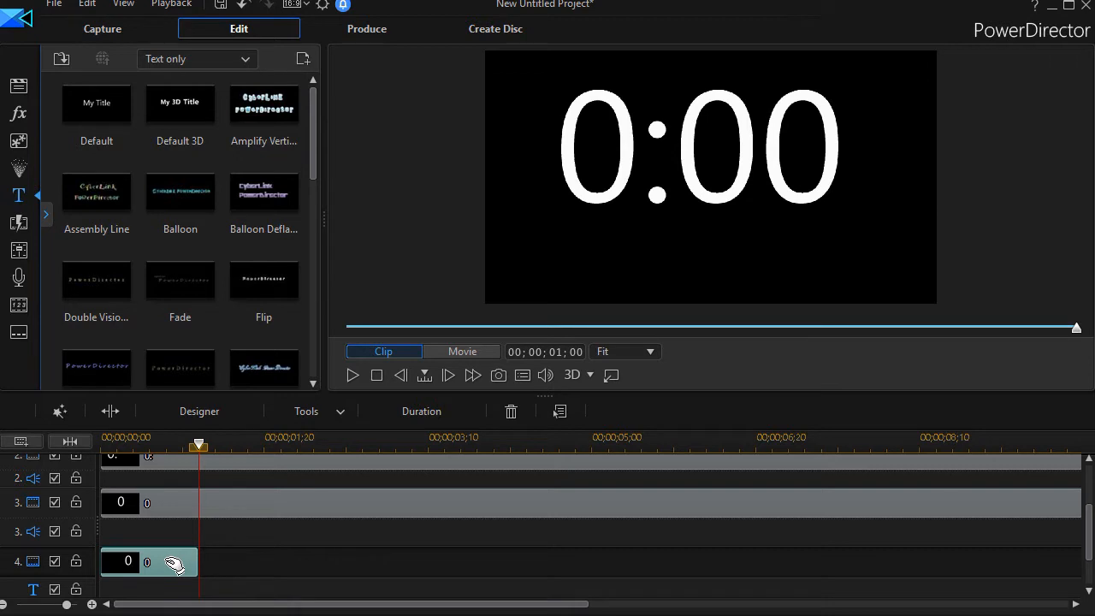
{"action": "mouse_move", "coordinate": [235, 565]}
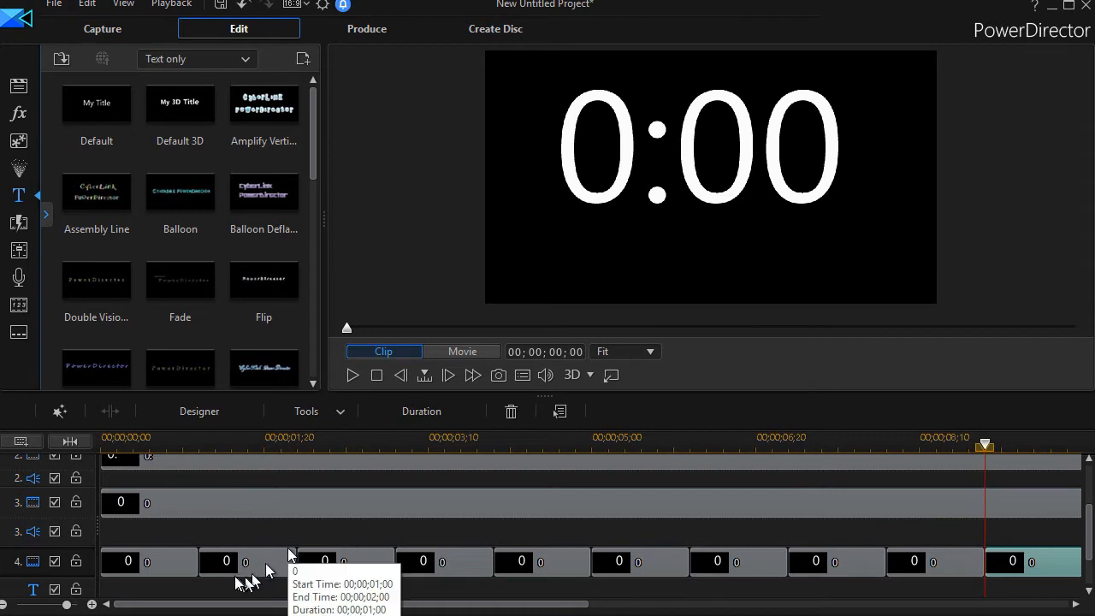
{"action": "mouse_move", "coordinate": [171, 565]}
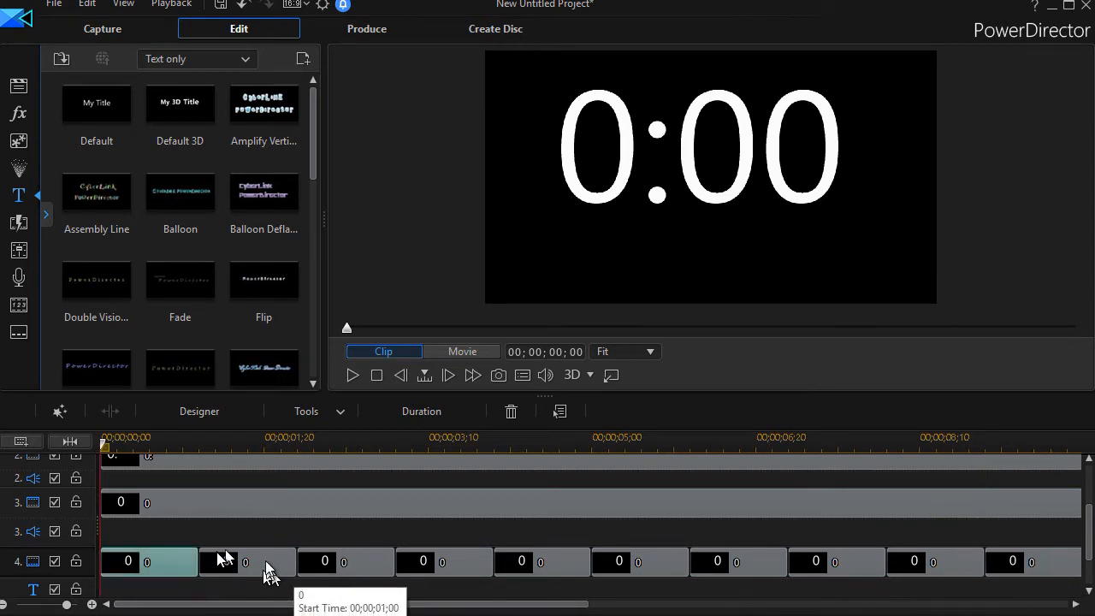
{"action": "mouse_move", "coordinate": [154, 567]}
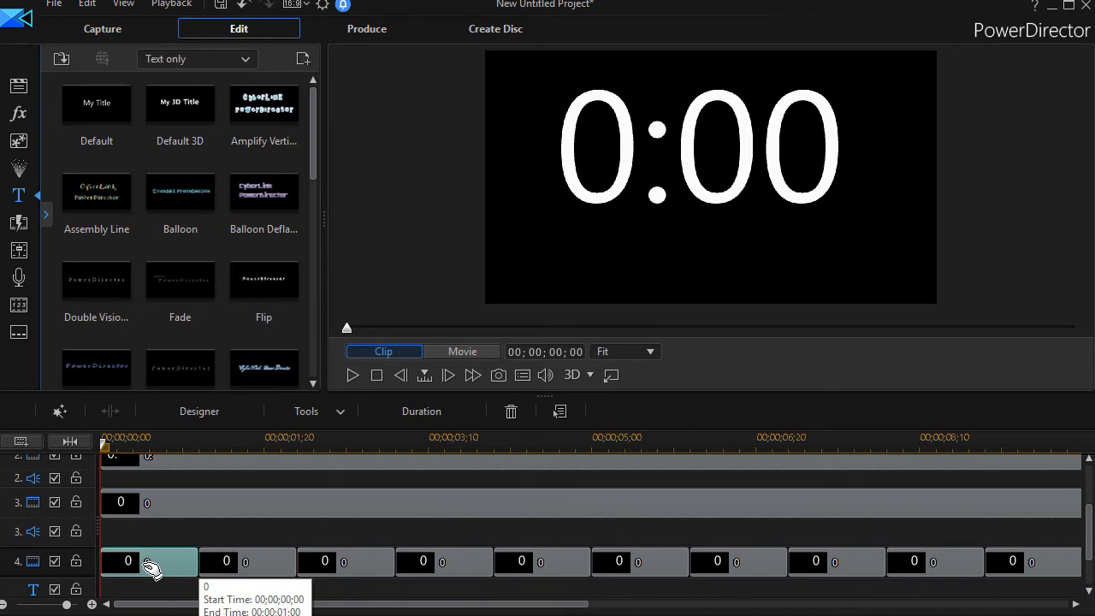
{"action": "mouse_move", "coordinate": [937, 565]}
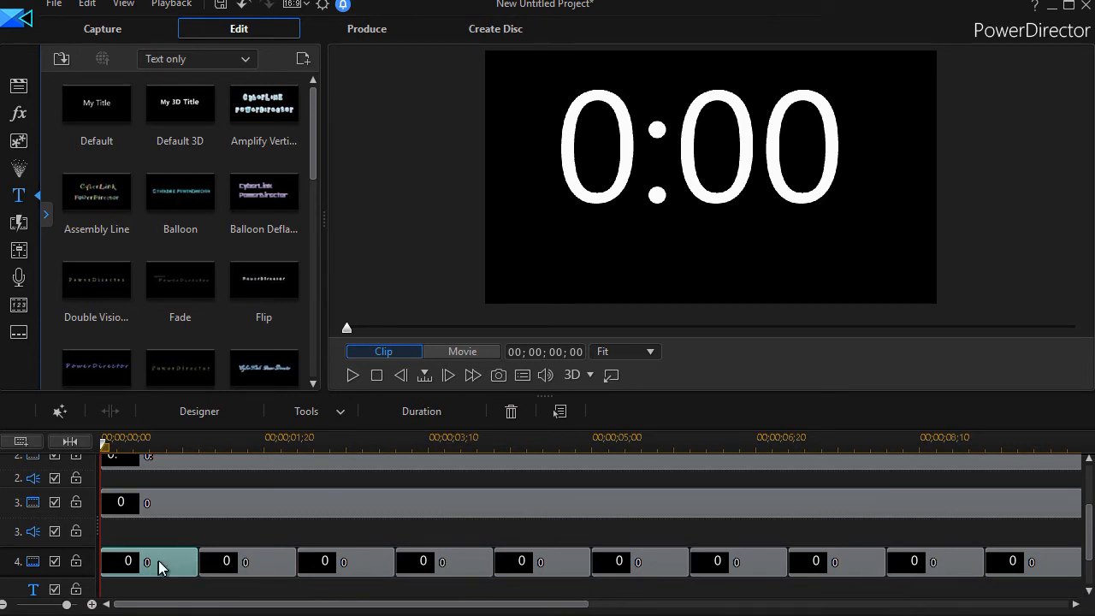
Retype the first digit clips on track 4 as 9 and 8 in Title Designer.
{"action": "double_click", "coordinate": [128, 562]}
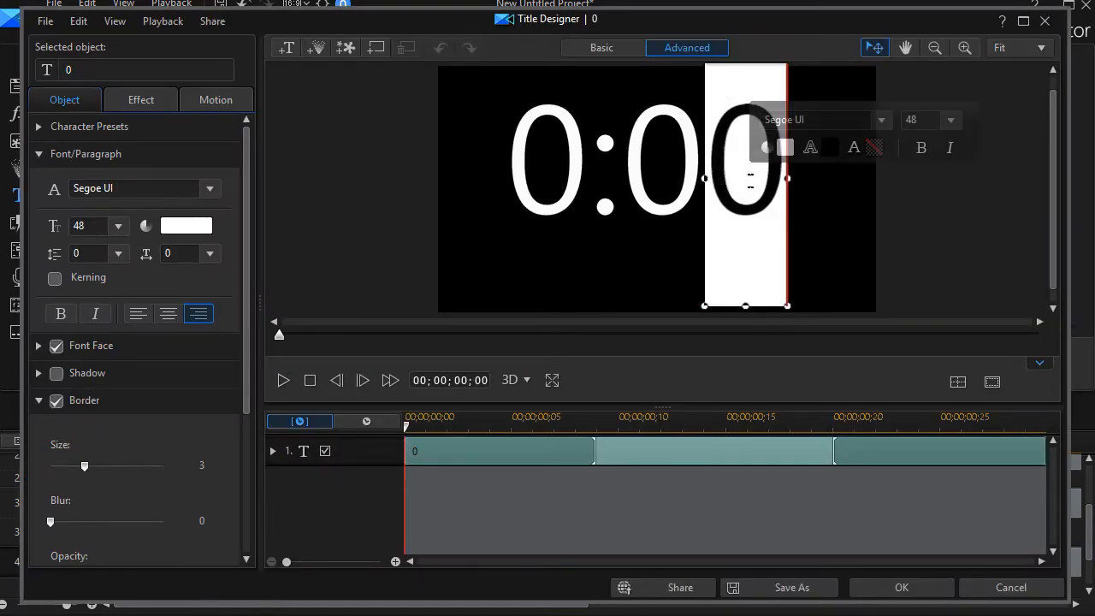
{"action": "type", "text": "9"}
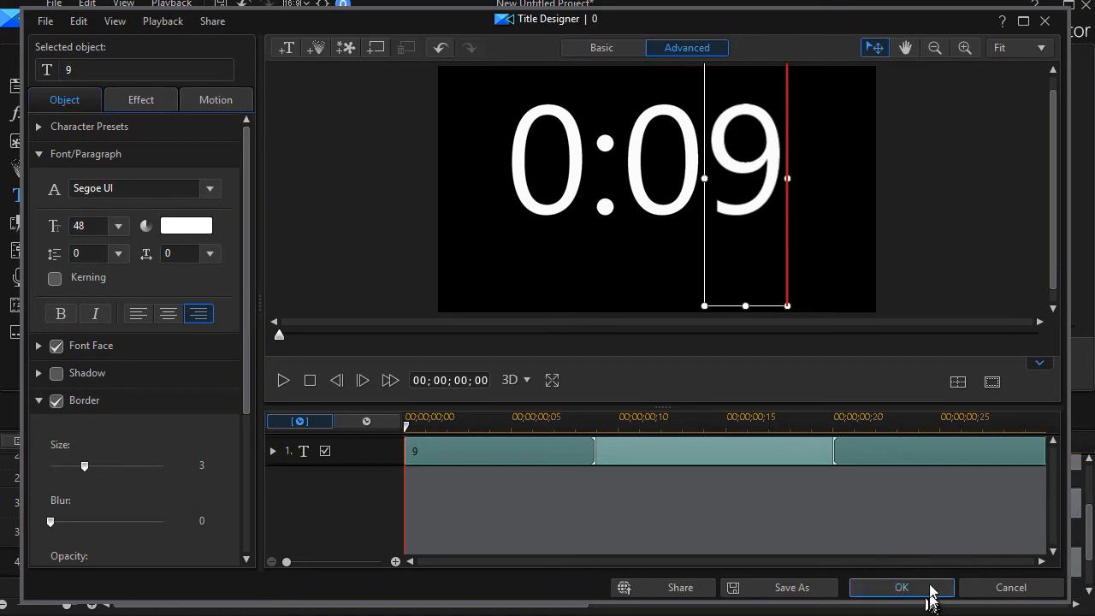
{"action": "left_click", "coordinate": [901, 588]}
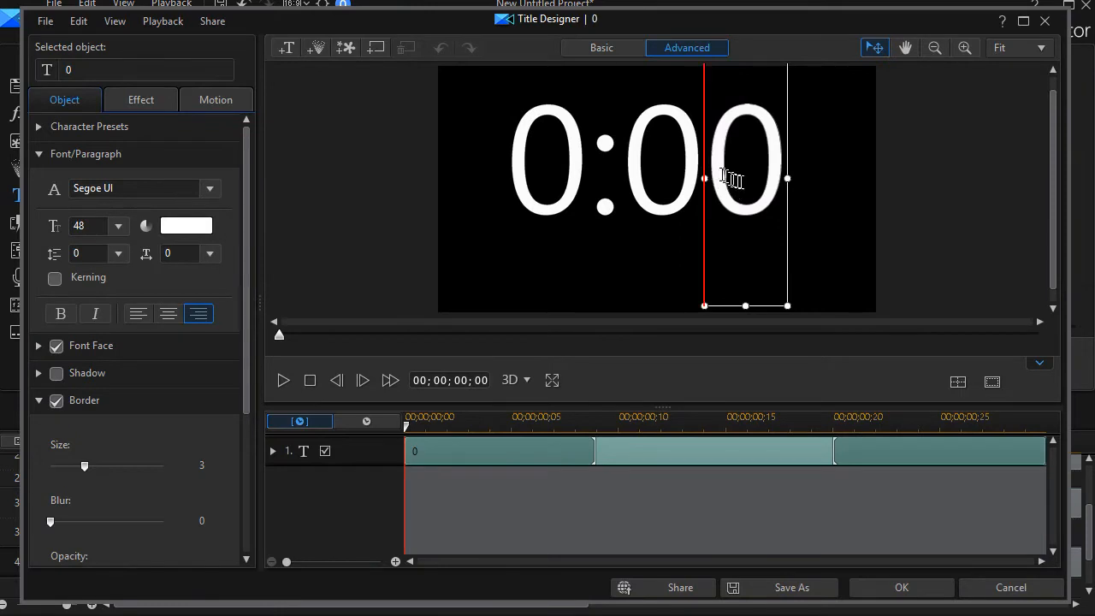
{"action": "type", "text": "8"}
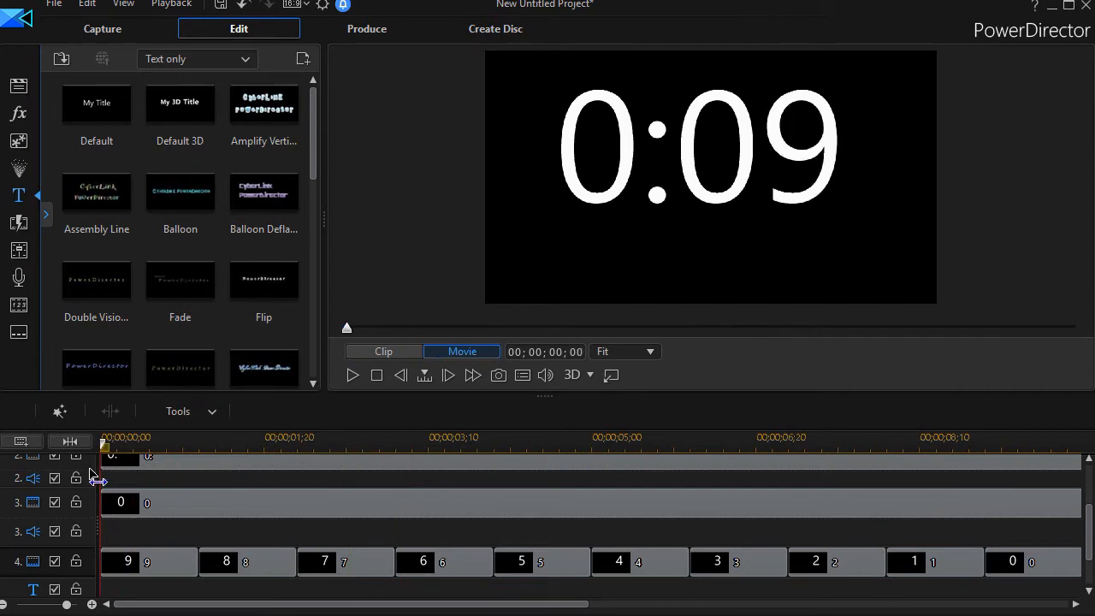
{"action": "left_click", "coordinate": [127, 562]}
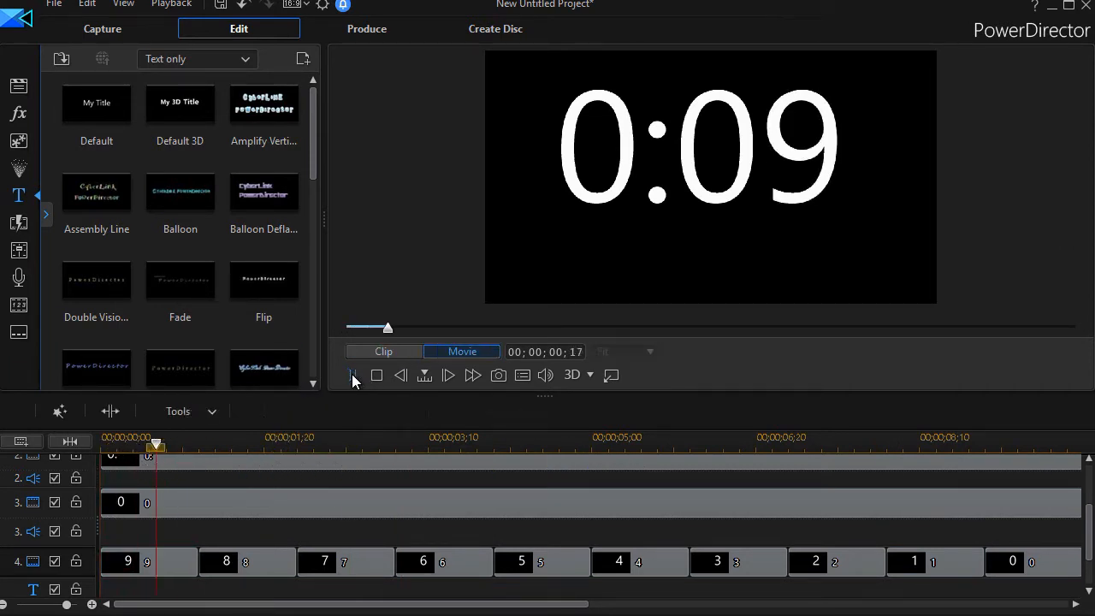
{"action": "left_click", "coordinate": [353, 374]}
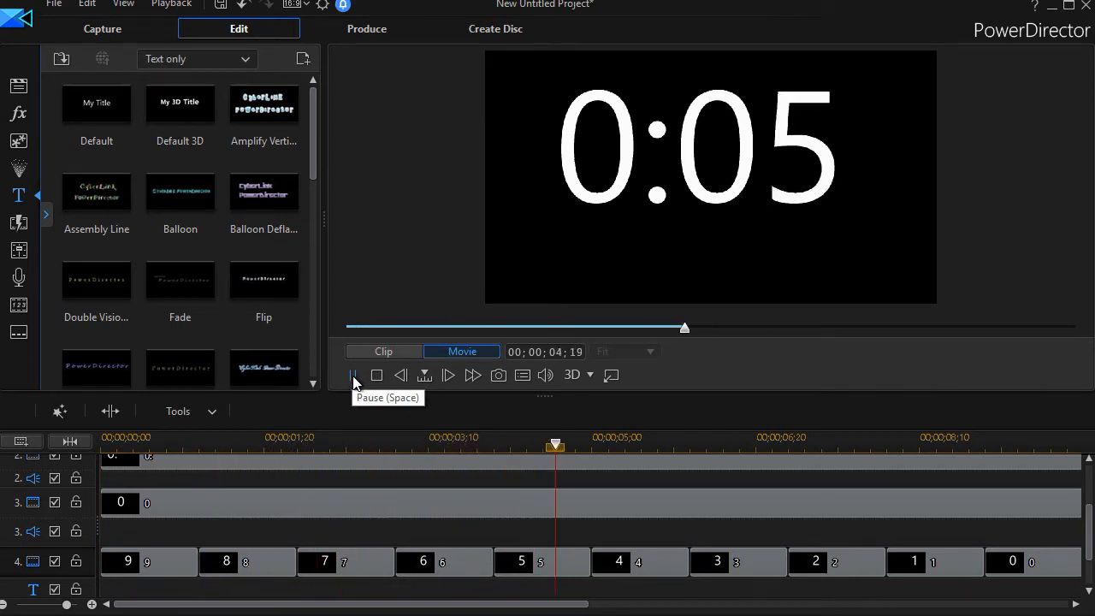
{"action": "left_click", "coordinate": [353, 374]}
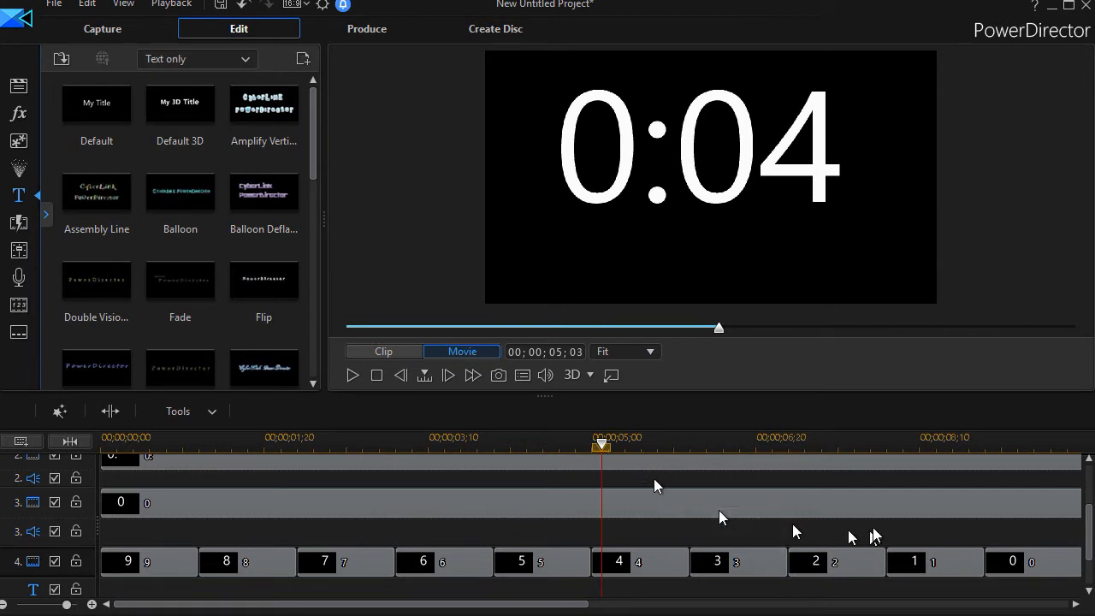
{"action": "mouse_move", "coordinate": [770, 443]}
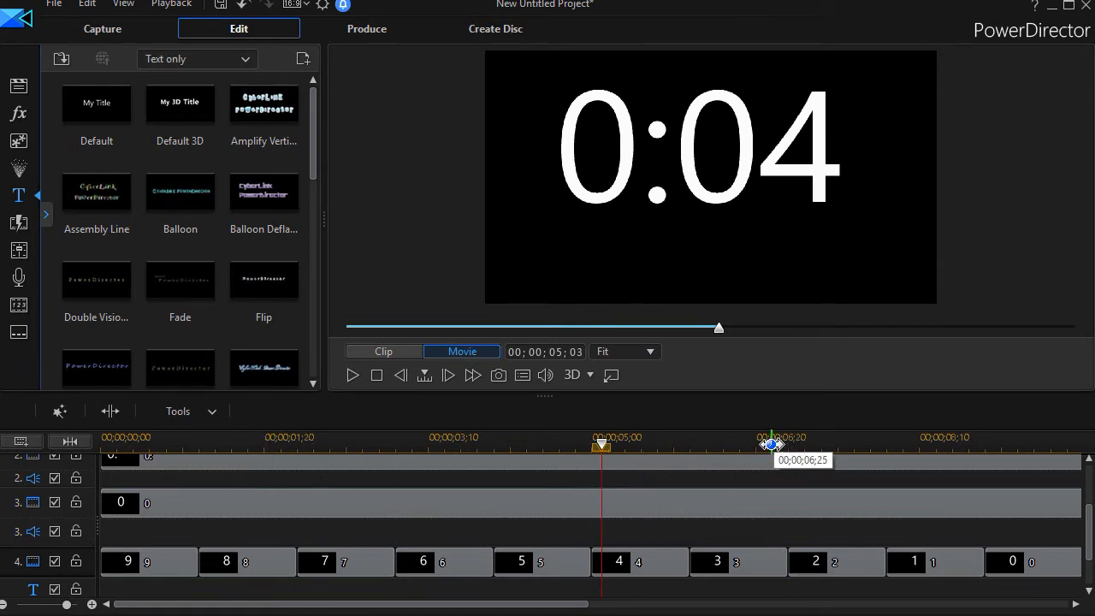
{"action": "mouse_move", "coordinate": [141, 518]}
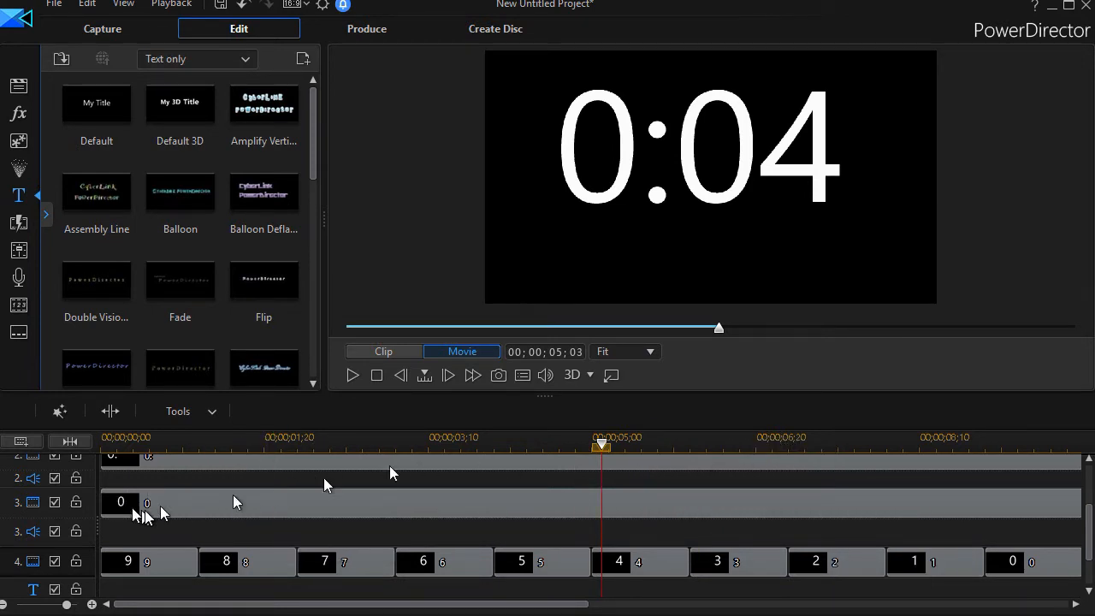
{"action": "mouse_move", "coordinate": [659, 443]}
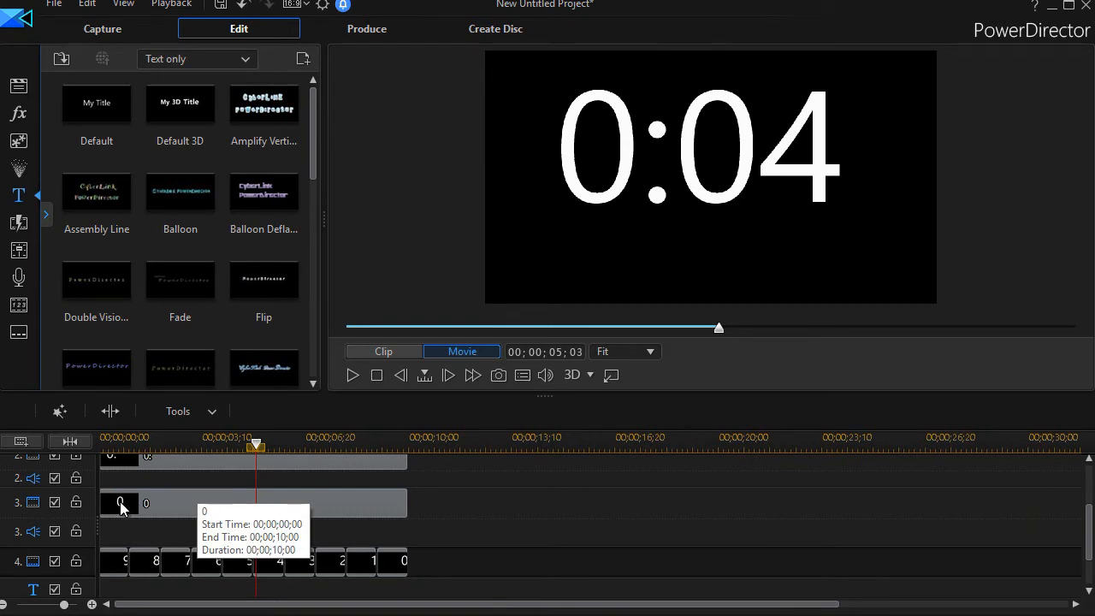
{"action": "mouse_move", "coordinate": [360, 502]}
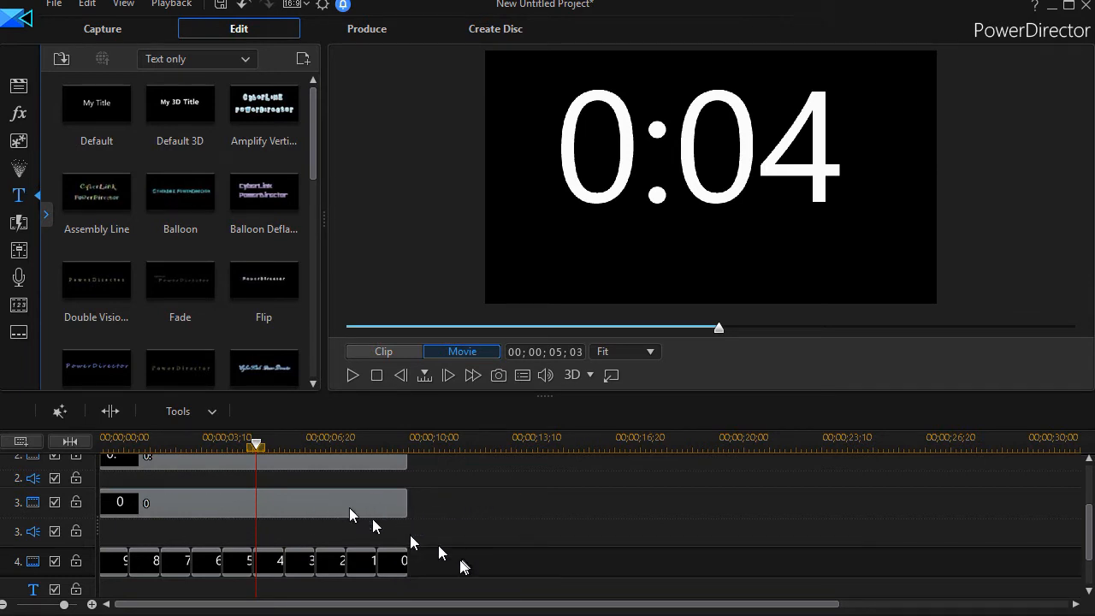
{"action": "mouse_move", "coordinate": [398, 599]}
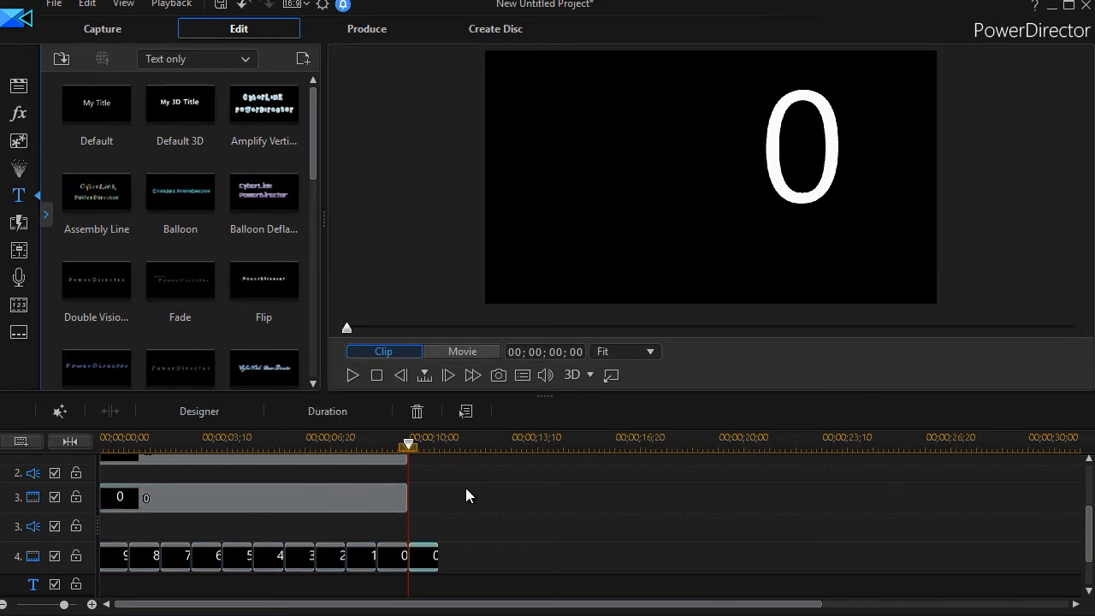
{"action": "mouse_move", "coordinate": [432, 572]}
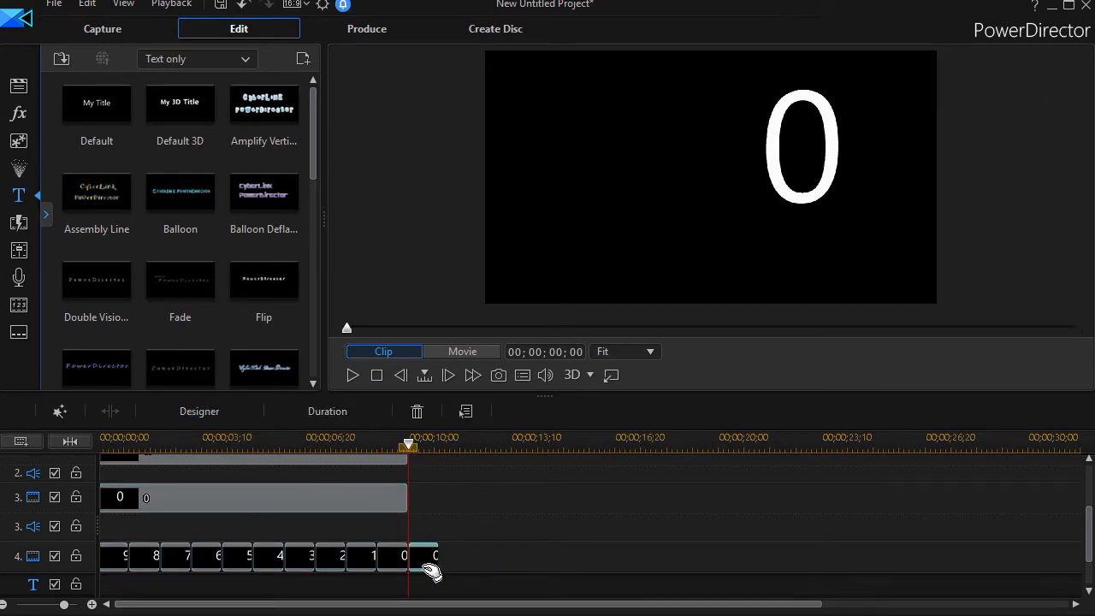
Delete the stray zero clip, then copy the ten-second tens-and-units digit block.
{"action": "left_click", "coordinate": [462, 351]}
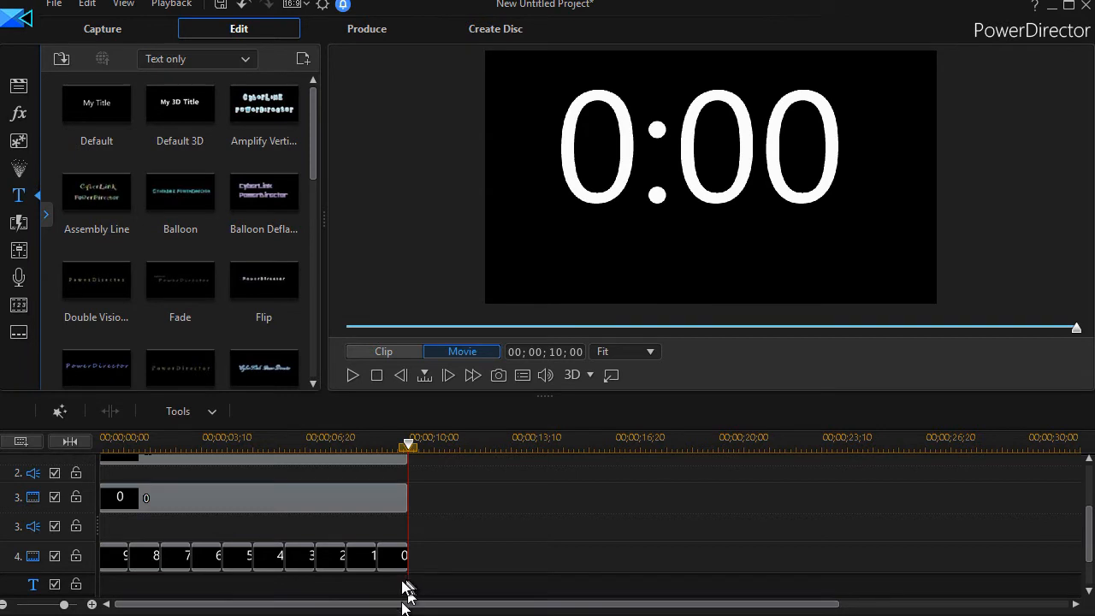
{"action": "left_click", "coordinate": [248, 497]}
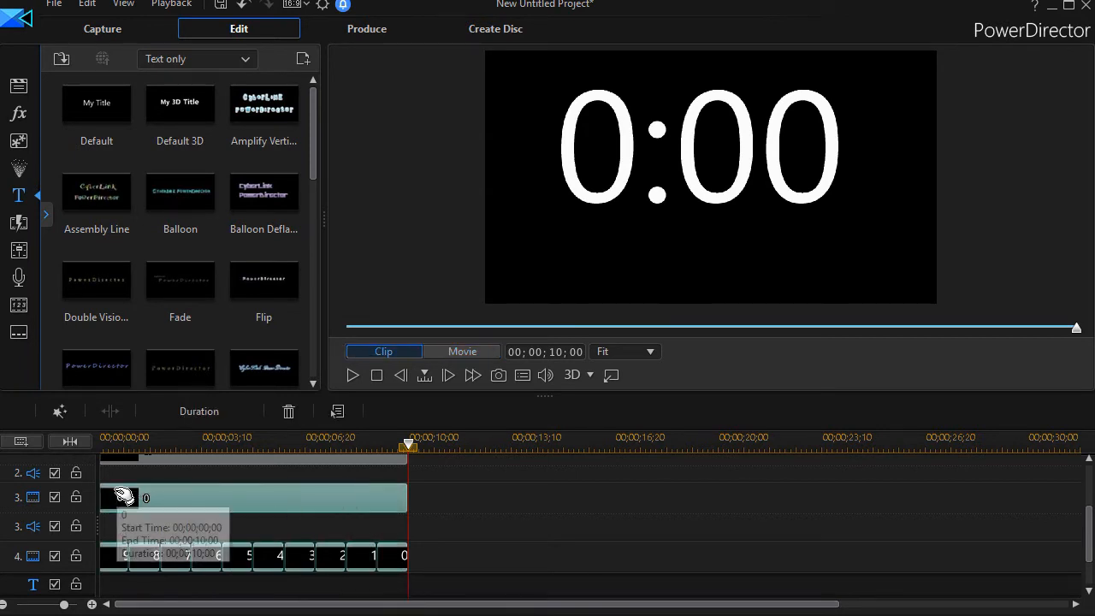
{"action": "mouse_move", "coordinate": [464, 505]}
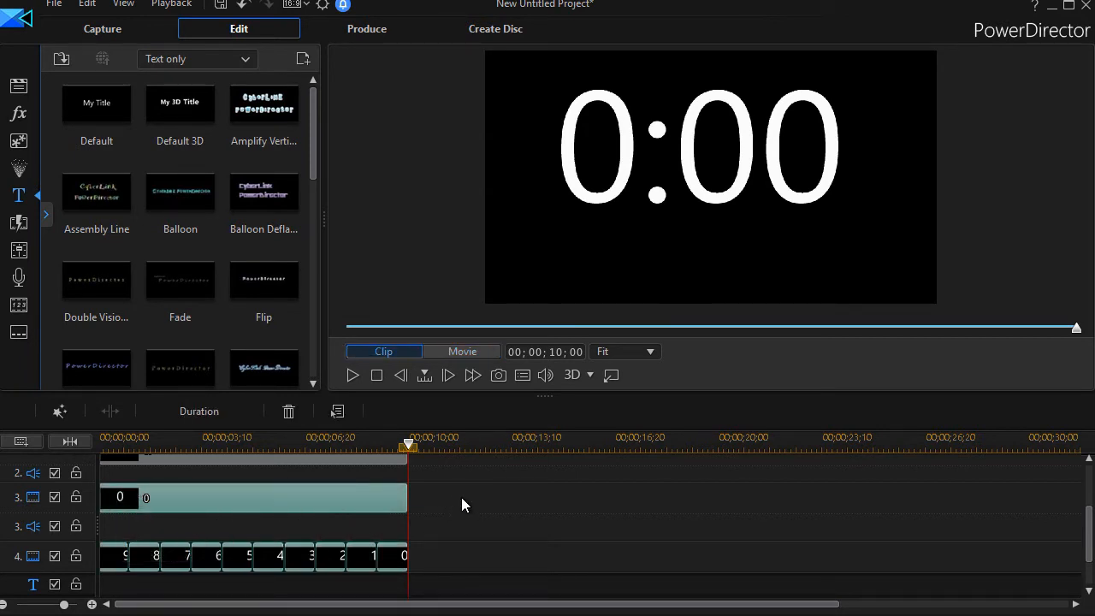
{"action": "left_click", "coordinate": [462, 352]}
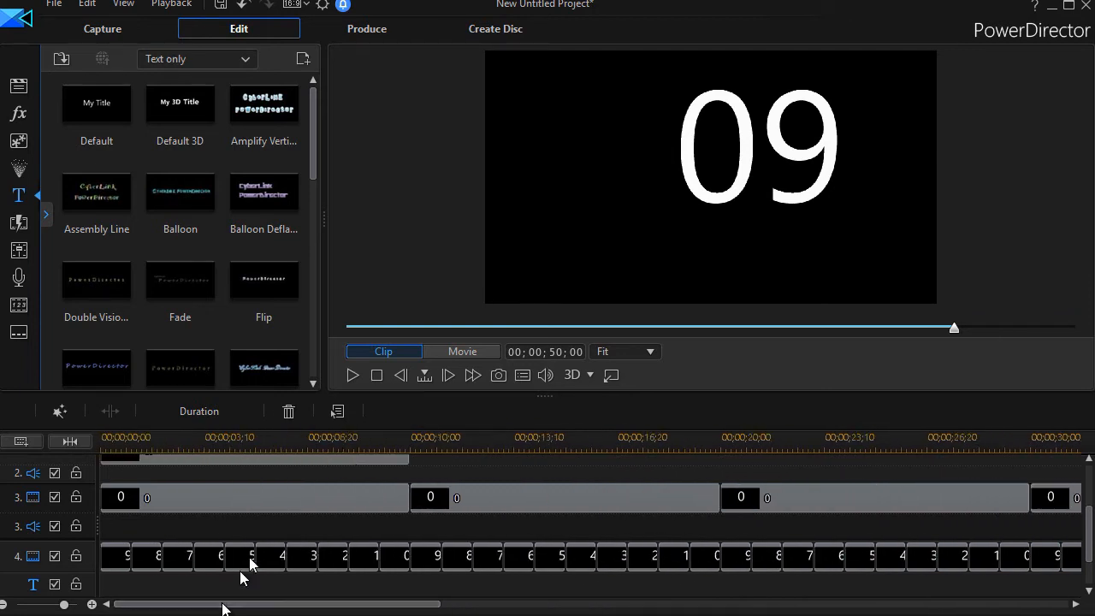
{"action": "left_click", "coordinate": [257, 497]}
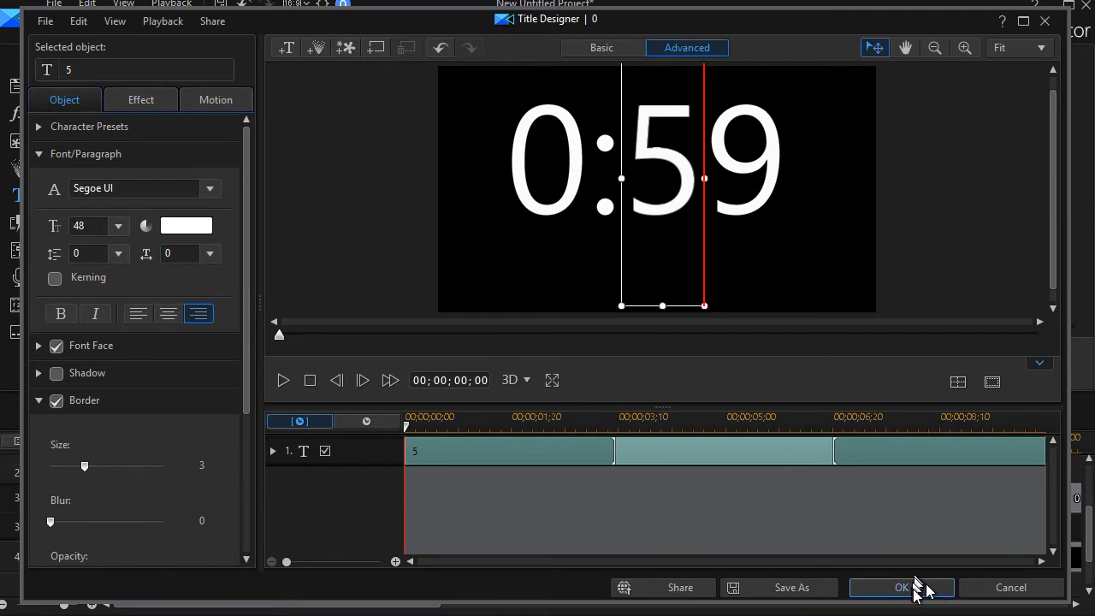
Change the tens-digit clips' text to 5 and then 4 in Title Designer.
{"action": "left_click", "coordinate": [902, 587]}
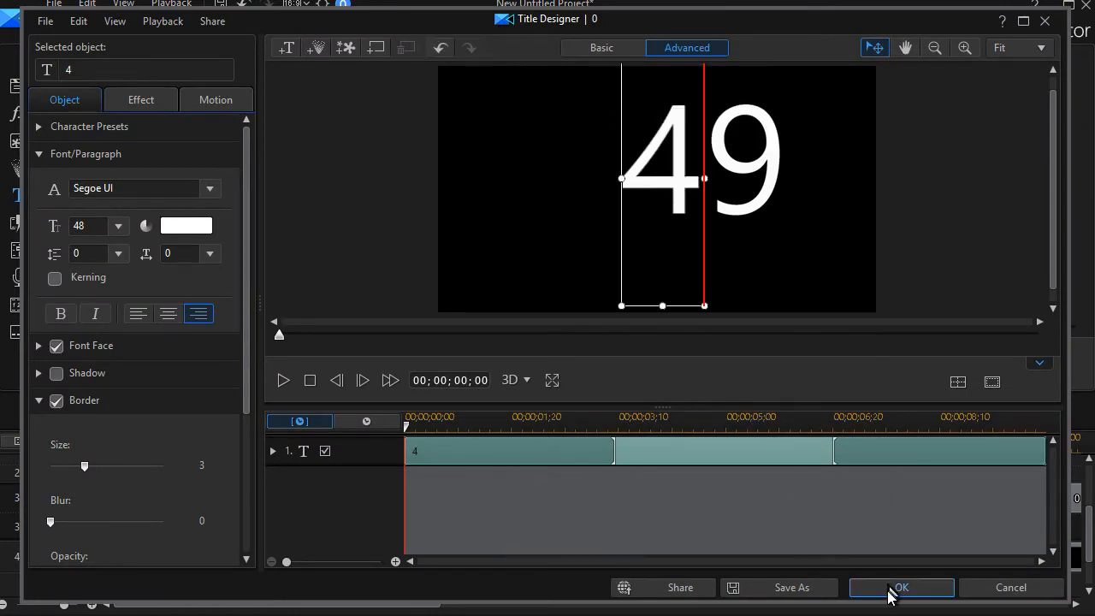
{"action": "left_click", "coordinate": [901, 588]}
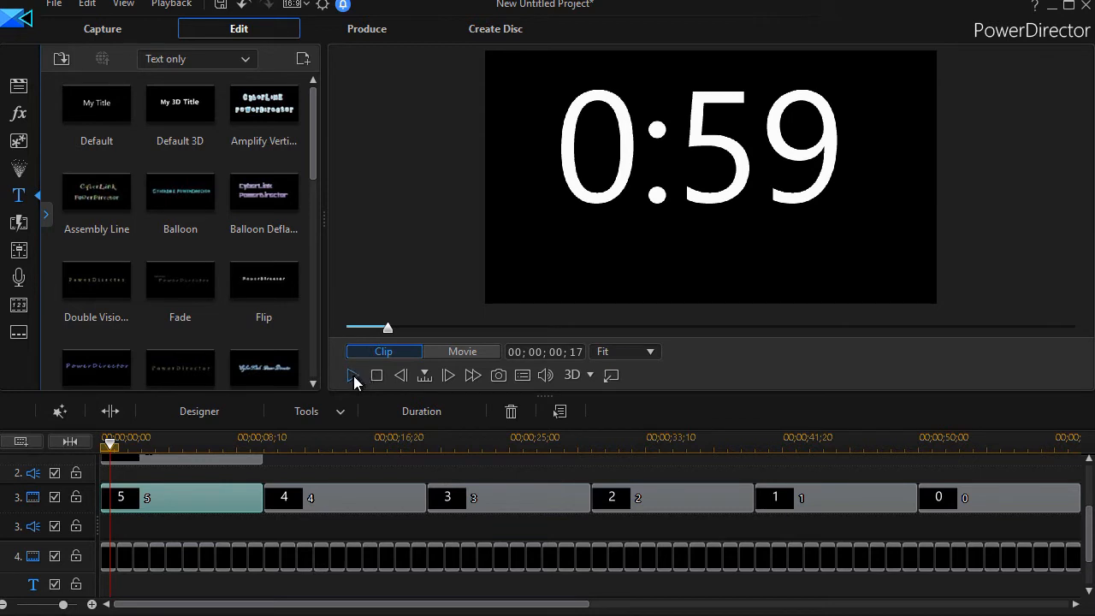
{"action": "left_click", "coordinate": [352, 375]}
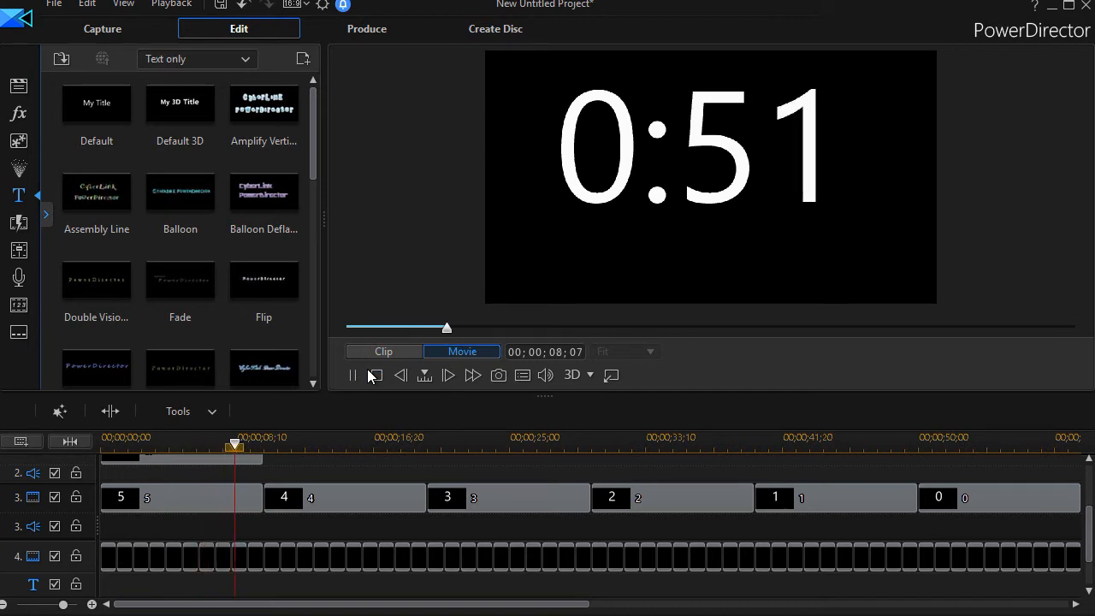
{"action": "left_click", "coordinate": [352, 375]}
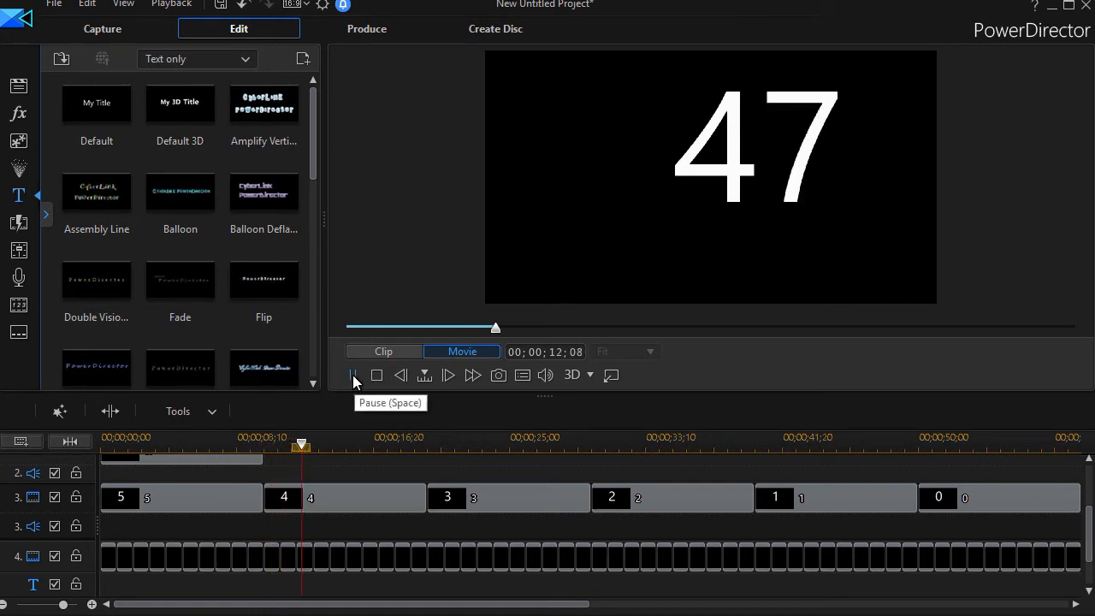
{"action": "left_click", "coordinate": [354, 375]}
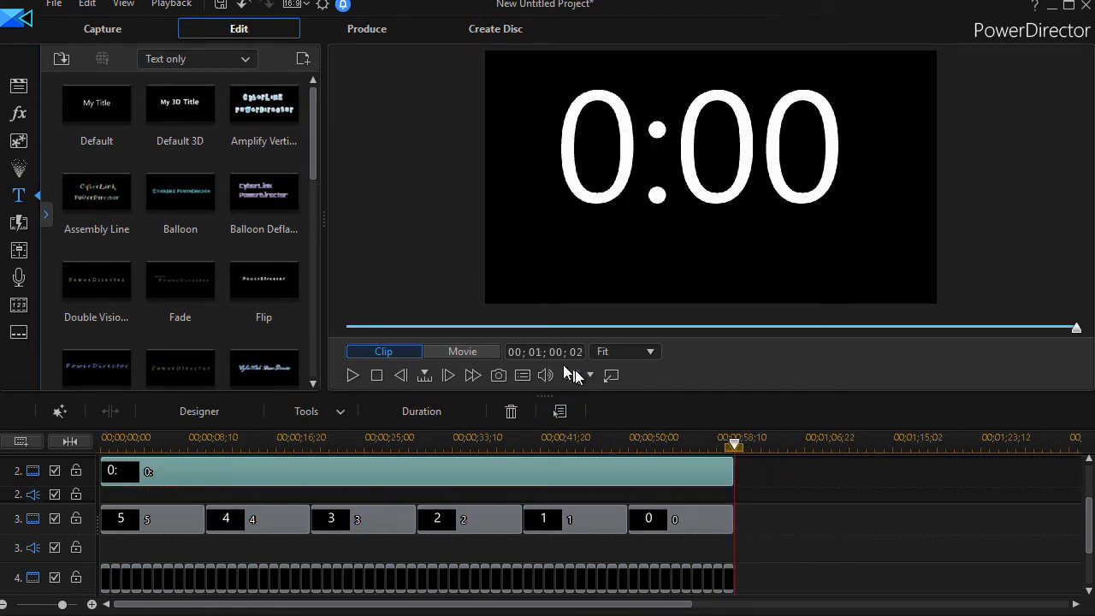
Extend the 0: title clip on track 2 across the one-minute seconds block.
{"action": "left_click", "coordinate": [573, 375]}
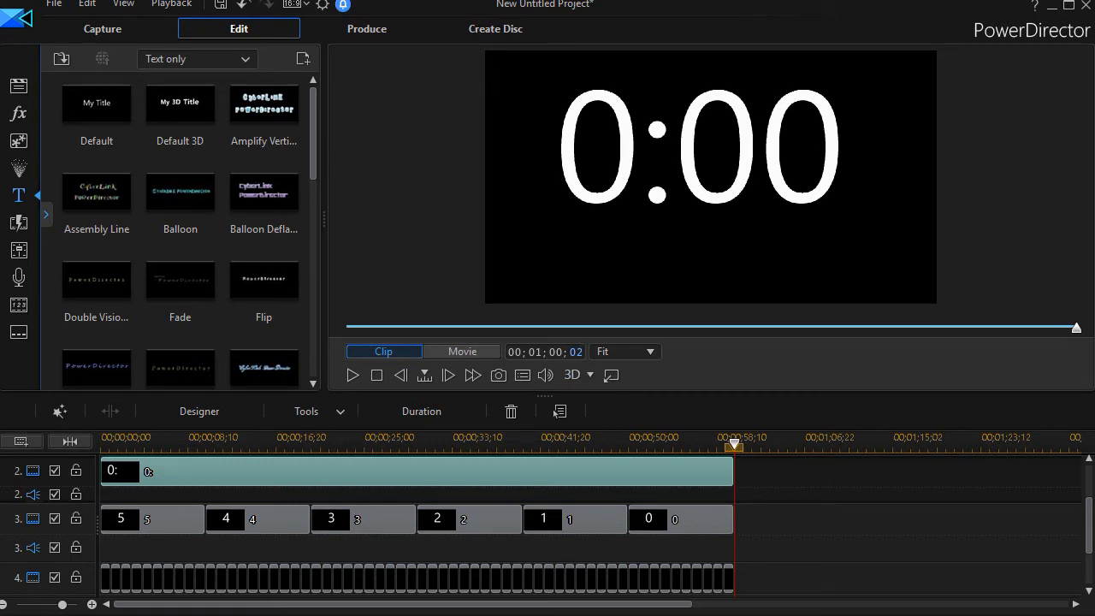
{"action": "mouse_move", "coordinate": [835, 505]}
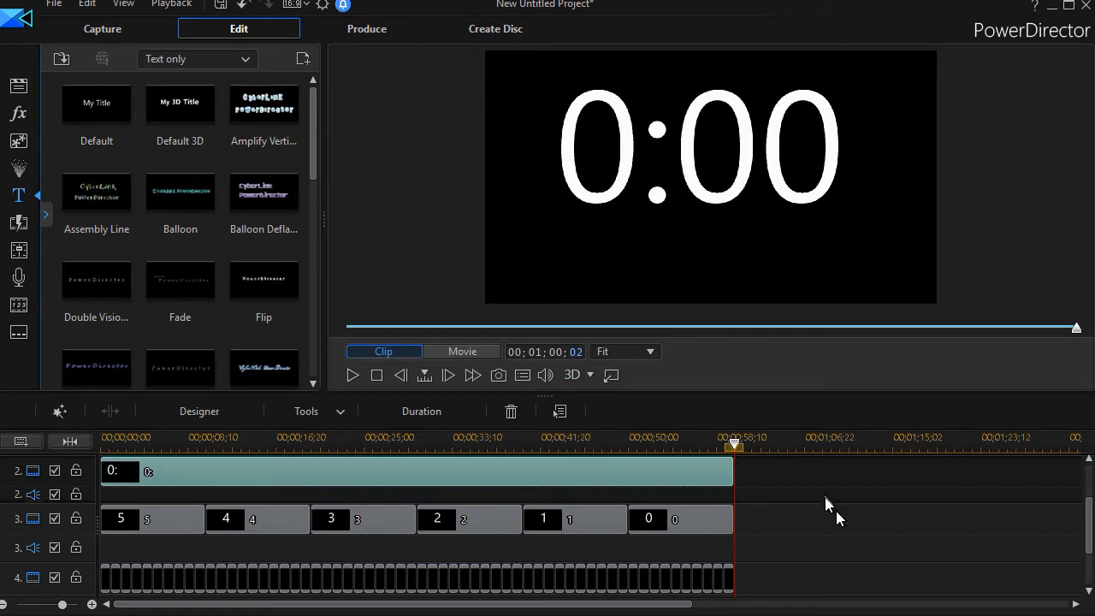
{"action": "mouse_move", "coordinate": [632, 473]}
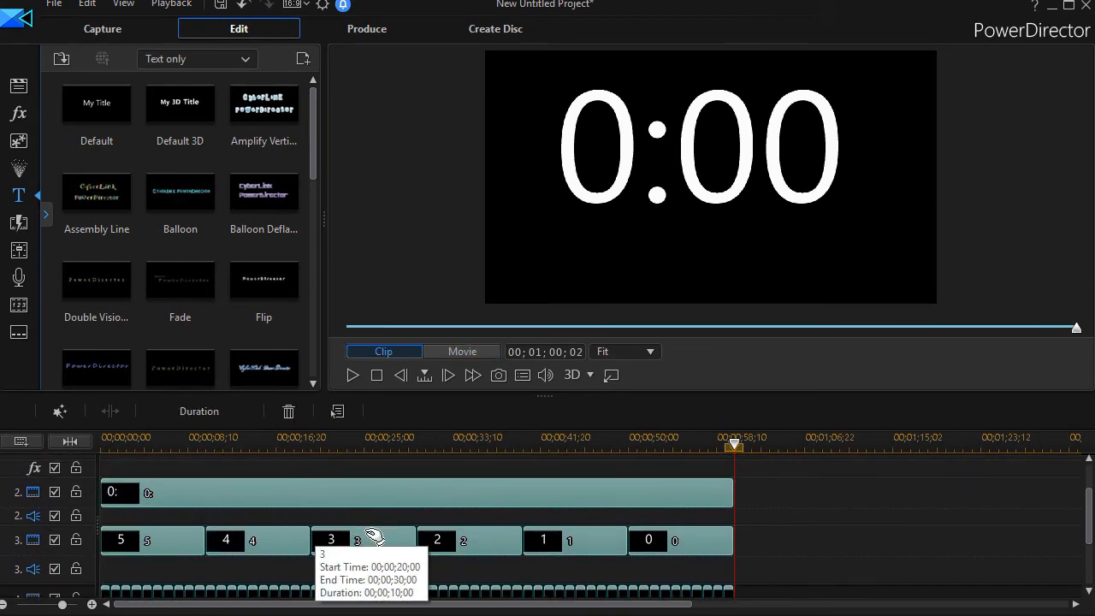
{"action": "mouse_move", "coordinate": [775, 501]}
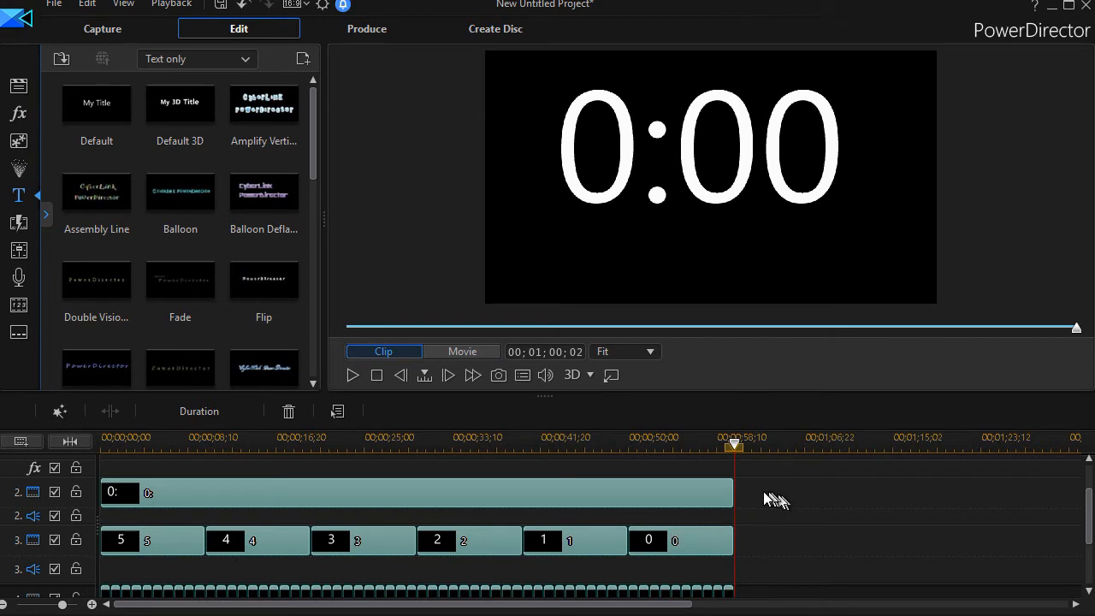
Copy the track 2 and 3 one-minute block and paste copies along the timeline.
{"action": "left_click", "coordinate": [462, 351]}
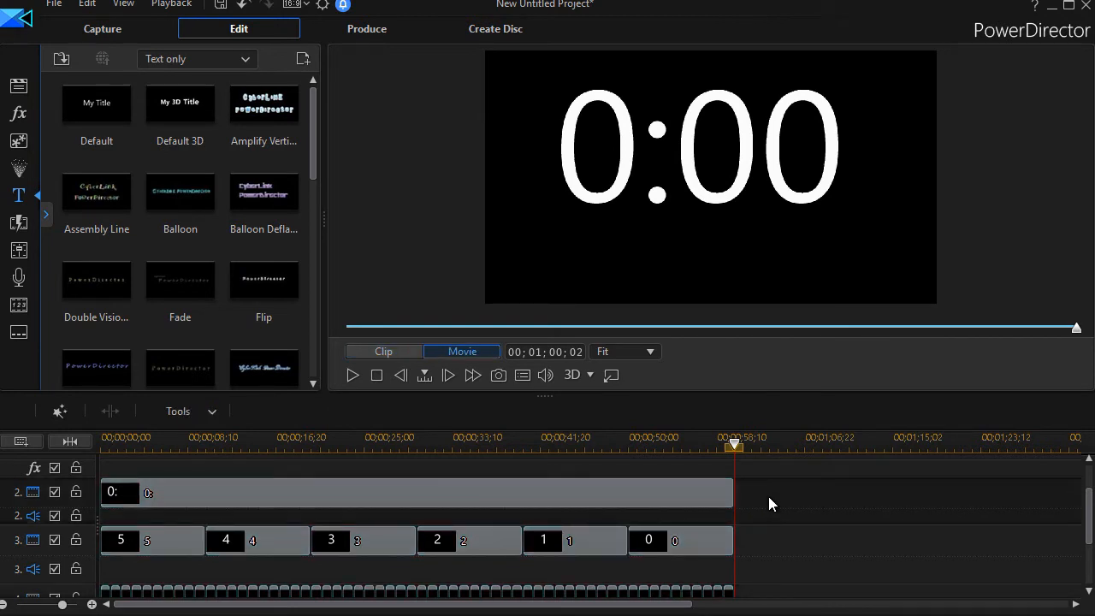
{"action": "left_click", "coordinate": [751, 492]}
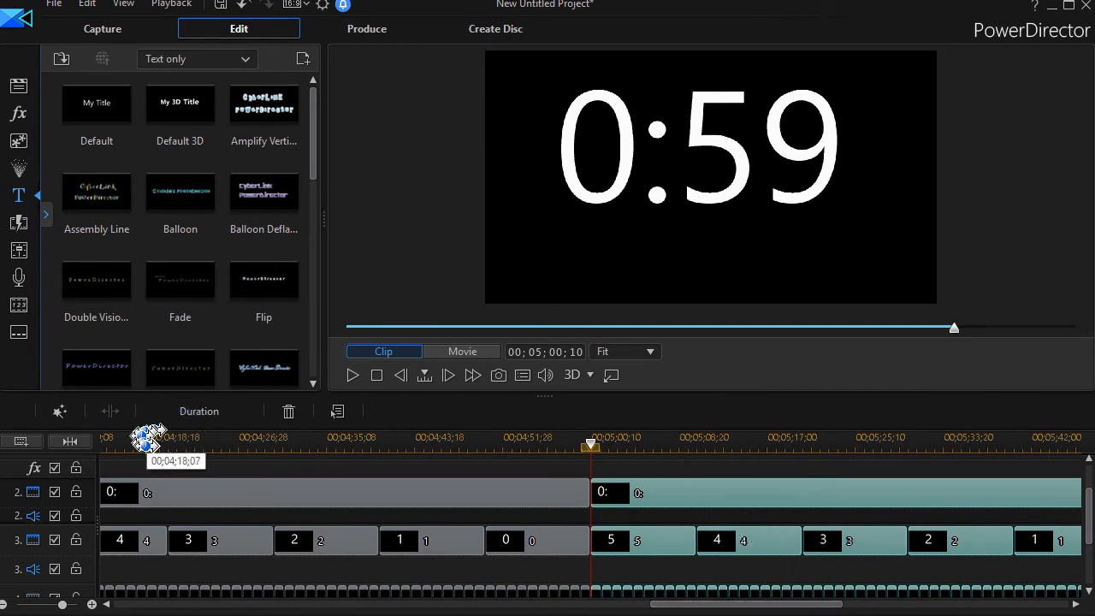
Change the first 0: minute clip's digit to 5 in Title Designer.
{"action": "left_click", "coordinate": [70, 442]}
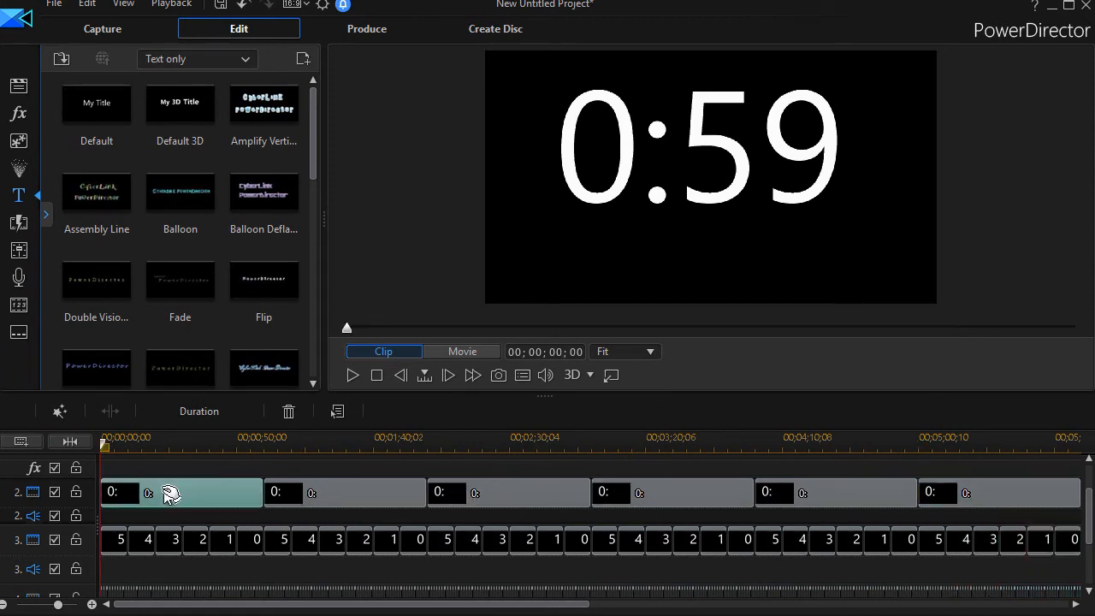
{"action": "double_click", "coordinate": [179, 492]}
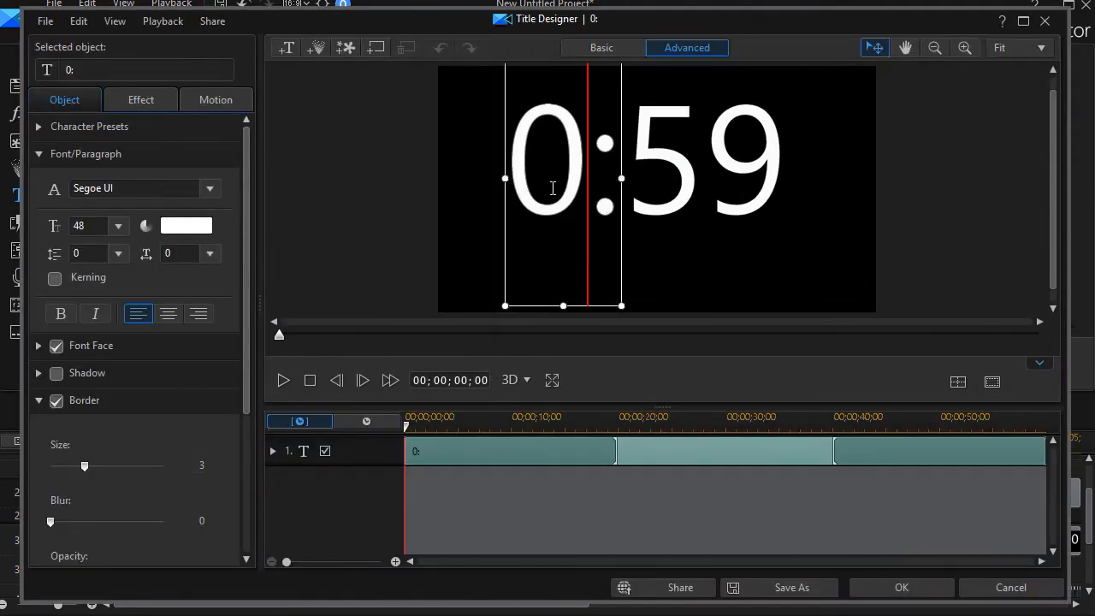
{"action": "type", "text": "5"}
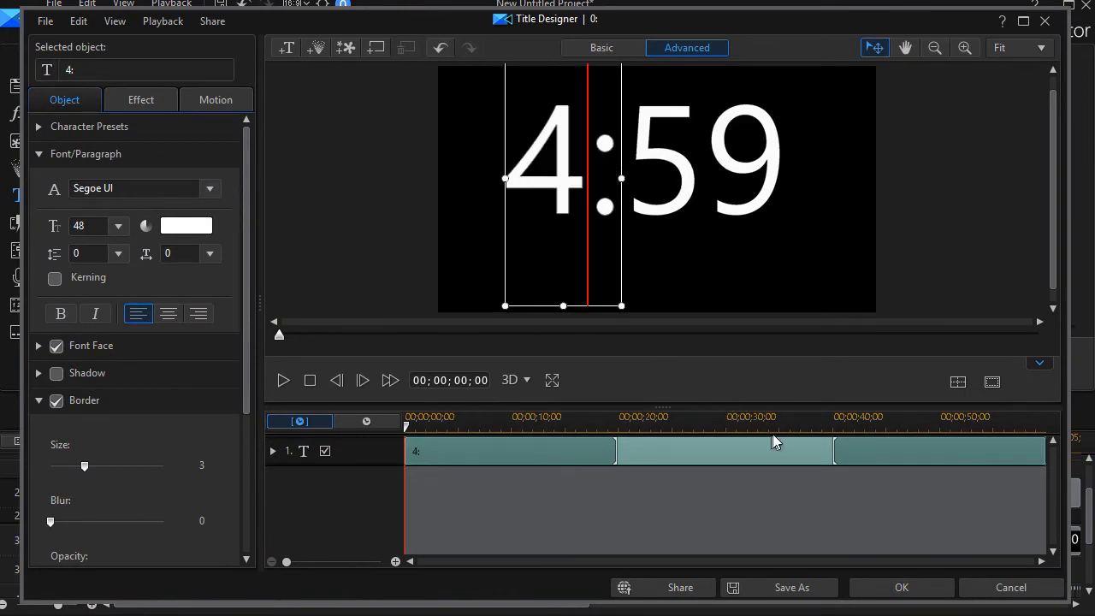
{"action": "left_click", "coordinate": [901, 587]}
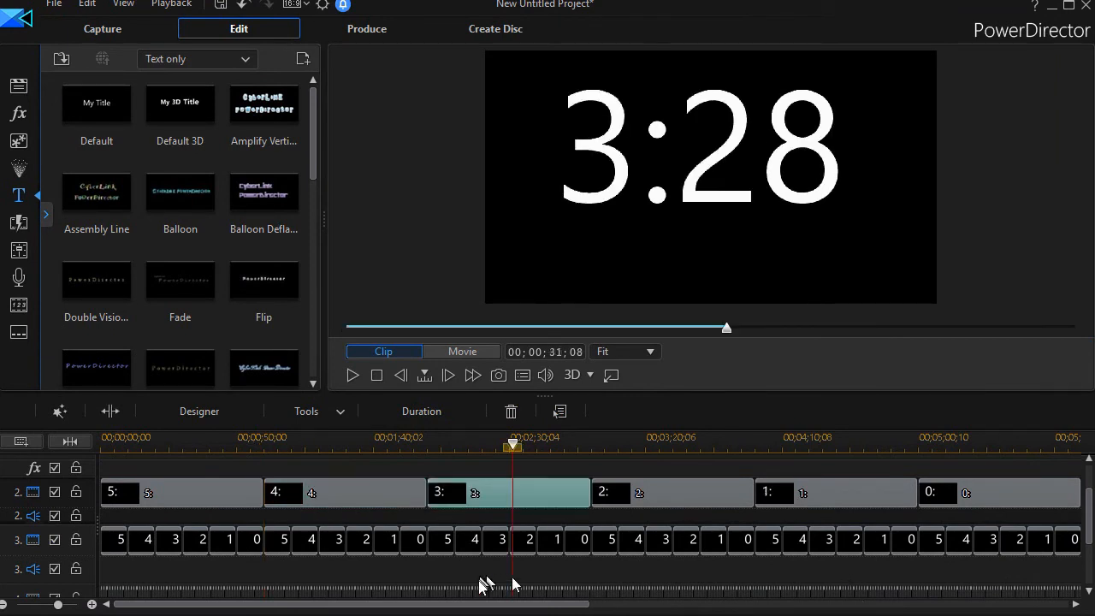
{"action": "mouse_move", "coordinate": [1027, 531]}
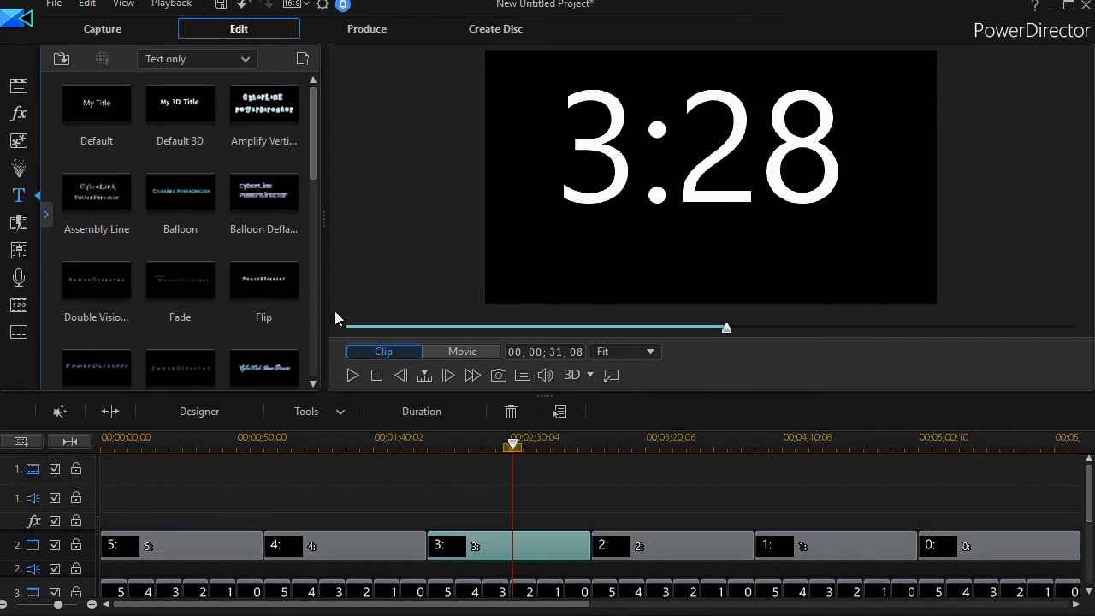
{"action": "mouse_move", "coordinate": [51, 59]}
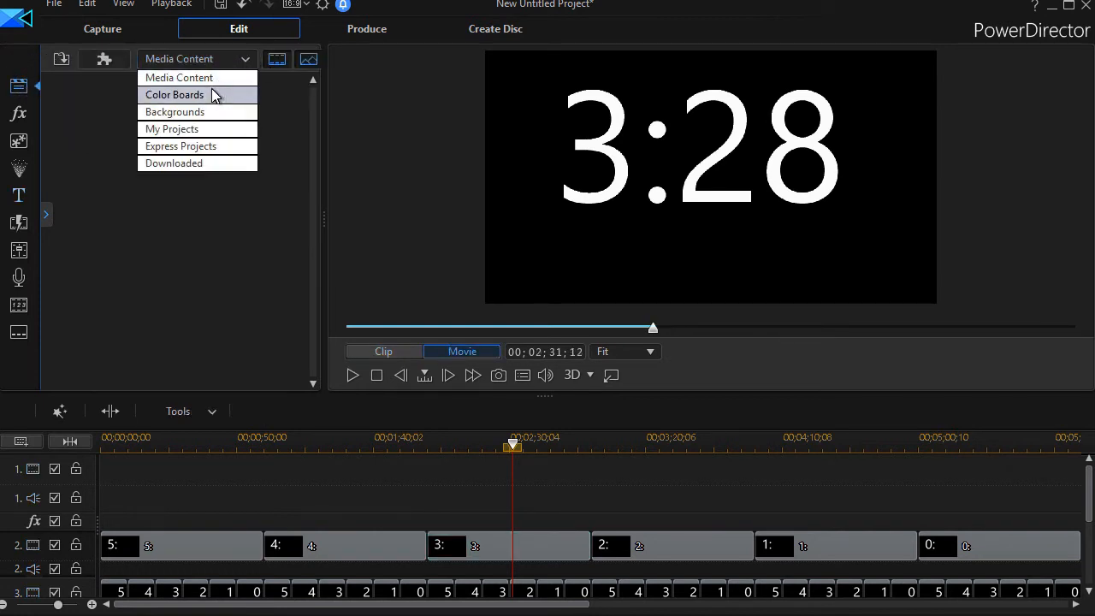
Select the light blue 0,175,255 board from the Color Boards library.
{"action": "left_click", "coordinate": [175, 94]}
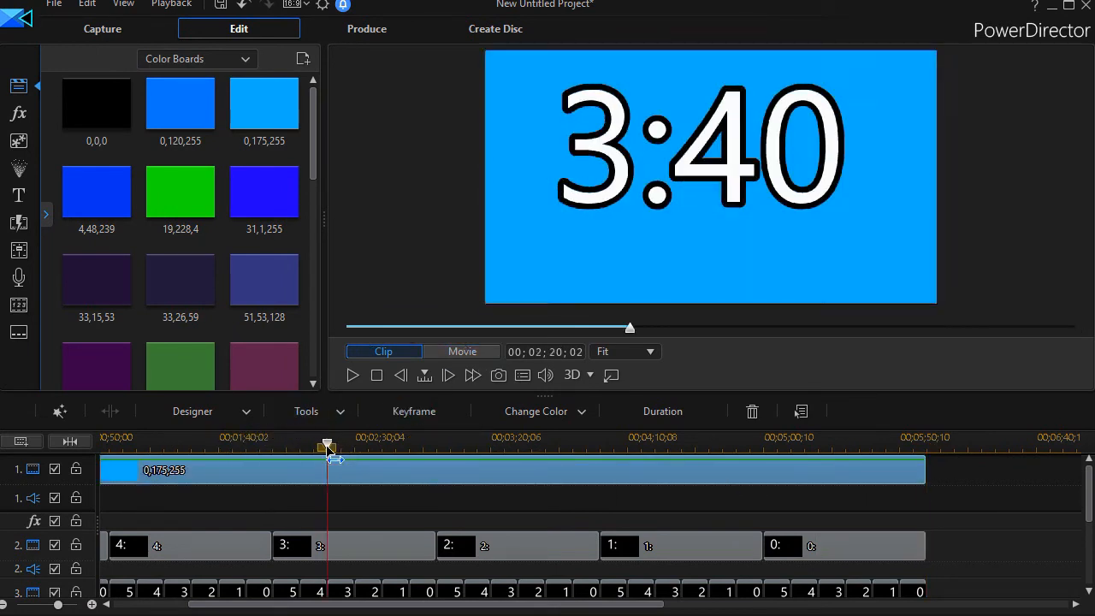
{"action": "left_click", "coordinate": [710, 177]}
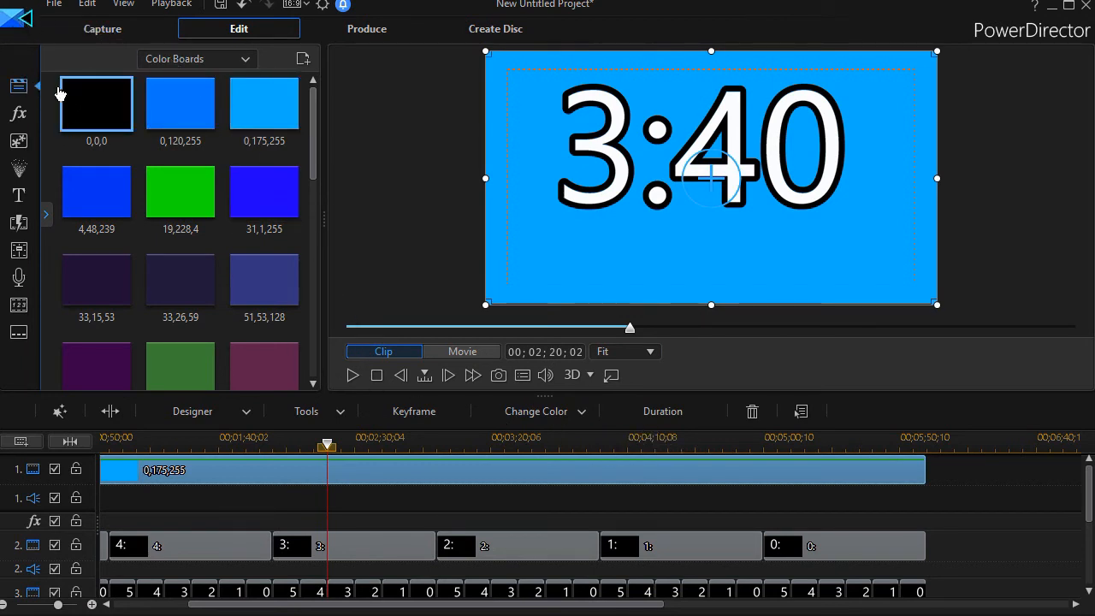
{"action": "mouse_move", "coordinate": [366, 28]}
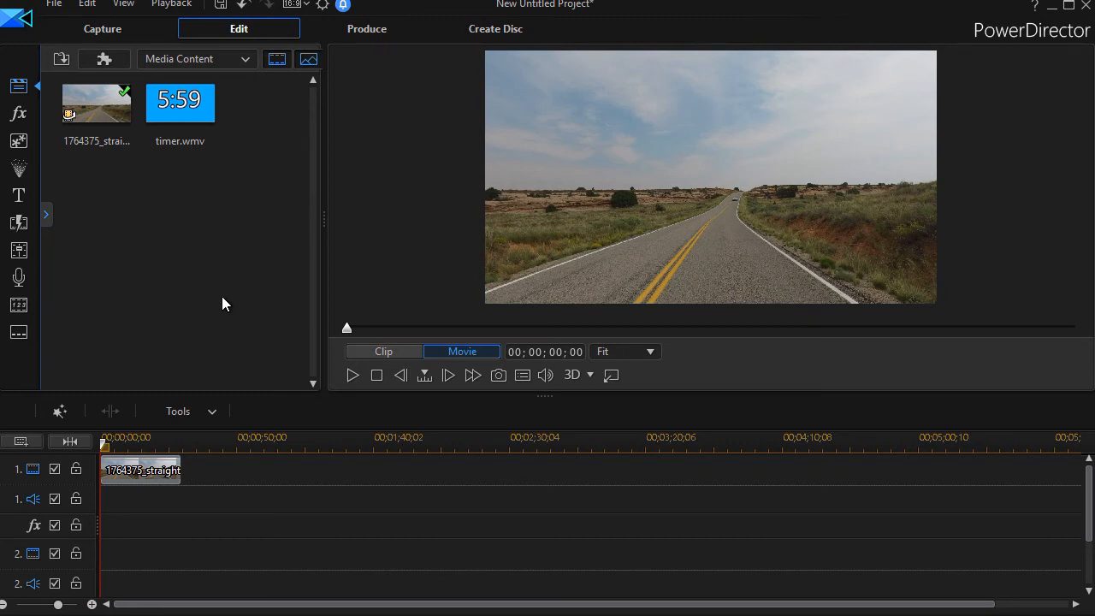
{"action": "mouse_move", "coordinate": [289, 392]}
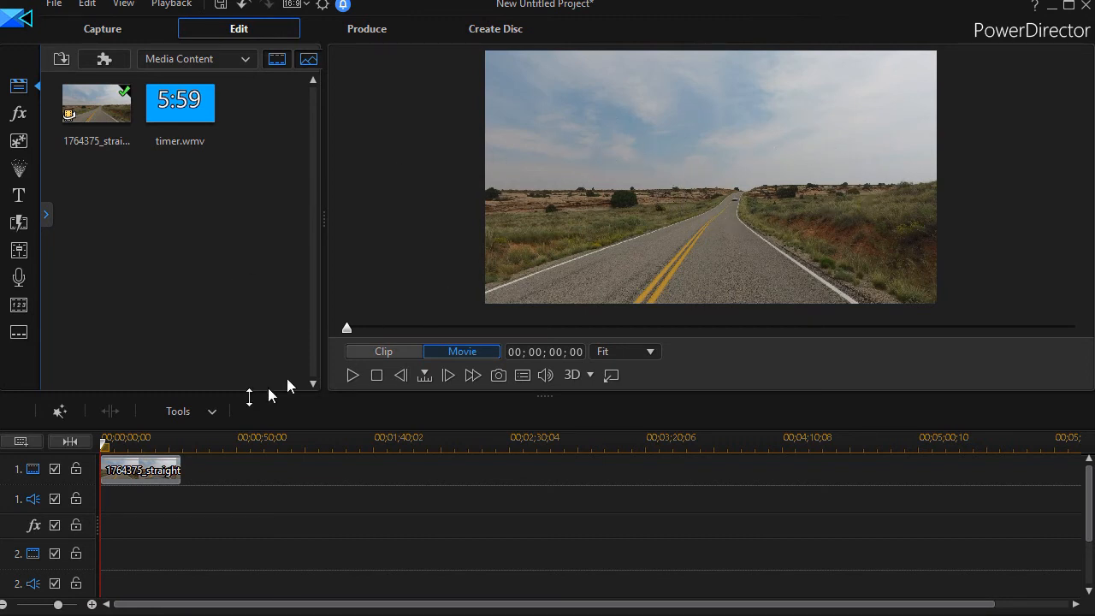
{"action": "mouse_move", "coordinate": [173, 470]}
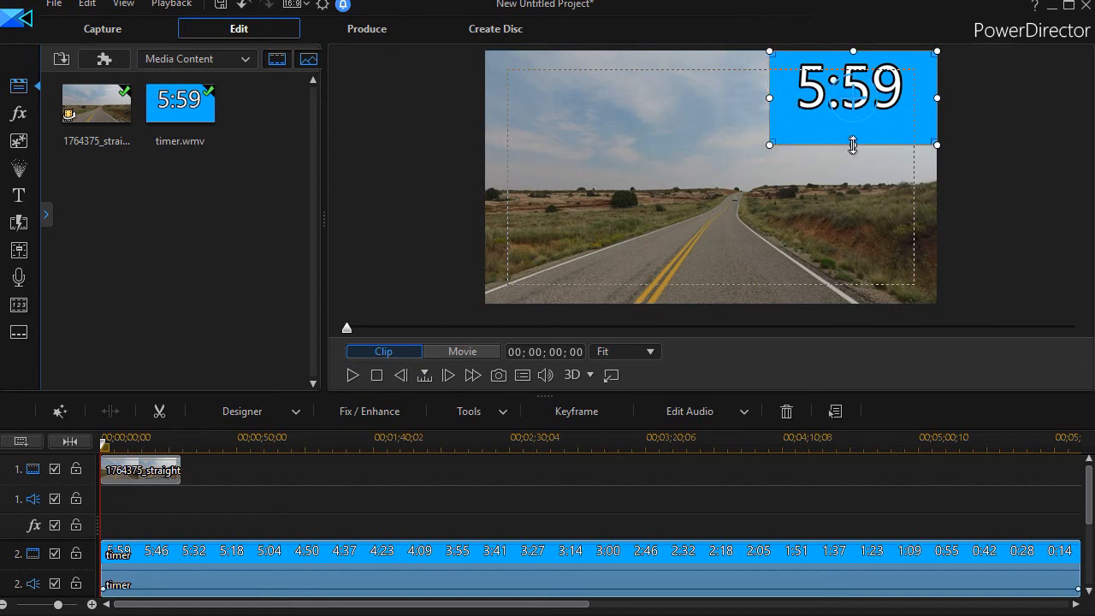
{"action": "mouse_move", "coordinate": [946, 147]}
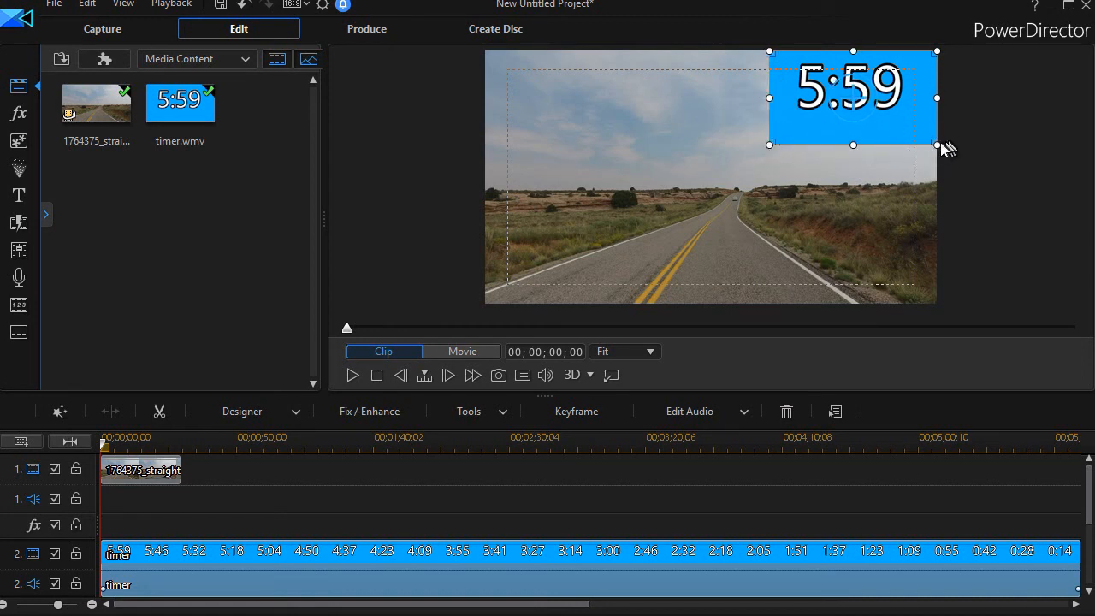
Shrink the timer.wmv overlay in the preview to a small corner size.
{"action": "left_click_drag", "start_coordinate": [937, 144], "coordinate": [907, 129]}
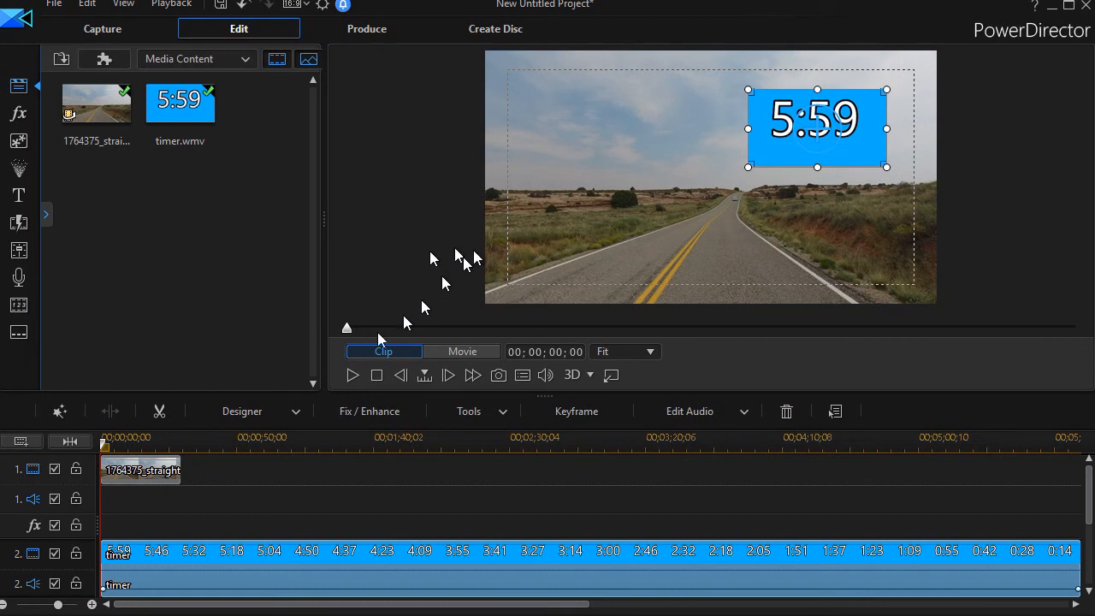
{"action": "mouse_move", "coordinate": [248, 552]}
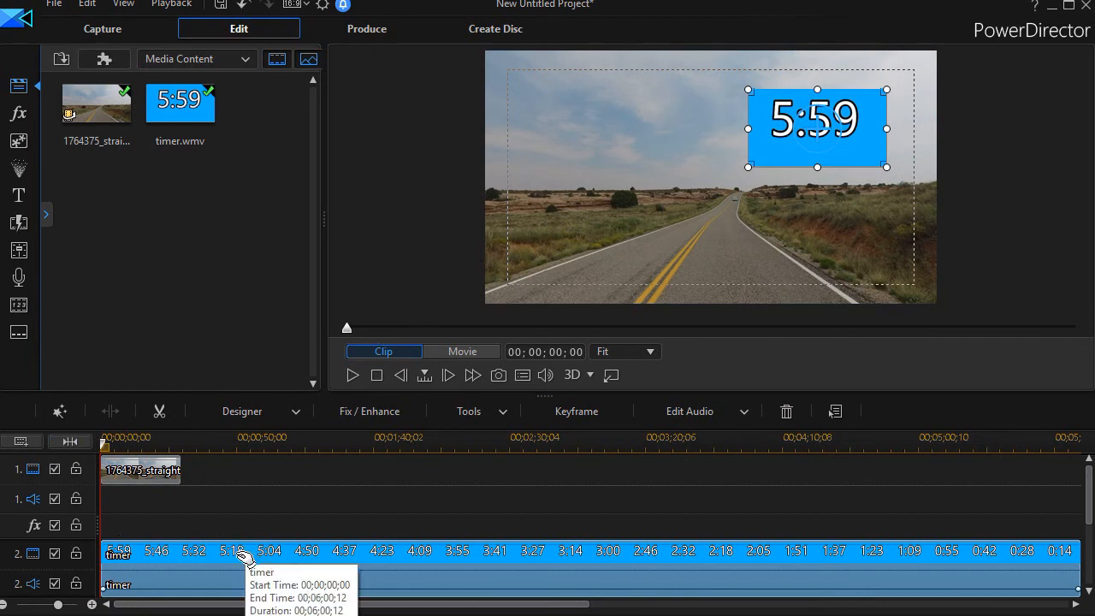
{"action": "mouse_move", "coordinate": [402, 578]}
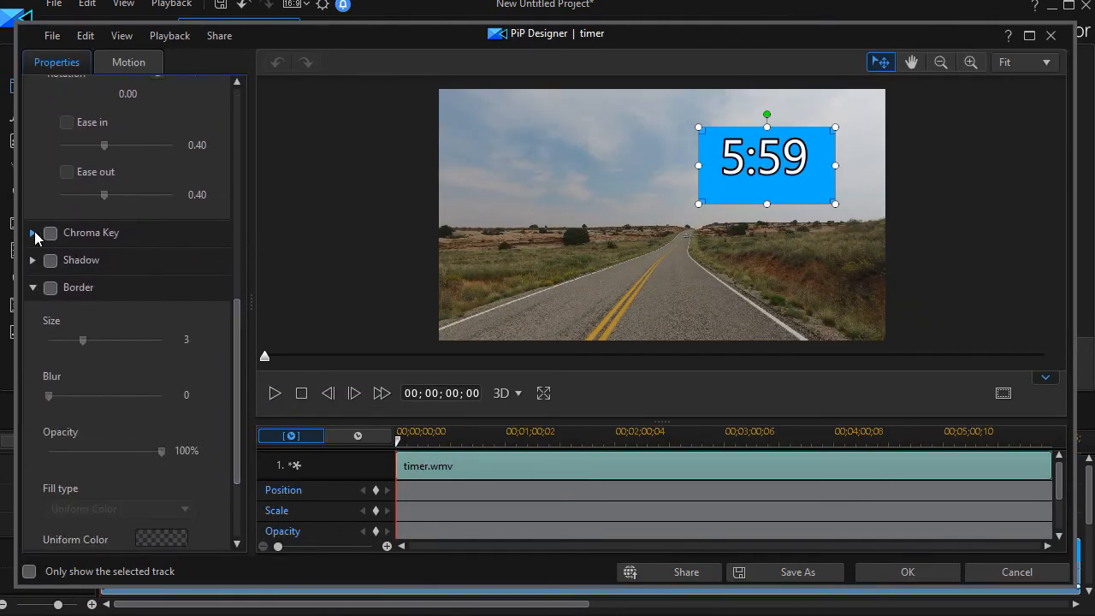
Pick the timer's blue background with the Chroma Key eyedropper and apply it.
{"action": "left_click", "coordinate": [31, 232]}
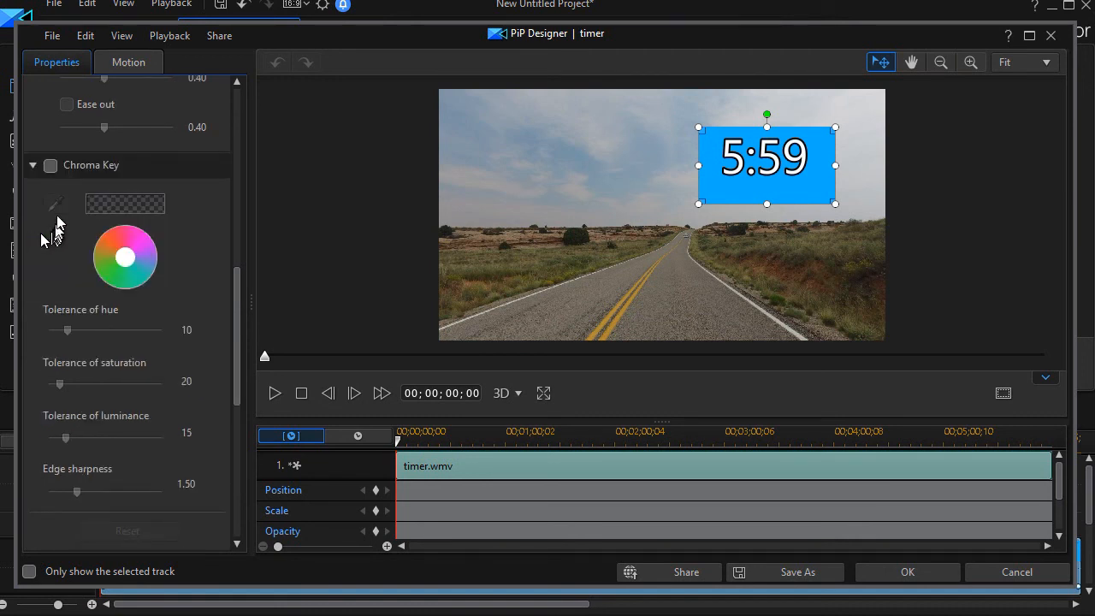
{"action": "mouse_move", "coordinate": [55, 206]}
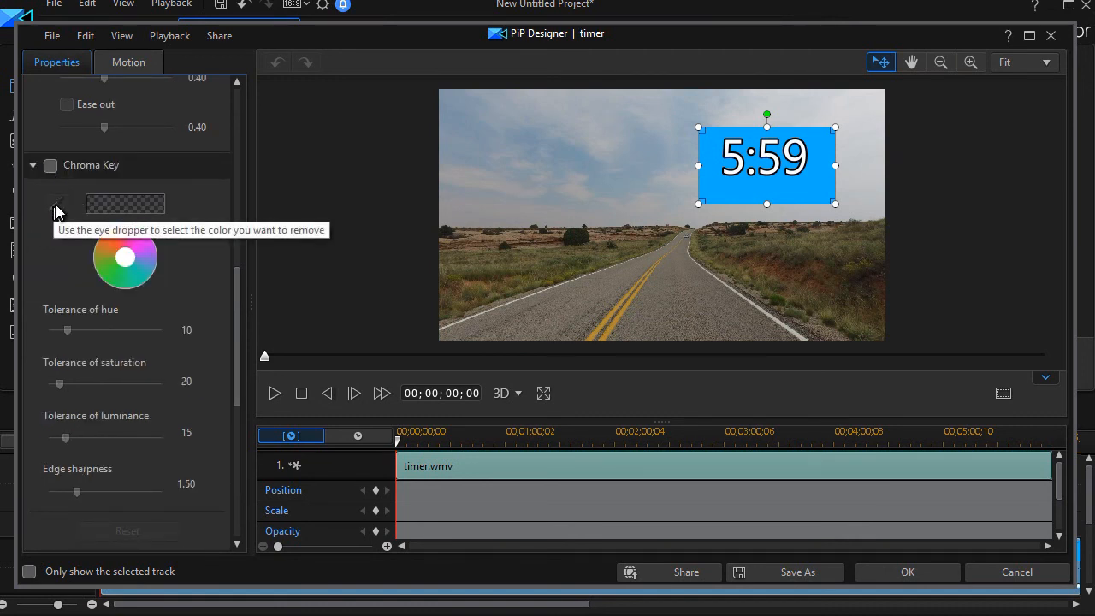
{"action": "mouse_move", "coordinate": [761, 171]}
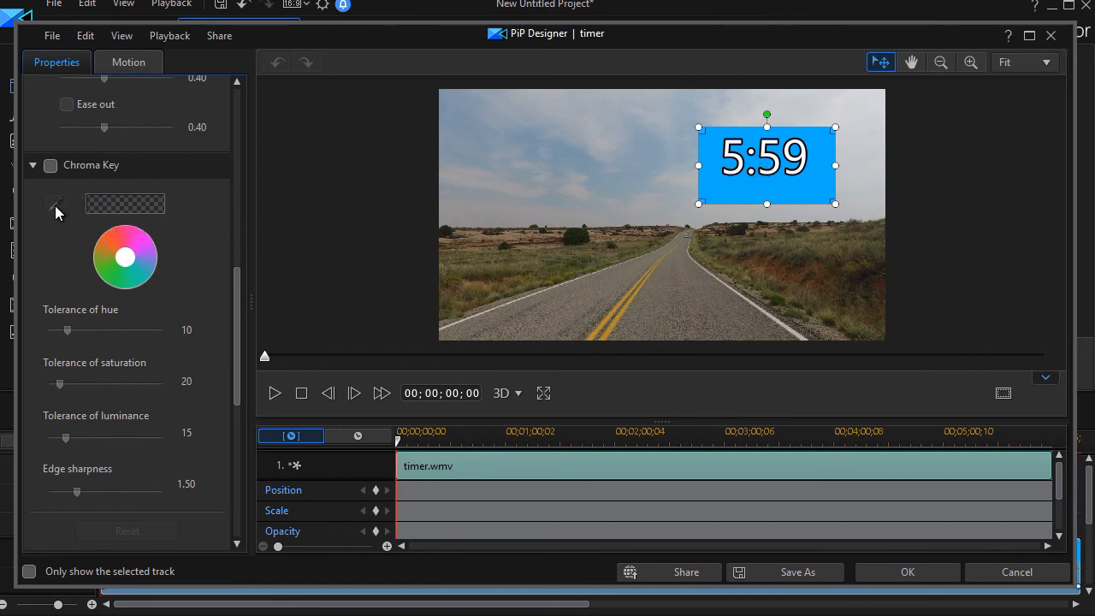
{"action": "left_click", "coordinate": [49, 165]}
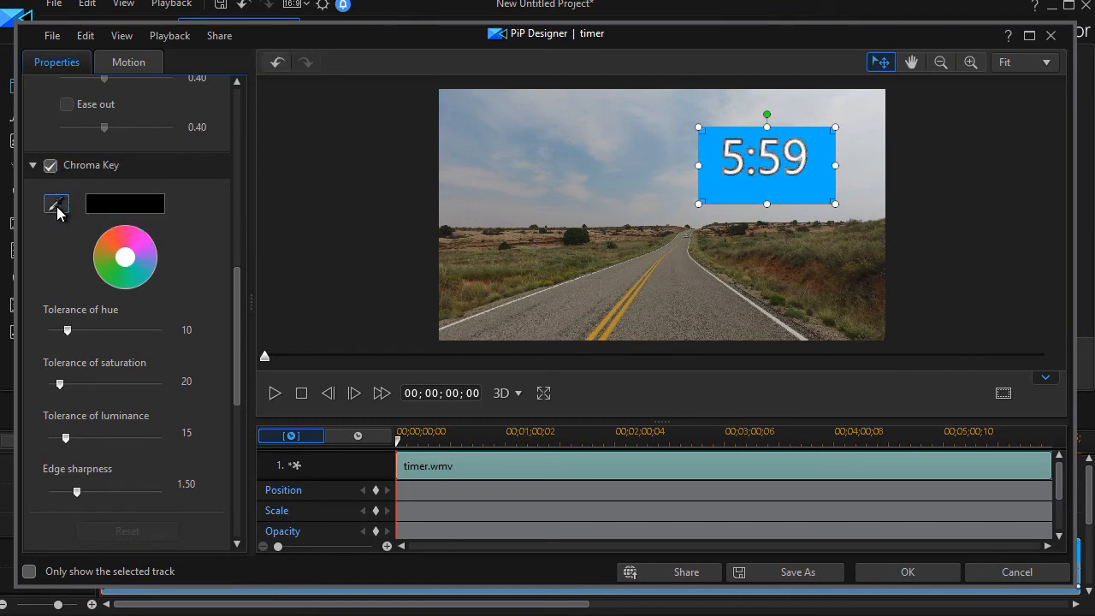
{"action": "left_click", "coordinate": [56, 204]}
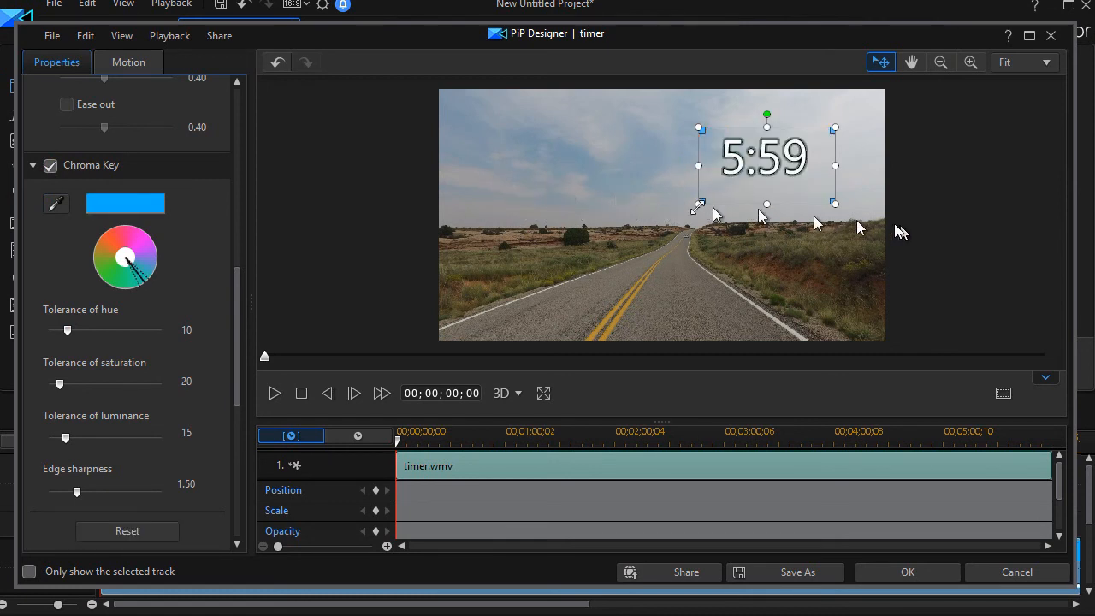
{"action": "mouse_move", "coordinate": [869, 456]}
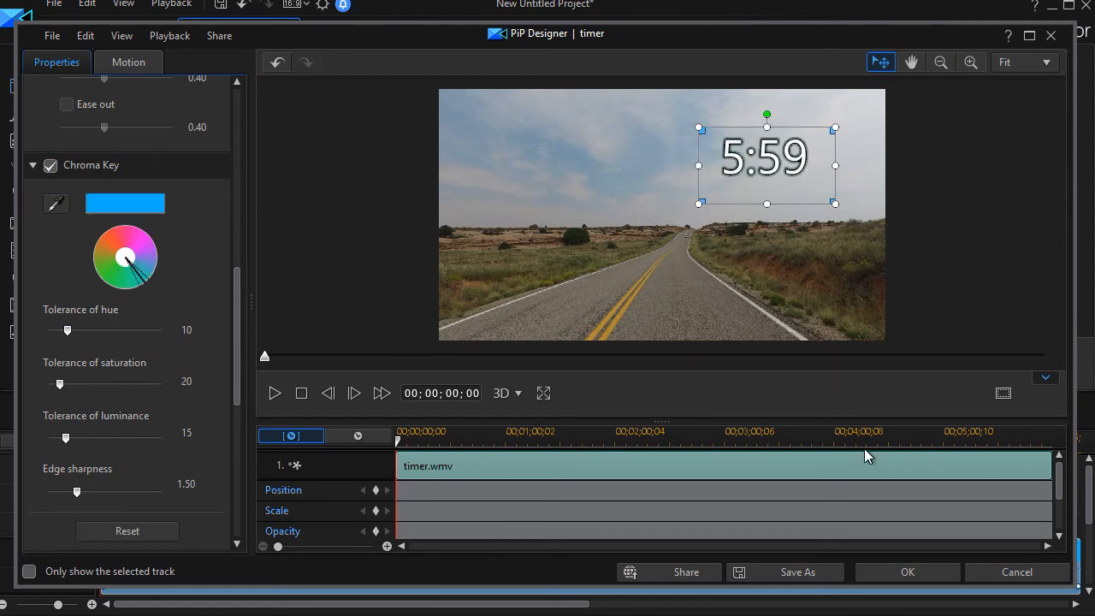
{"action": "left_click", "coordinate": [907, 572]}
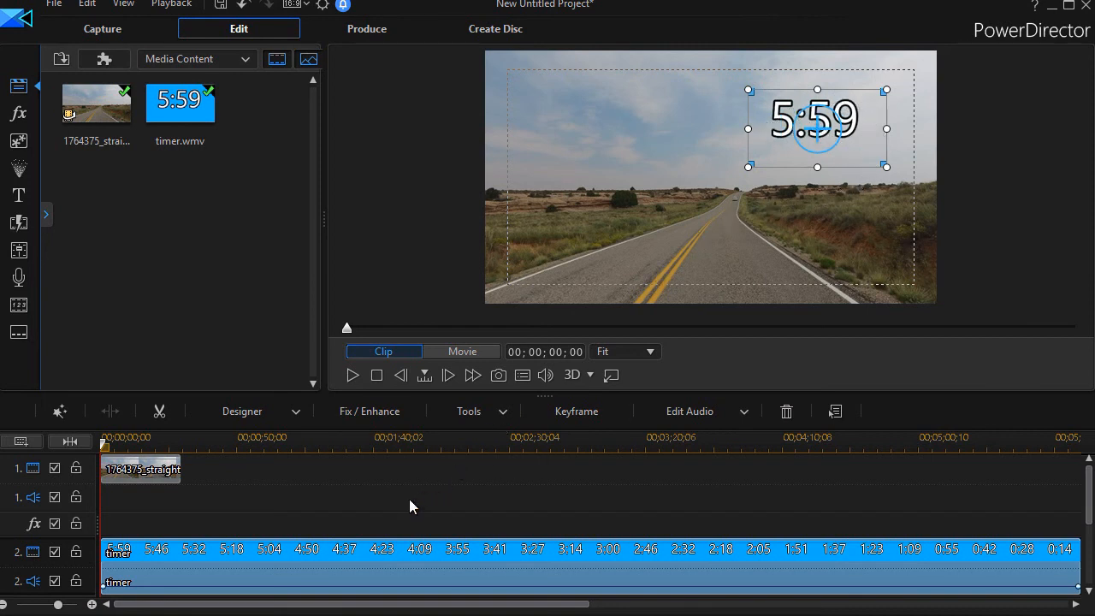
{"action": "mouse_move", "coordinate": [253, 488]}
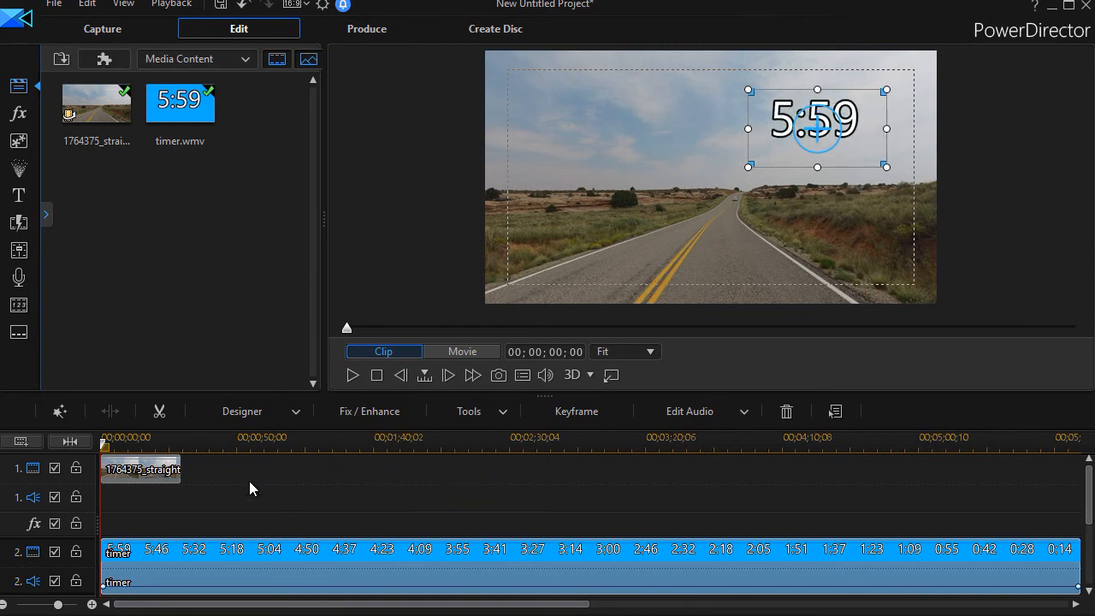
{"action": "mouse_move", "coordinate": [766, 128]}
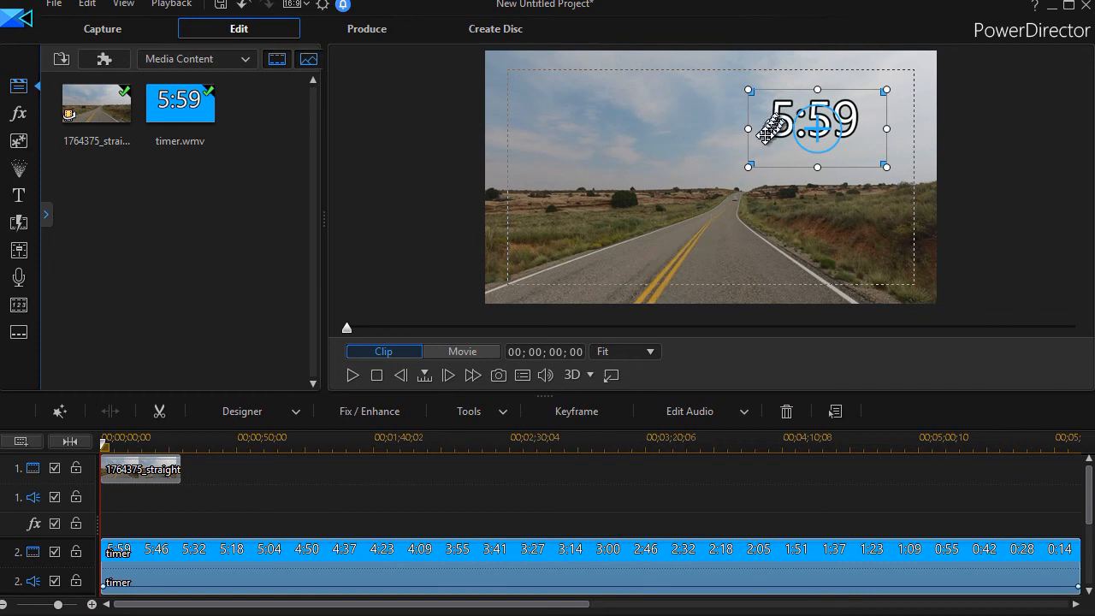
{"action": "mouse_move", "coordinate": [141, 469]}
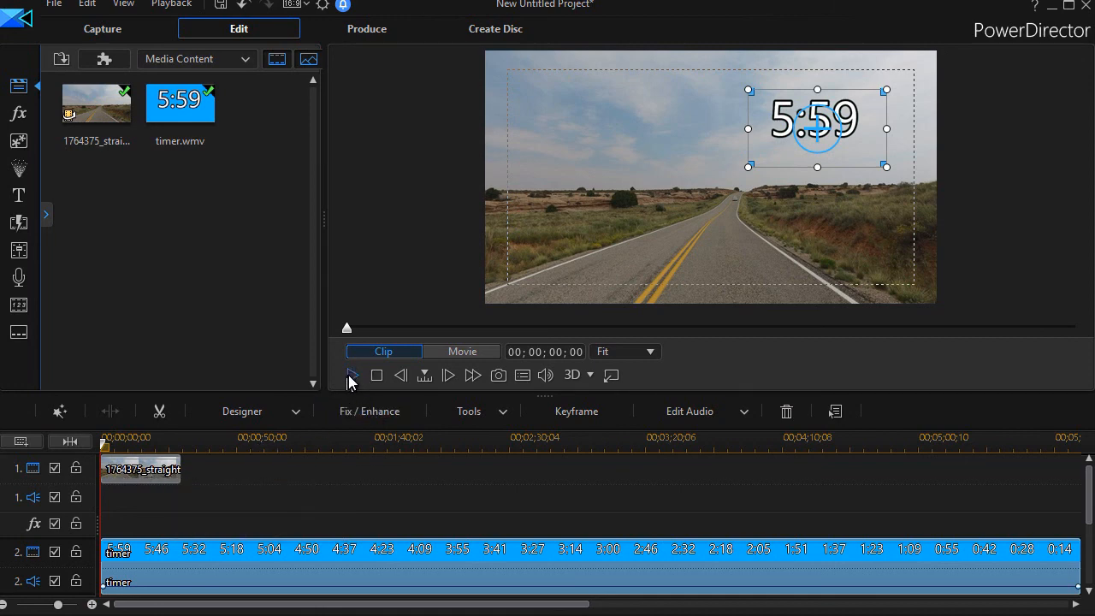
{"action": "left_click", "coordinate": [353, 374]}
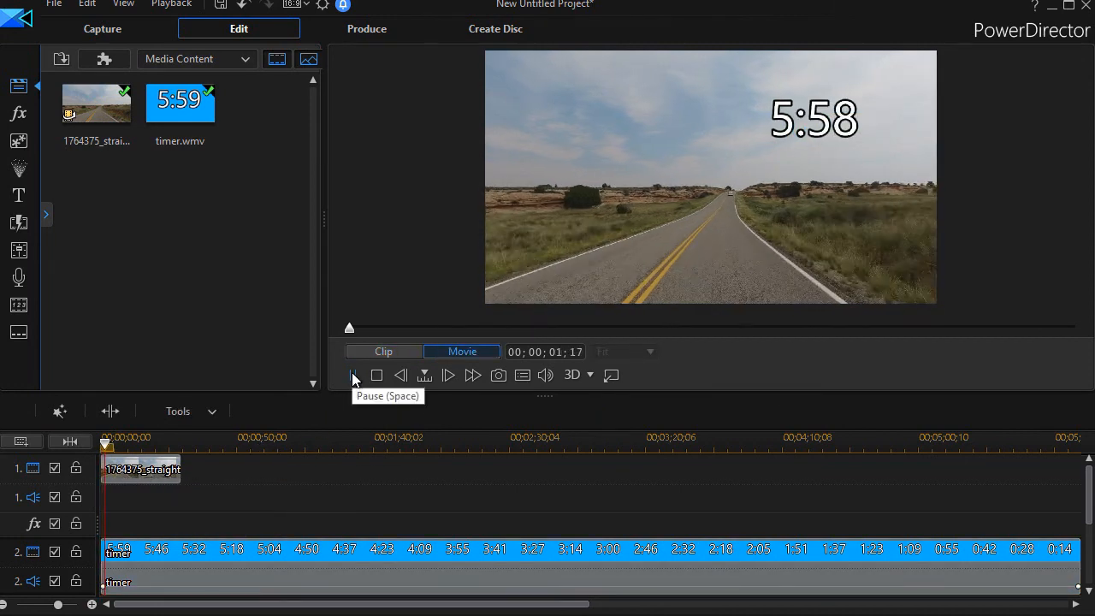
{"action": "left_click", "coordinate": [354, 374]}
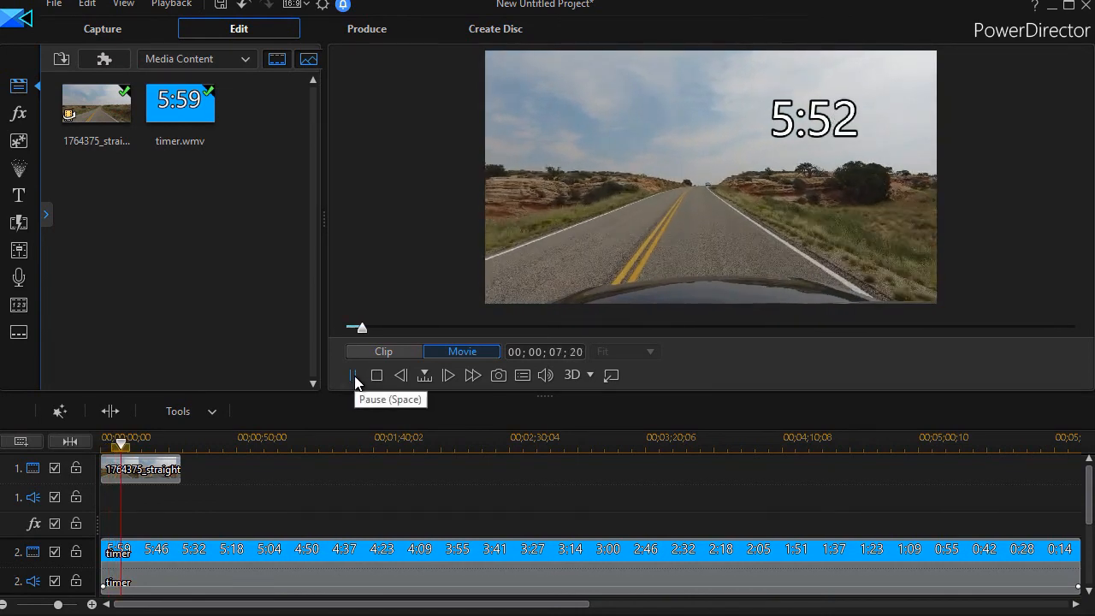
Pause, replay to check the top-left timer position, then pause at 5:44.
{"action": "left_click", "coordinate": [352, 375]}
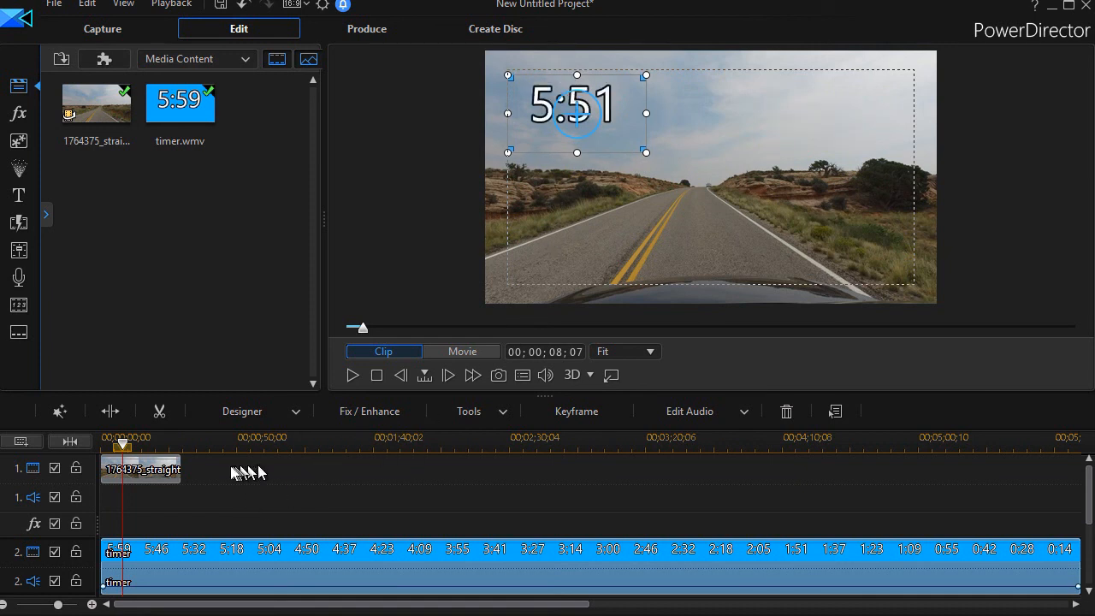
{"action": "mouse_move", "coordinate": [555, 315]}
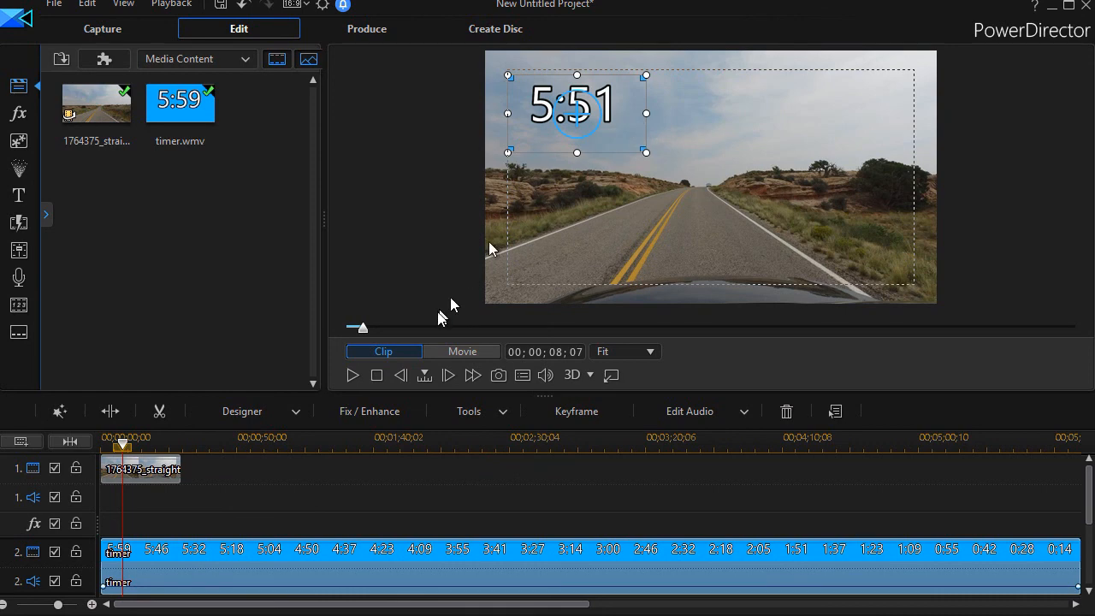
{"action": "left_click", "coordinate": [462, 352]}
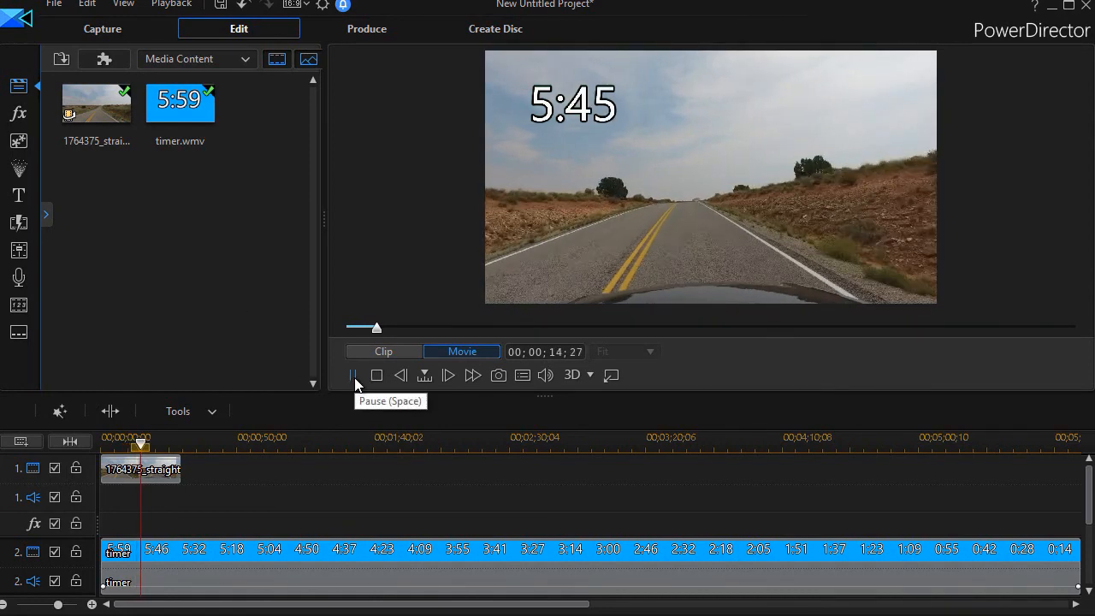
{"action": "left_click", "coordinate": [352, 375]}
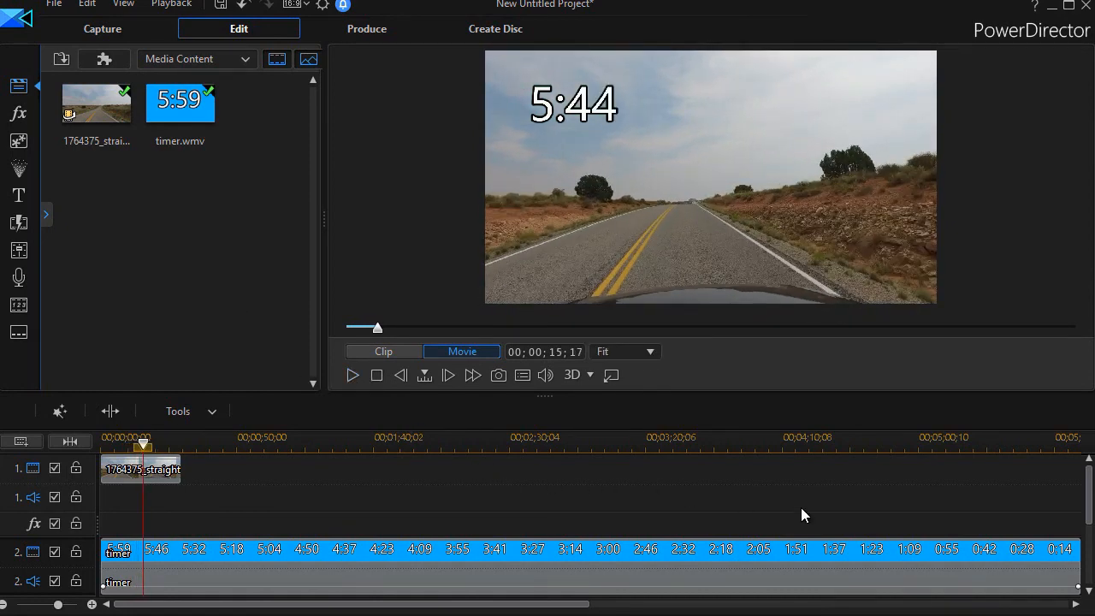
{"action": "mouse_move", "coordinate": [911, 543]}
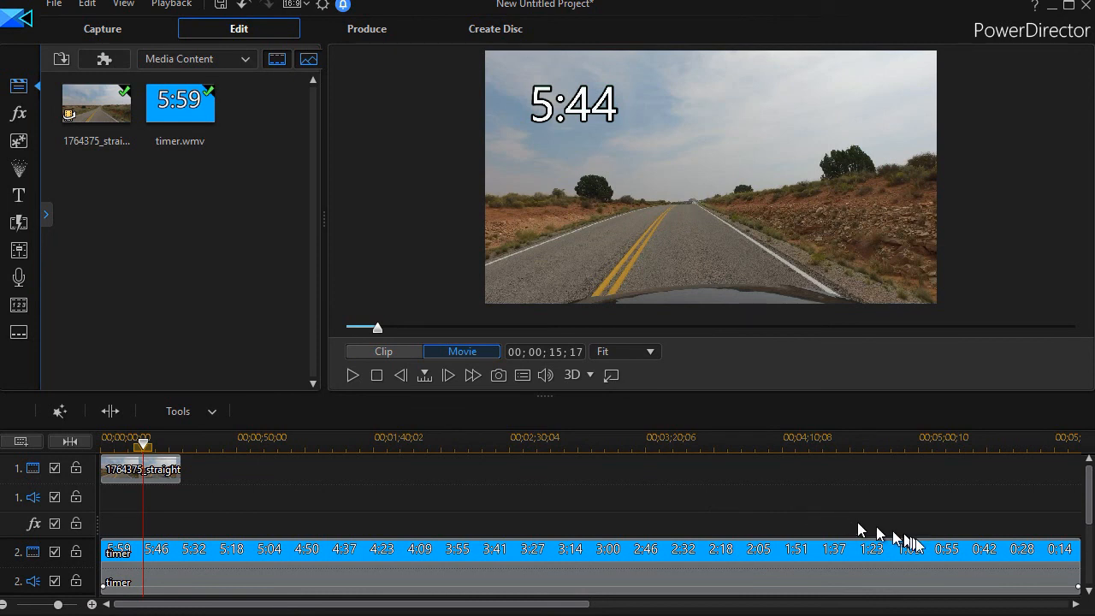